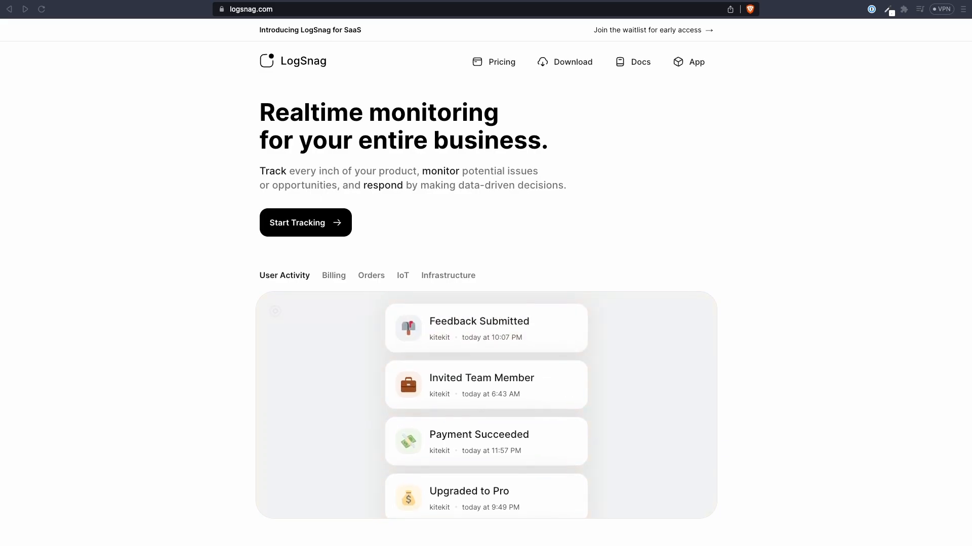
# Create a LogSnag project named 'youtube', then open the LogSnag documentation
pyautogui.click(305, 223)
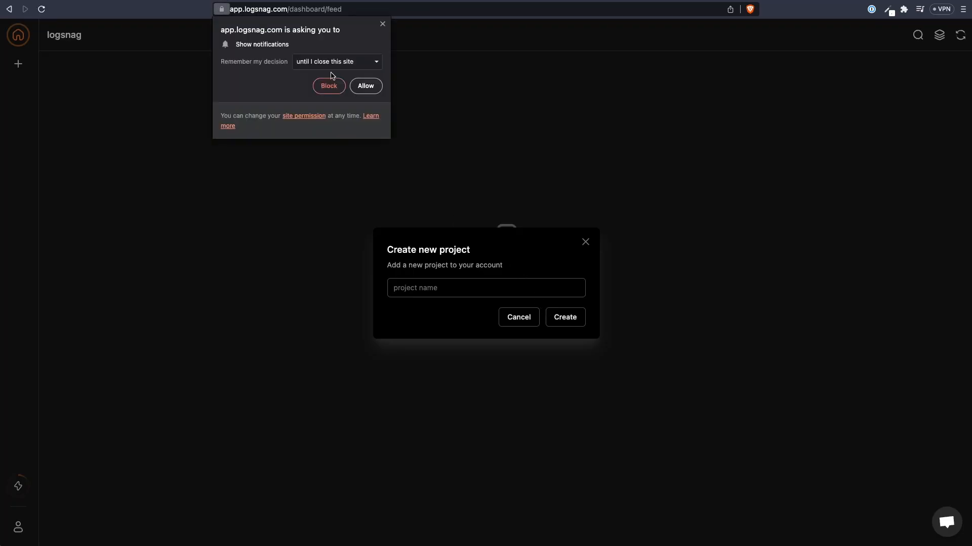
pyautogui.click(486, 288)
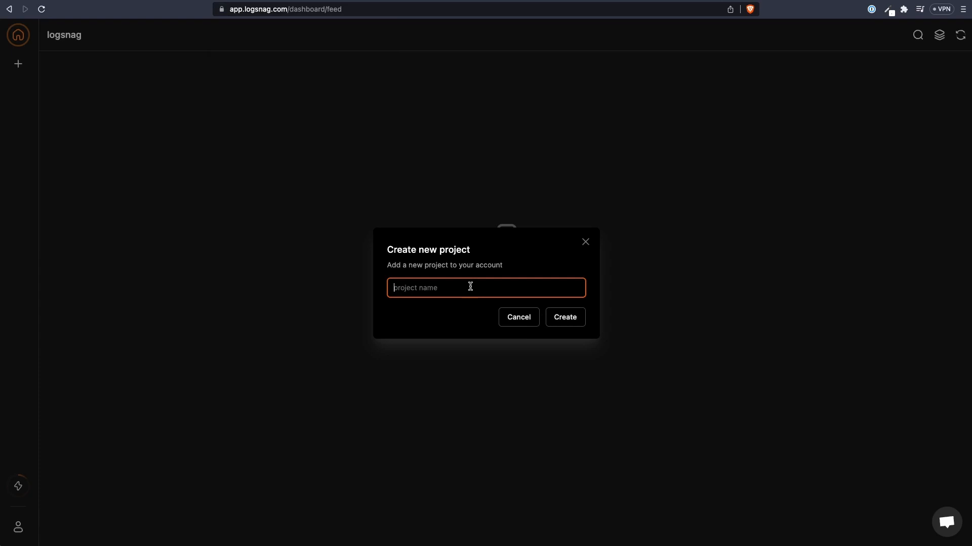
pyautogui.write('youtube')
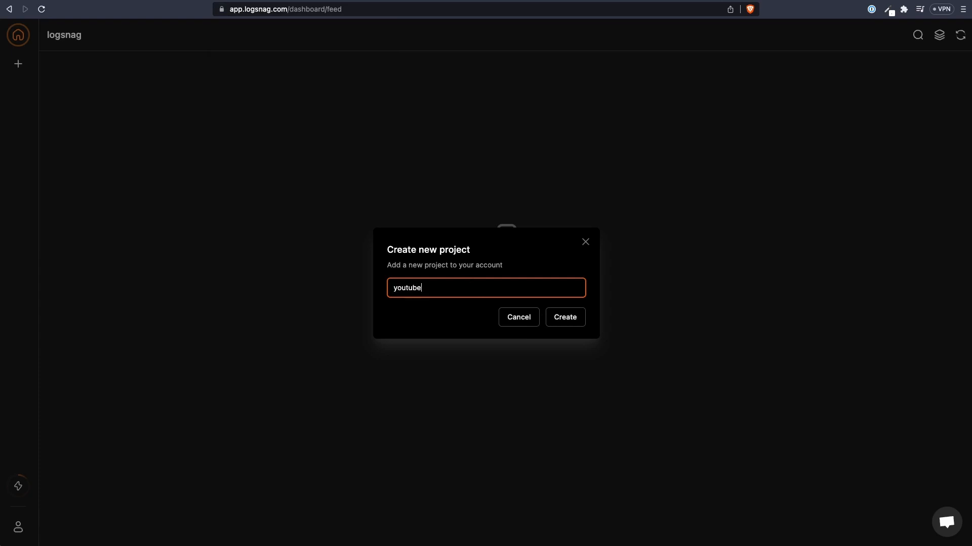
pyautogui.click(564, 317)
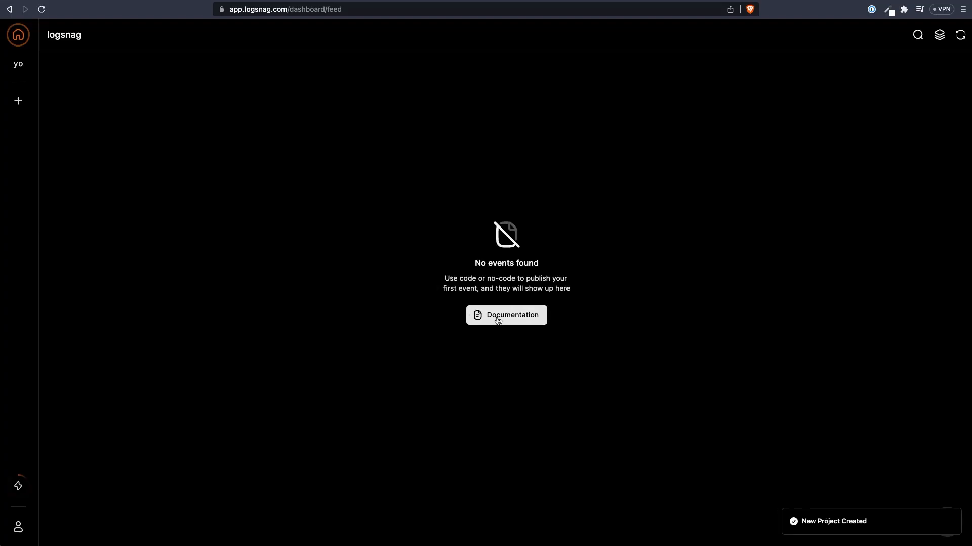
pyautogui.click(506, 315)
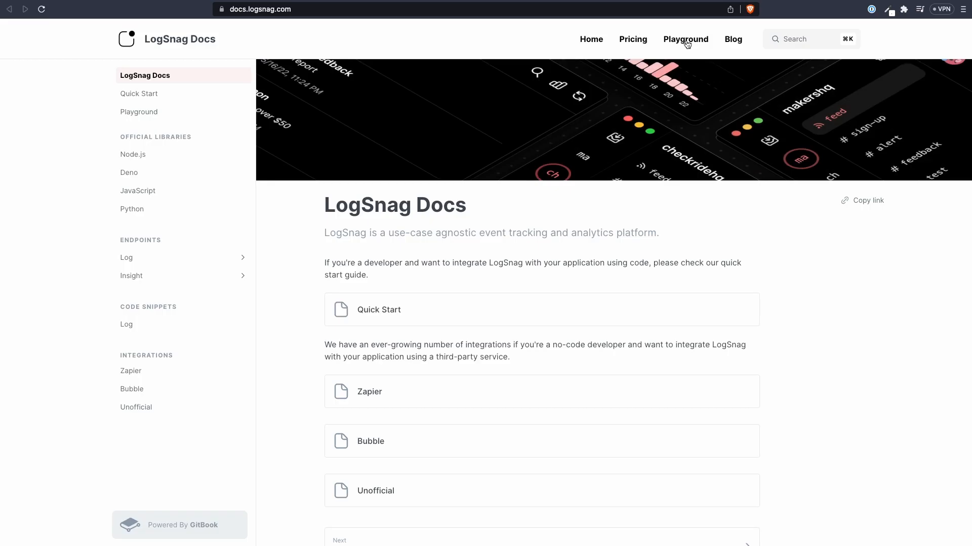
# Set the Playground's Payment Successful sample to PHP with cURL and show its code
pyautogui.click(686, 40)
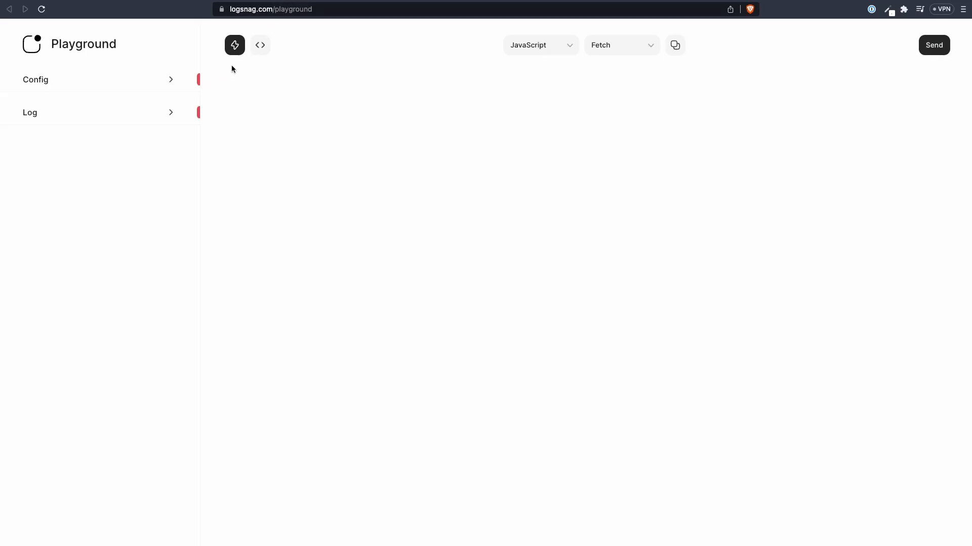
pyautogui.click(934, 45)
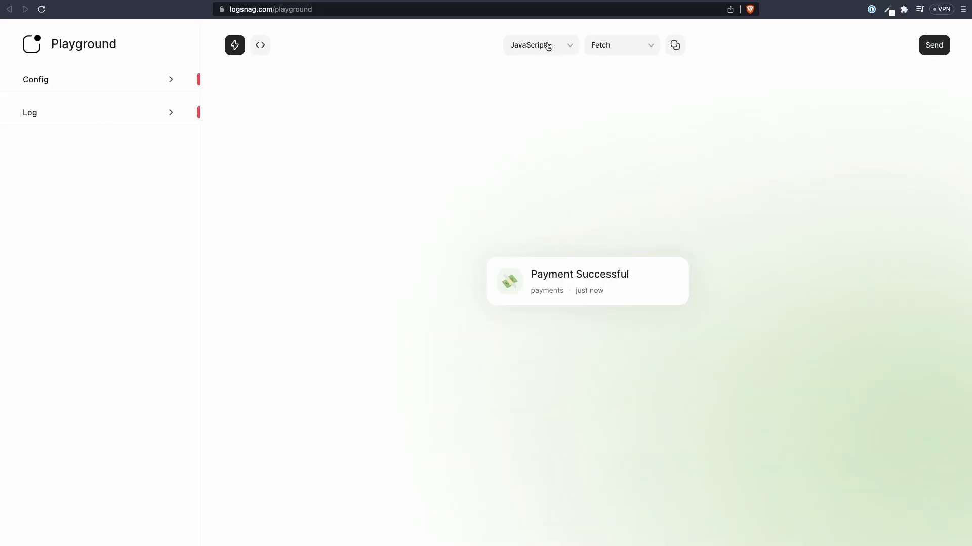
pyautogui.click(540, 45)
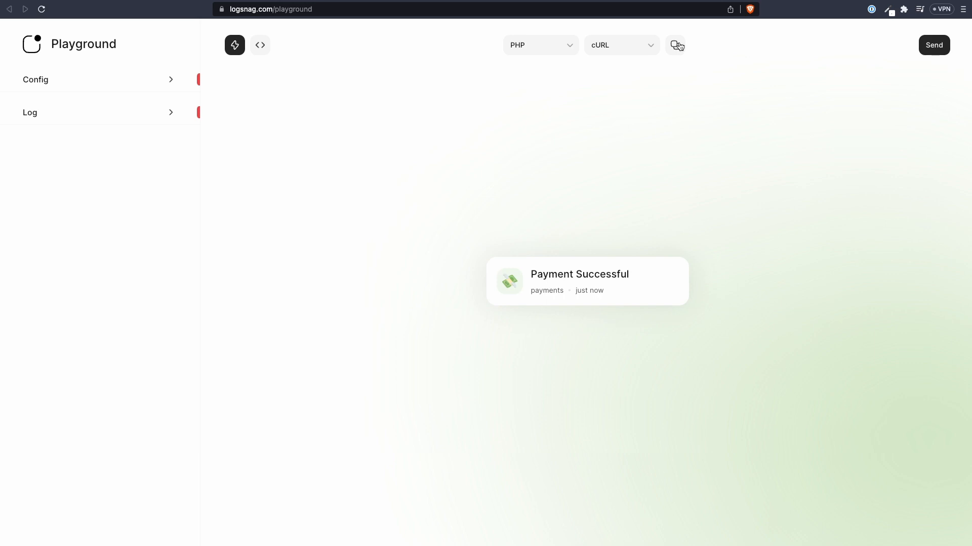
pyautogui.click(260, 45)
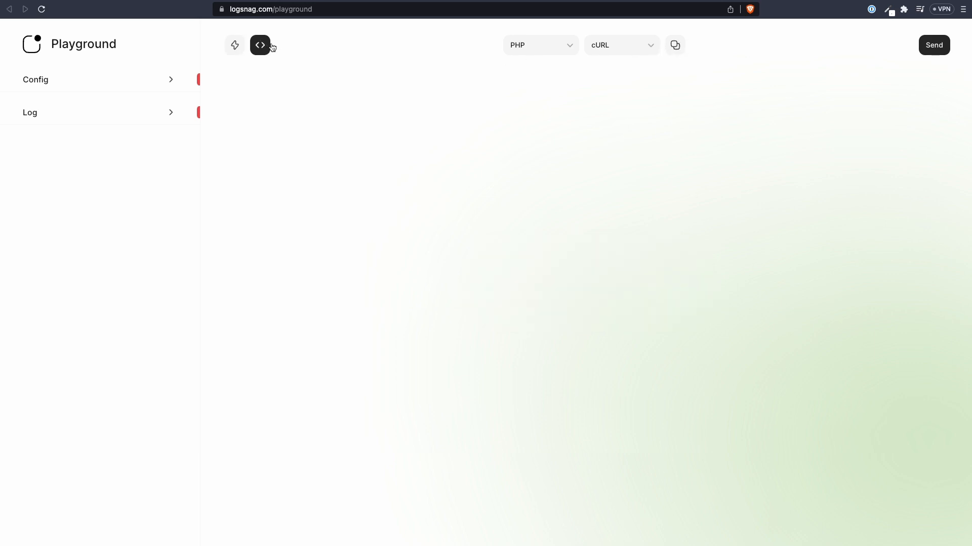
pyautogui.click(675, 45)
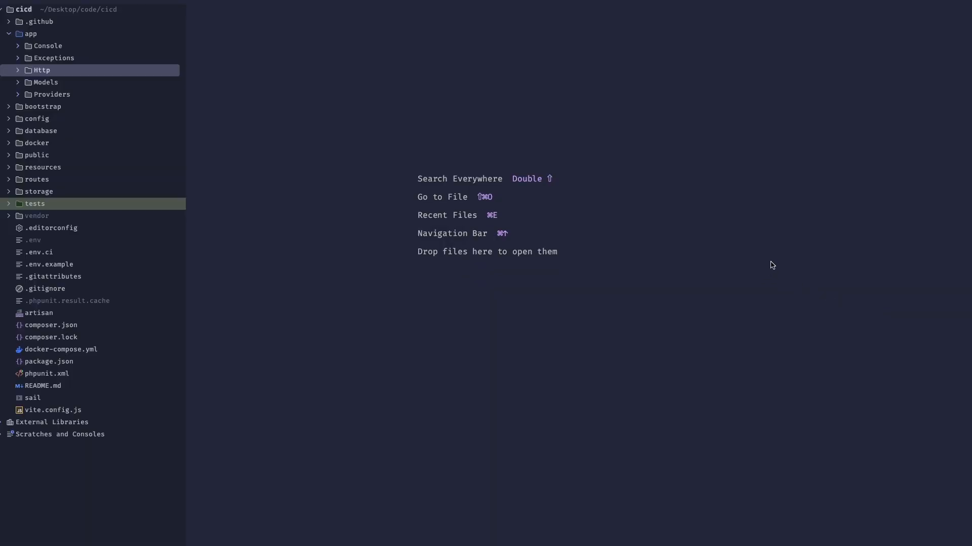
# Create an app/NotificationChannels folder containing a LogSnagNotificationChannel PHP class
pyautogui.write('app/')
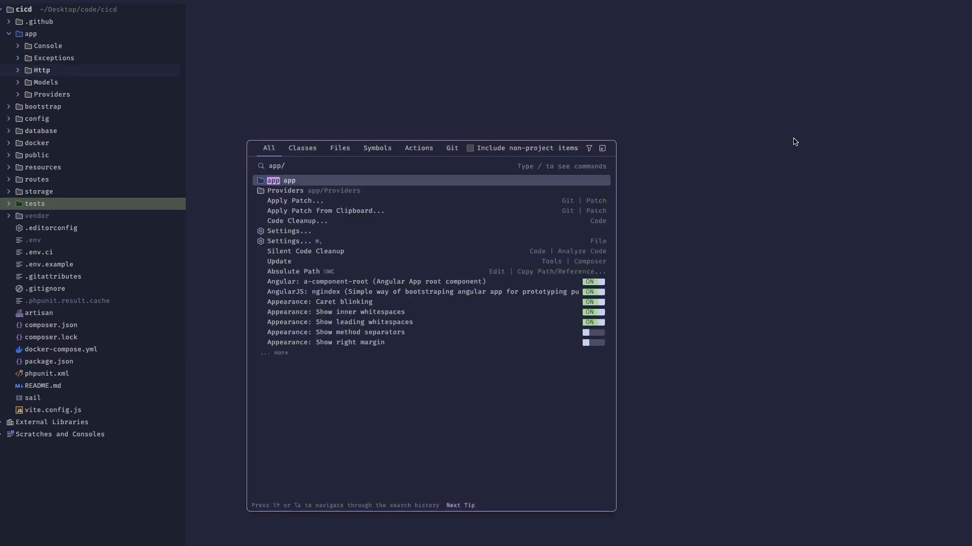
pyautogui.press('Escape')
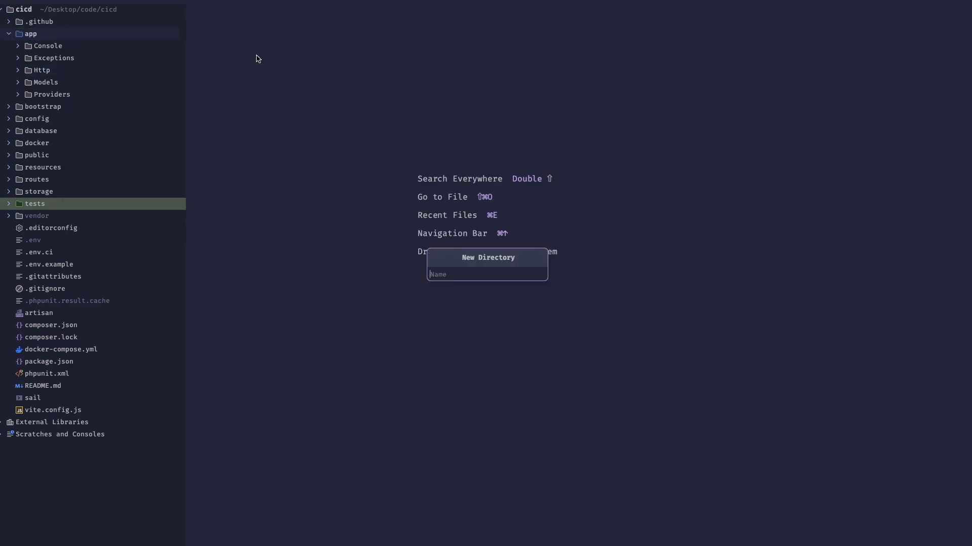
pyautogui.write('Notificati')
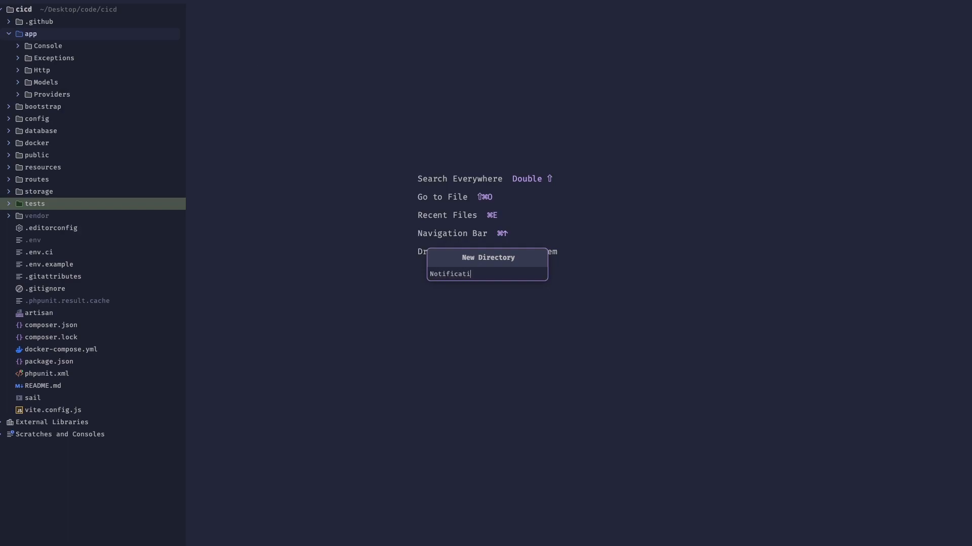
pyautogui.press('Enter')
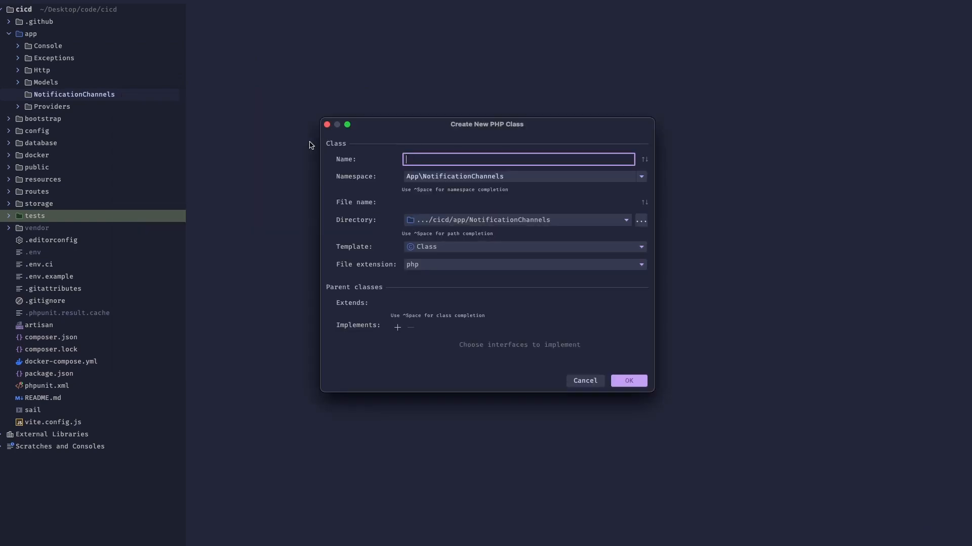
pyautogui.write('LogSnagNotifi')
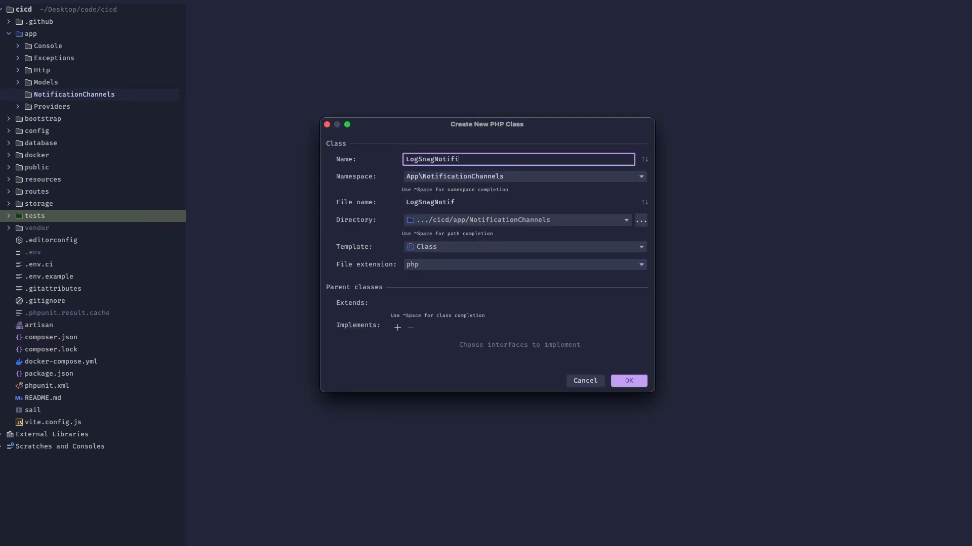
pyautogui.click(629, 381)
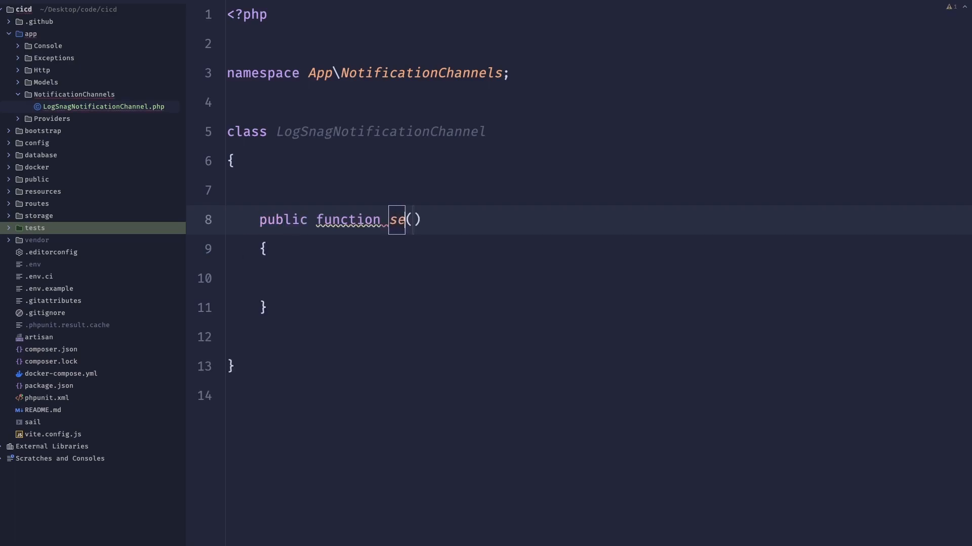
# Add send($notifiable) to LogSnagNotificationChannel with the pasted LogSnag cURL POST request
pyautogui.write('nd')
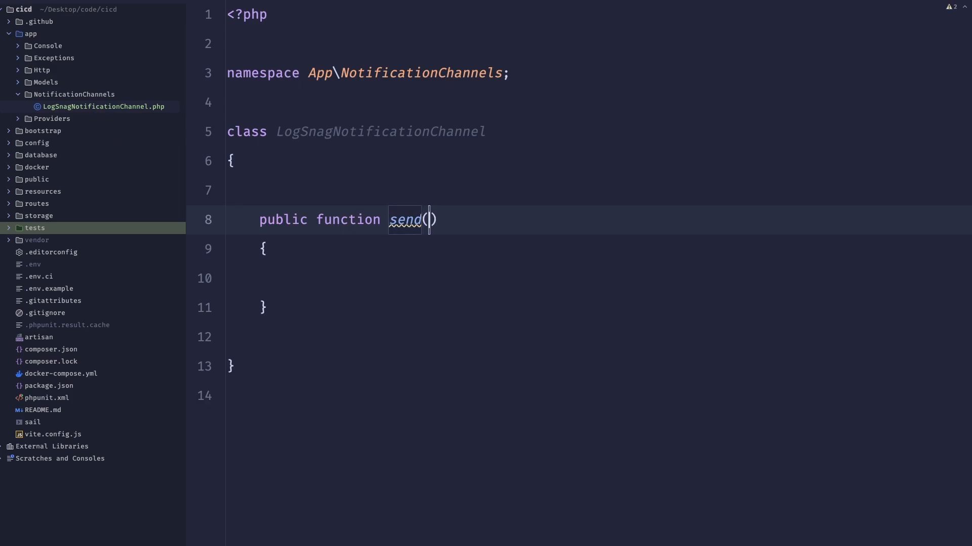
pyautogui.write('Notifi')
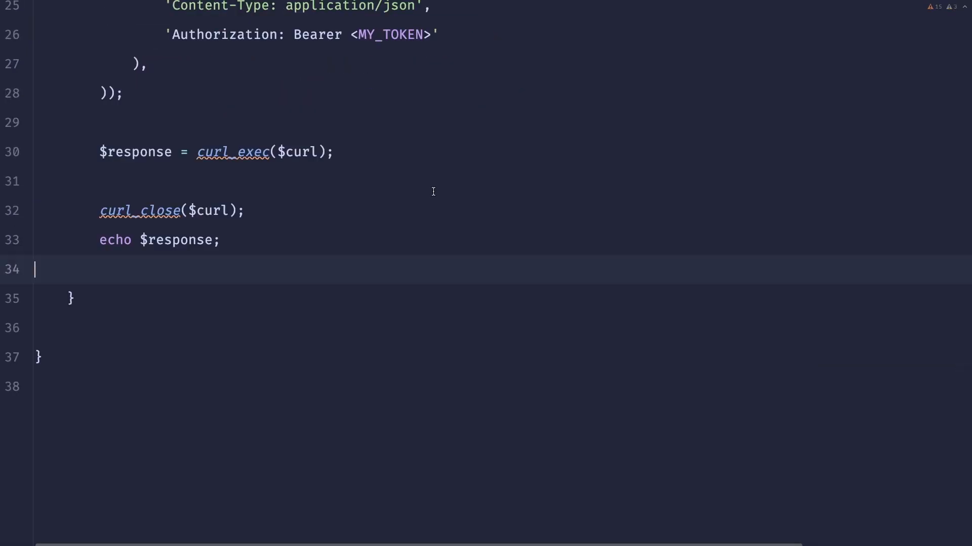
pyautogui.scroll(3)
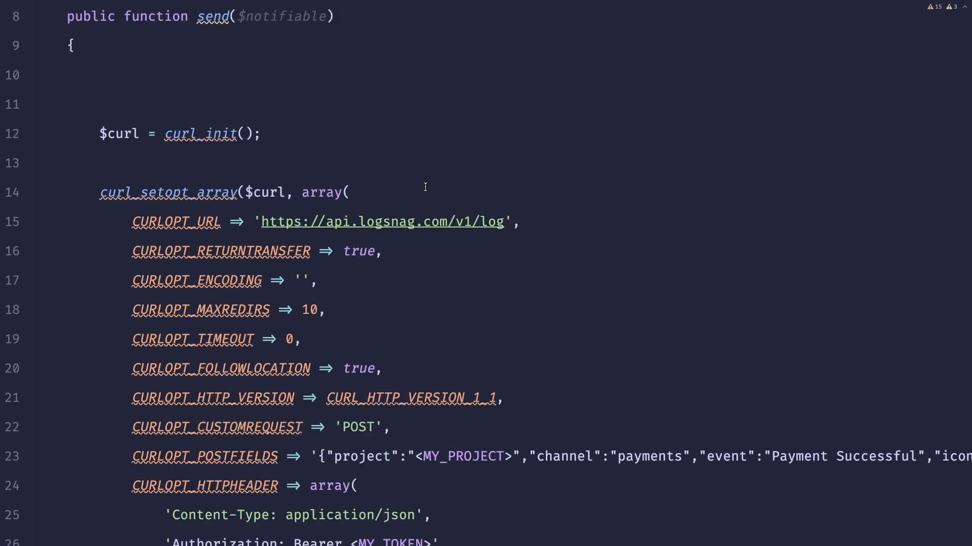
pyautogui.scroll(-3)
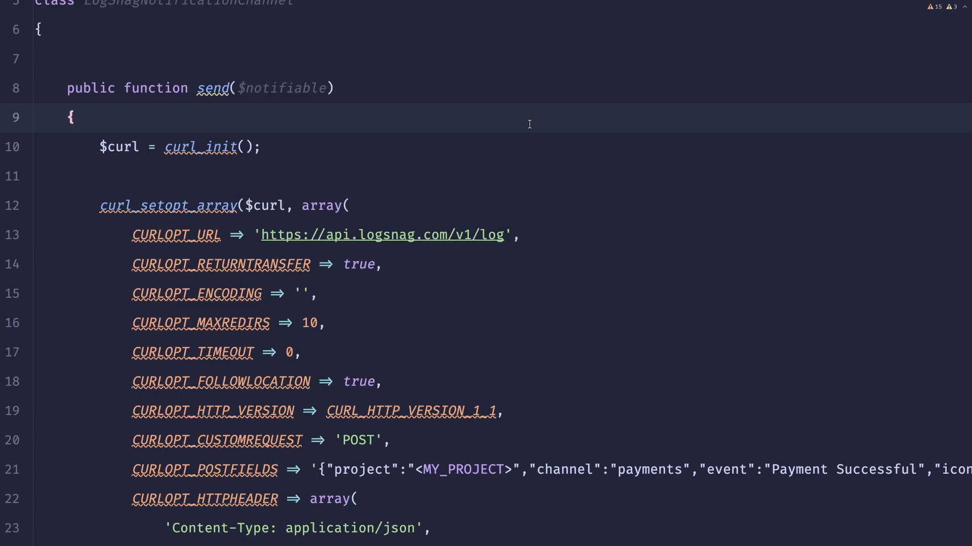
# Switch the Playground's PHP example from cURL to the Guzzle client
pyautogui.click(675, 45)
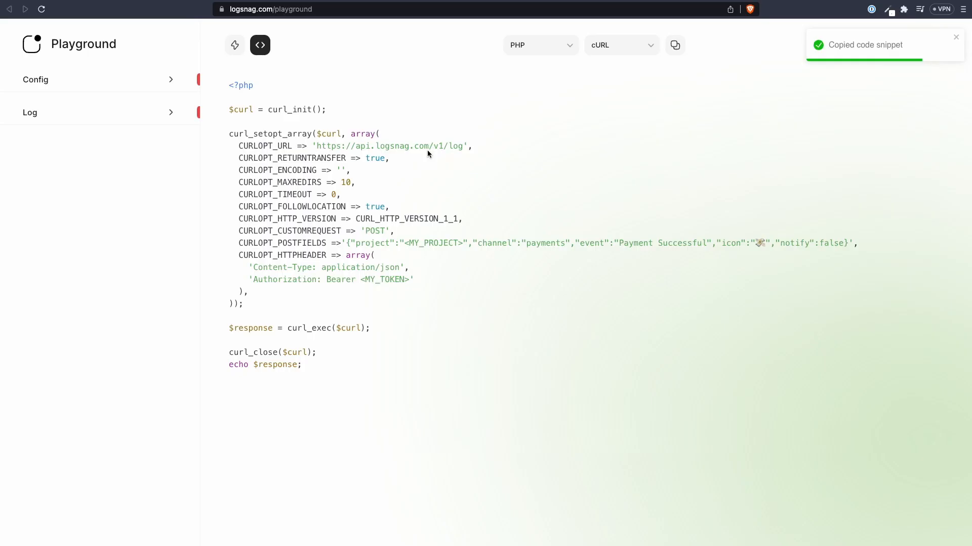
pyautogui.click(621, 45)
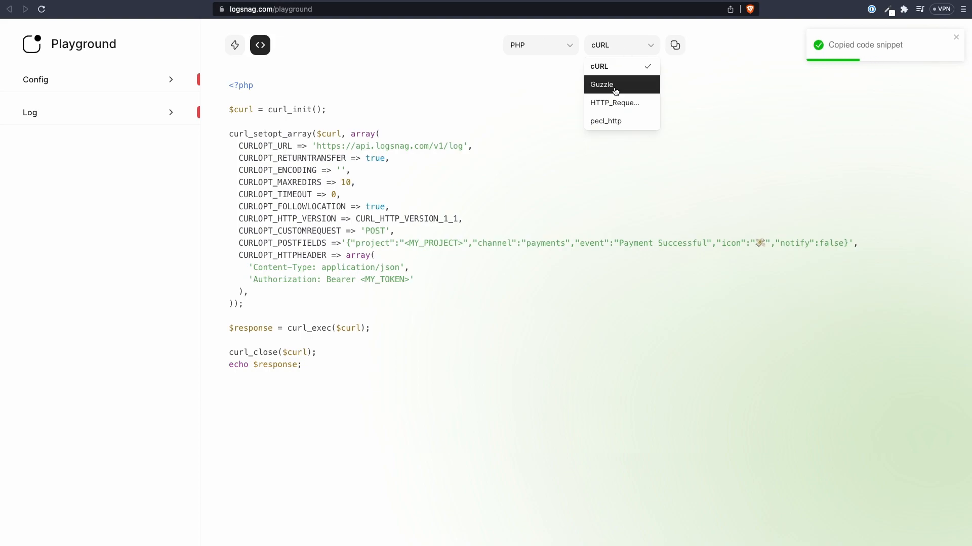
pyautogui.click(613, 85)
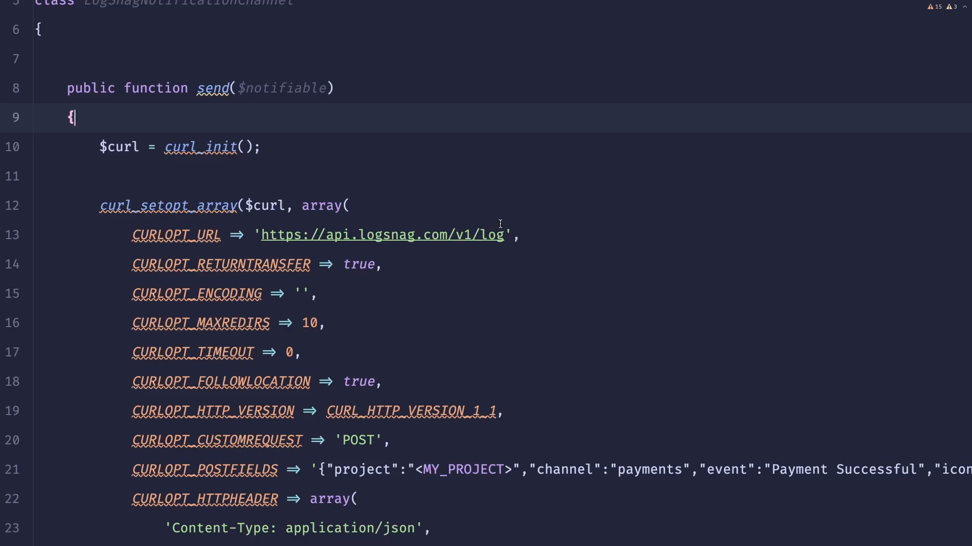
# Paste the Guzzle snippet over send()'s cURL code and re-indent the JSON body
pyautogui.scroll(-3)
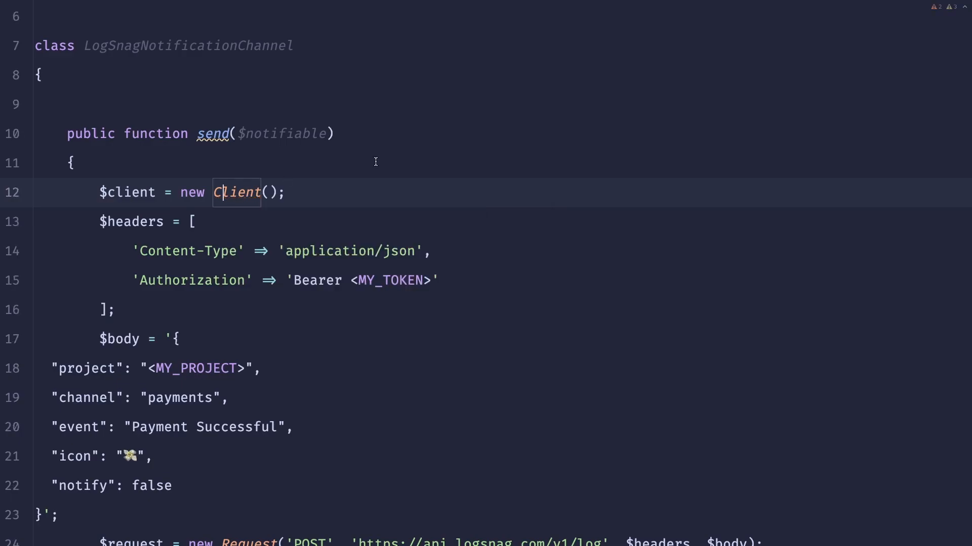
pyautogui.scroll(-3)
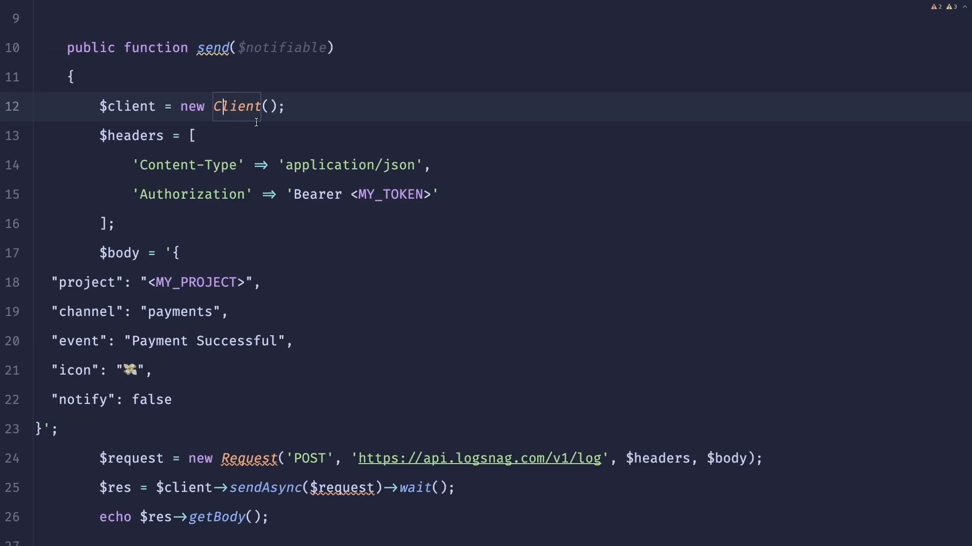
pyautogui.scroll(-3)
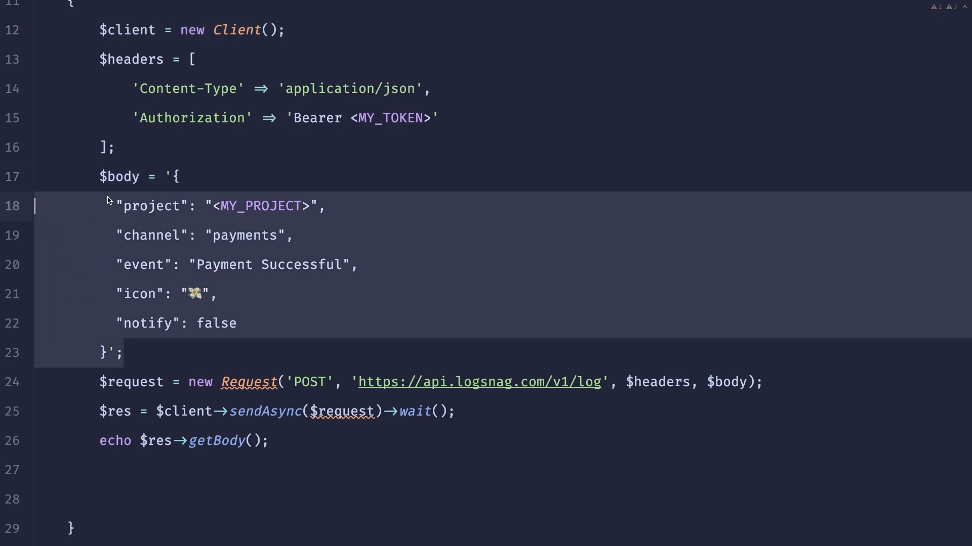
pyautogui.click(272, 383)
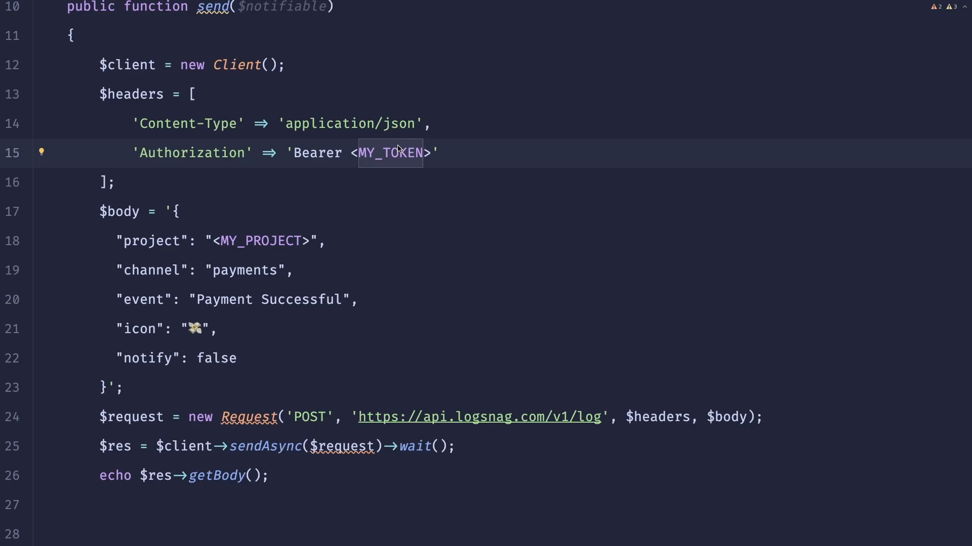
pyautogui.moveTo(415, 168)
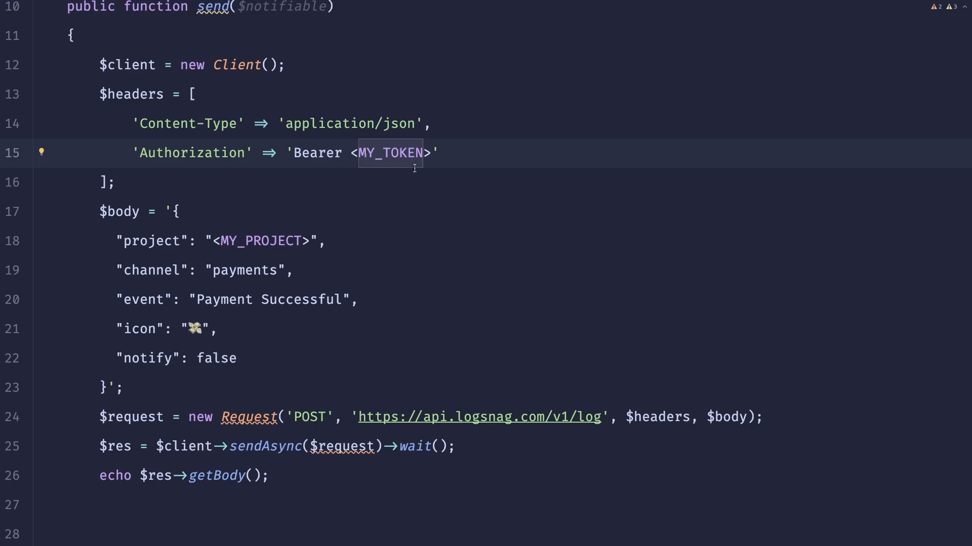
pyautogui.moveTo(484, 151)
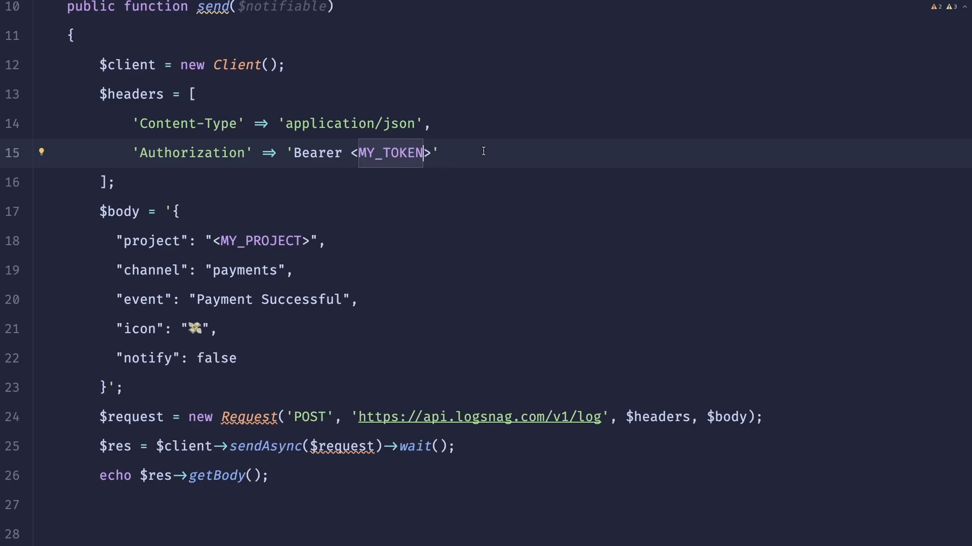
# Build the Bearer token from config('services.logsnag.api_key') and project from config('services.logsnag.project_id')
pyautogui.press('Delete')
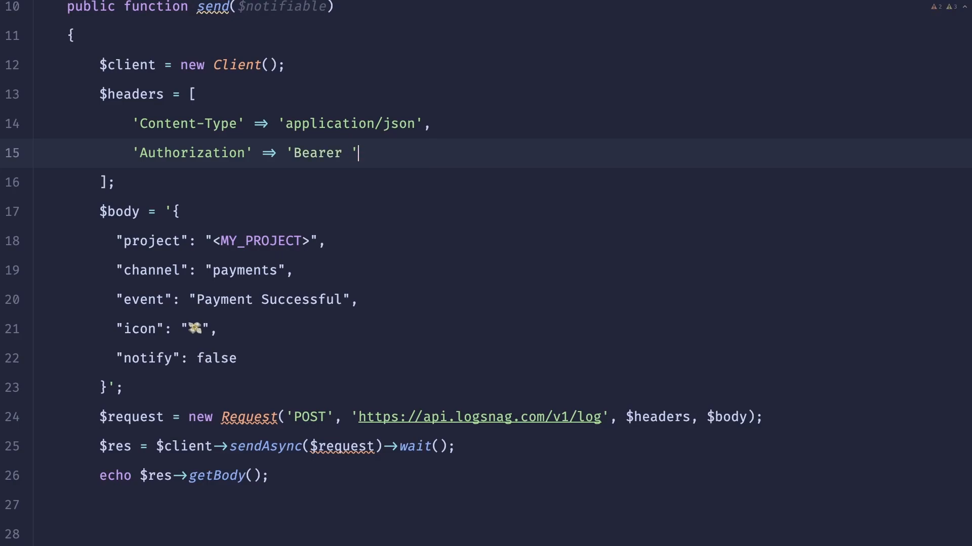
pyautogui.write('. config')
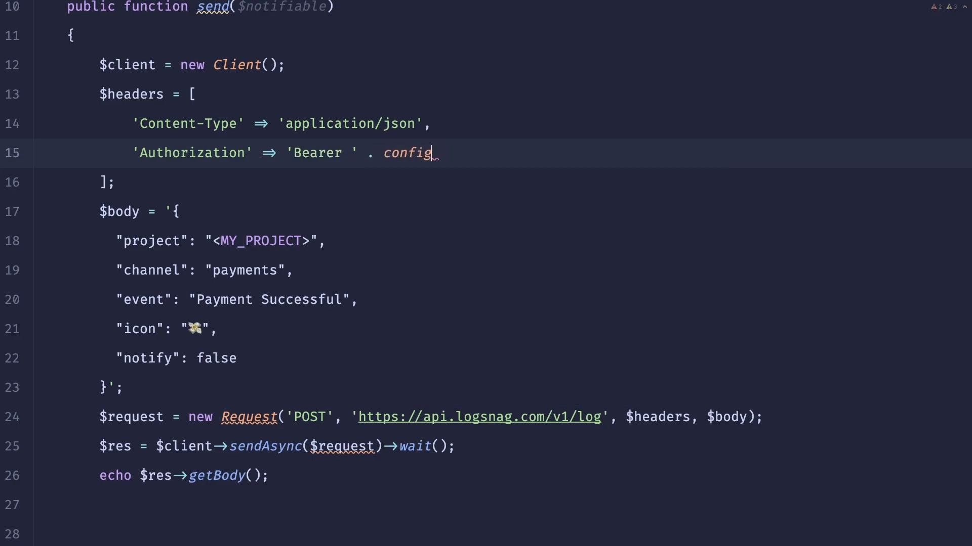
pyautogui.write("( key: 'services.logsn'")
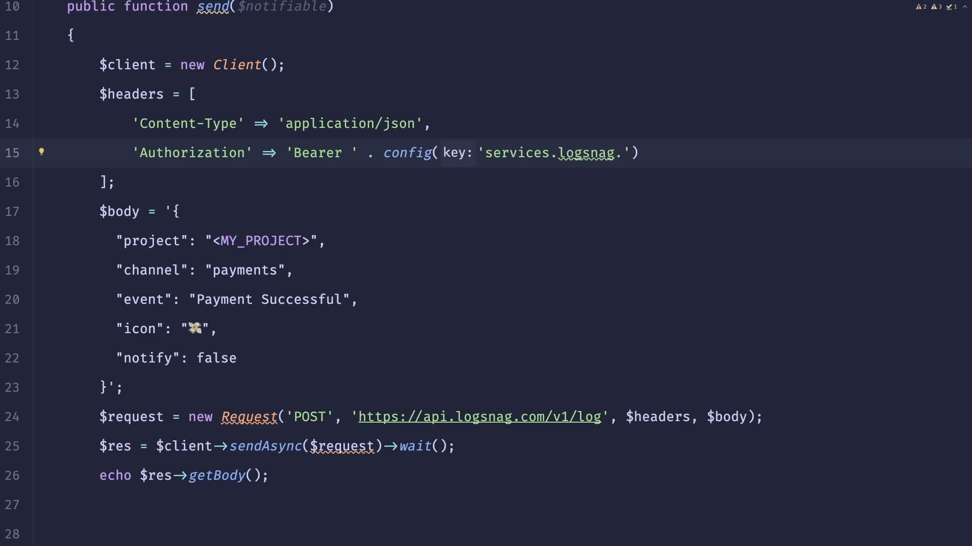
pyautogui.write('api_')
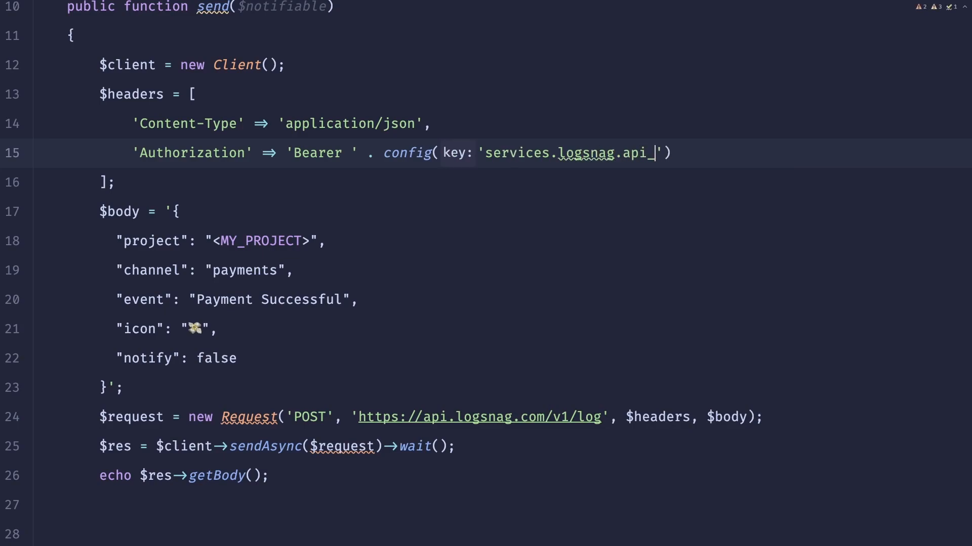
pyautogui.write('key')
pyautogui.click(221, 240)
pyautogui.write("' . c")
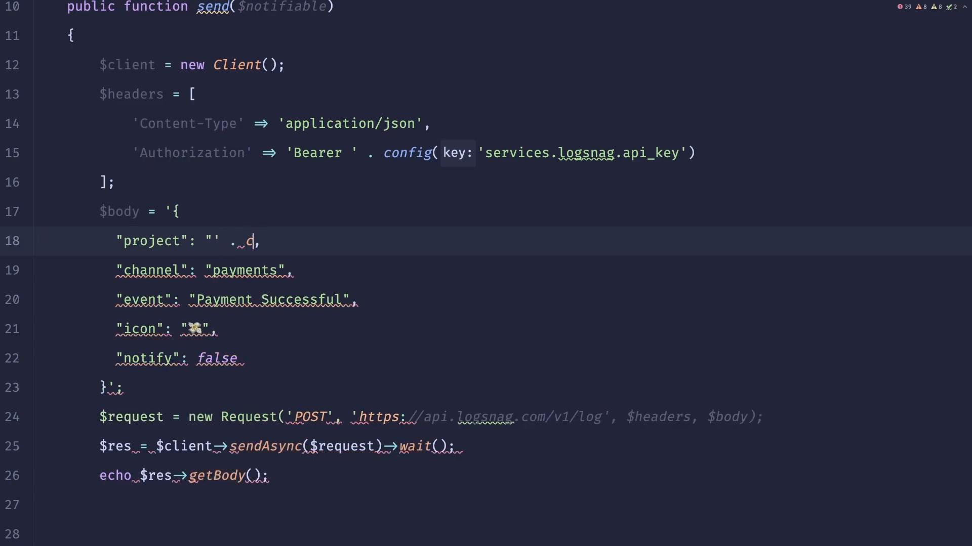
pyautogui.write("onfig('')")
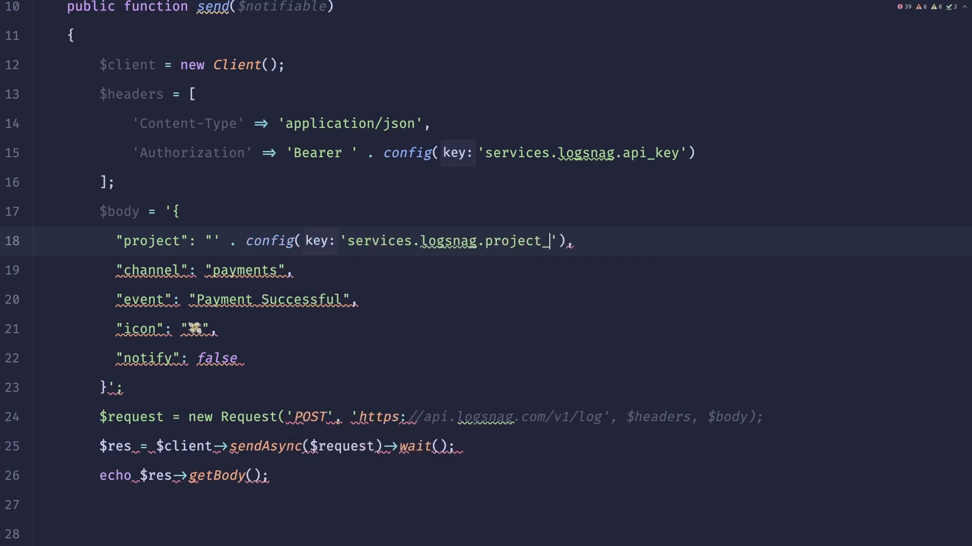
pyautogui.write("_id') .")
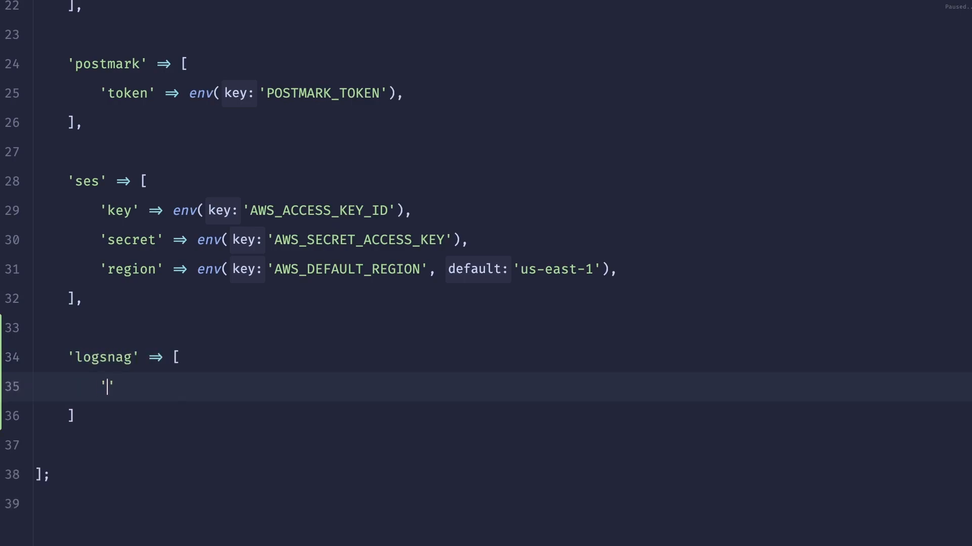
# Add 'logsnag' to services.php: api_key → env('LOGSNAG_API_KEY'), project_id → env('LOGSNAG_PROJECT_ID')
pyautogui.write("api_key' => env(")
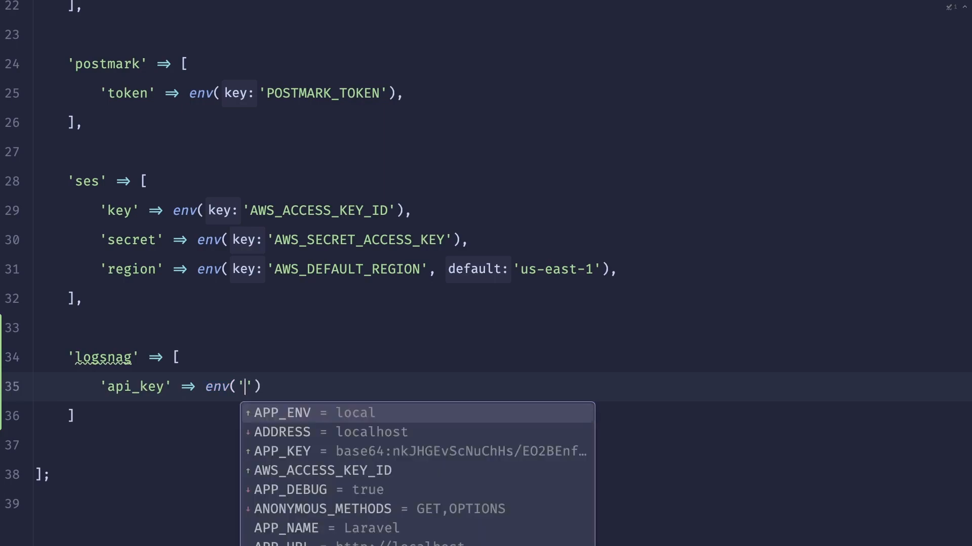
pyautogui.write('LOGSNAG_API_KEY')
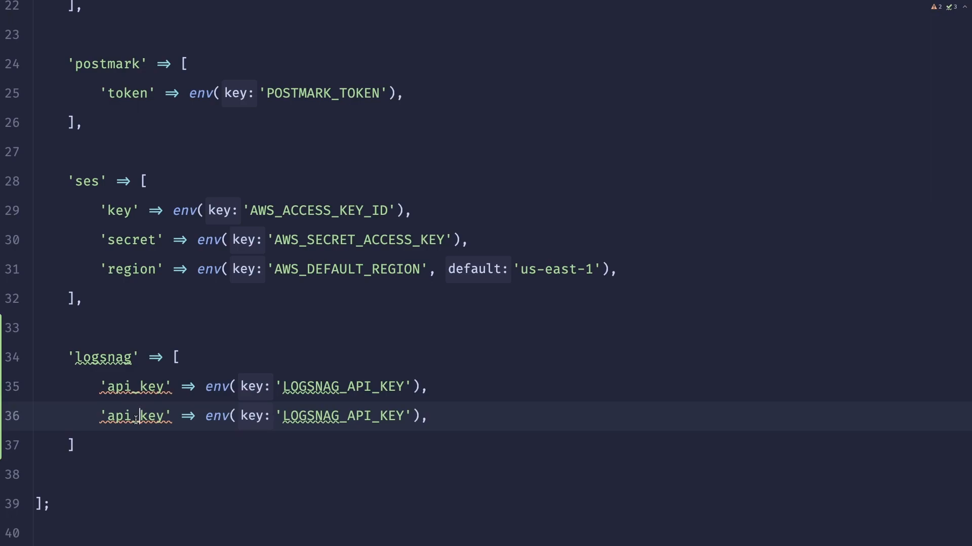
pyautogui.write('project_id')
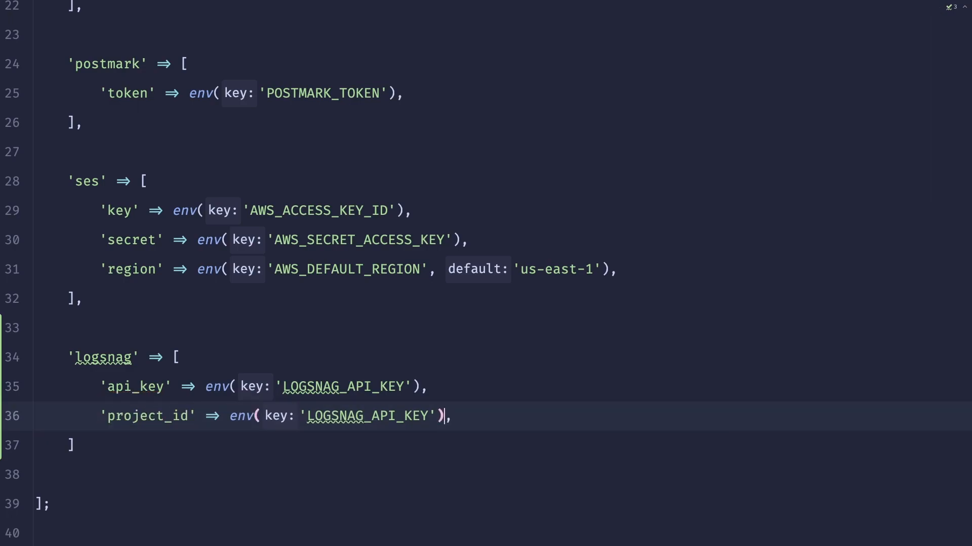
pyautogui.press('Backspace')
pyautogui.write('ROJECT_ID')
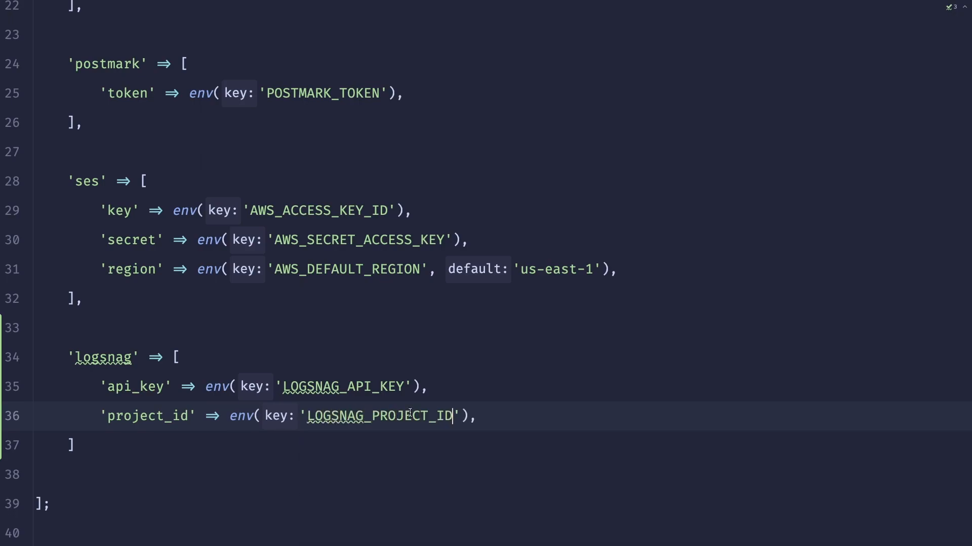
pyautogui.press('shift shift')
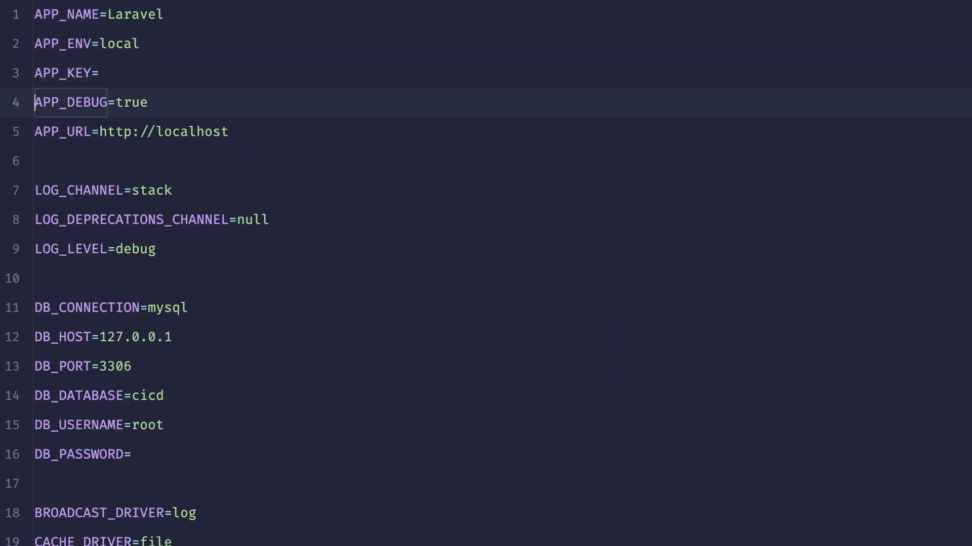
# Add a LOGSNAG_API_KEY= line just below APP_URL in .env
pyautogui.write('LOGSNAG_API_KEY')
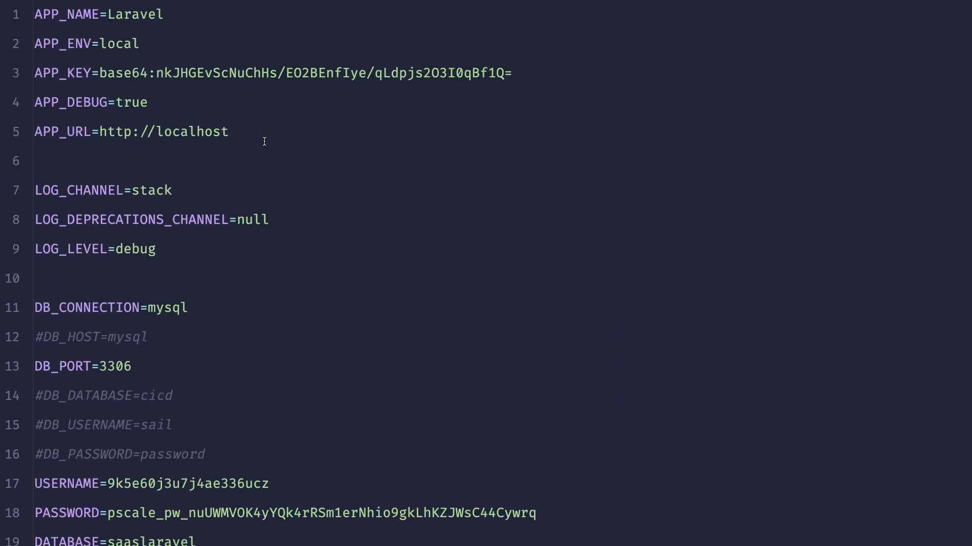
pyautogui.press('Enter')
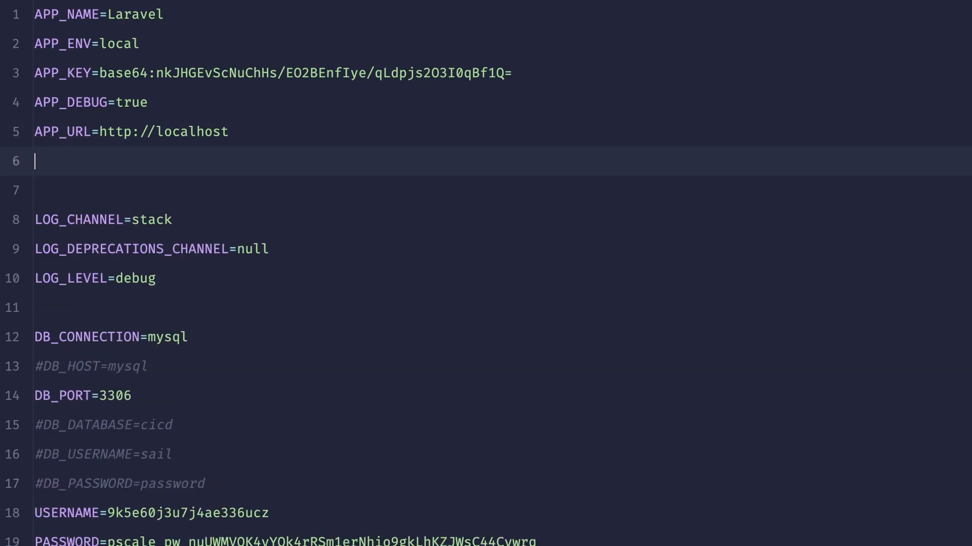
pyautogui.write('LOGSNAG_API_KEY=')
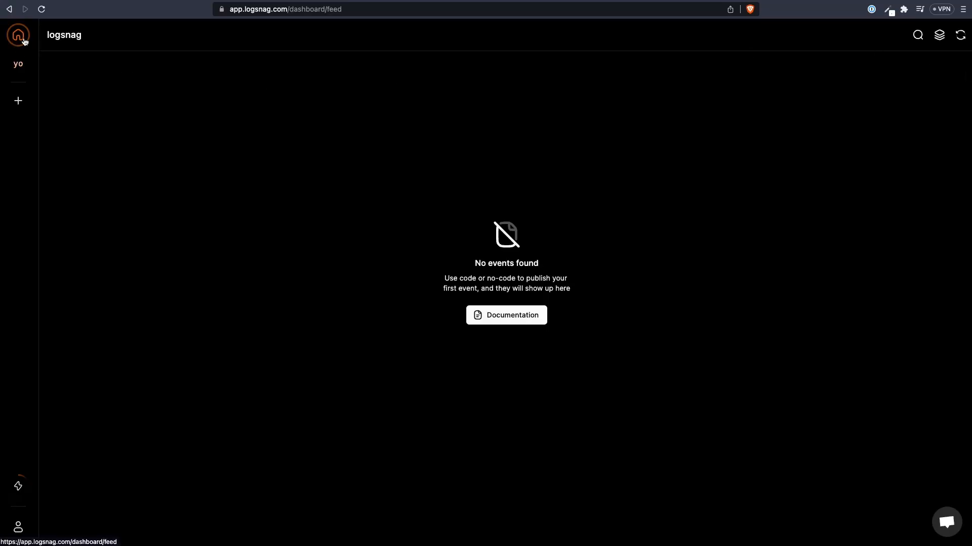
# Open the youtube project, then its Settings > API page for the token
pyautogui.click(19, 62)
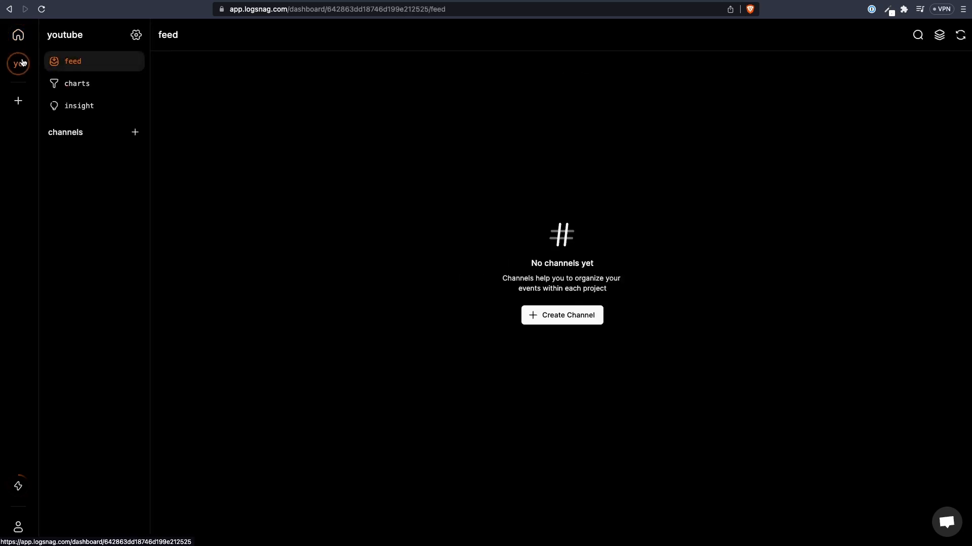
pyautogui.click(17, 524)
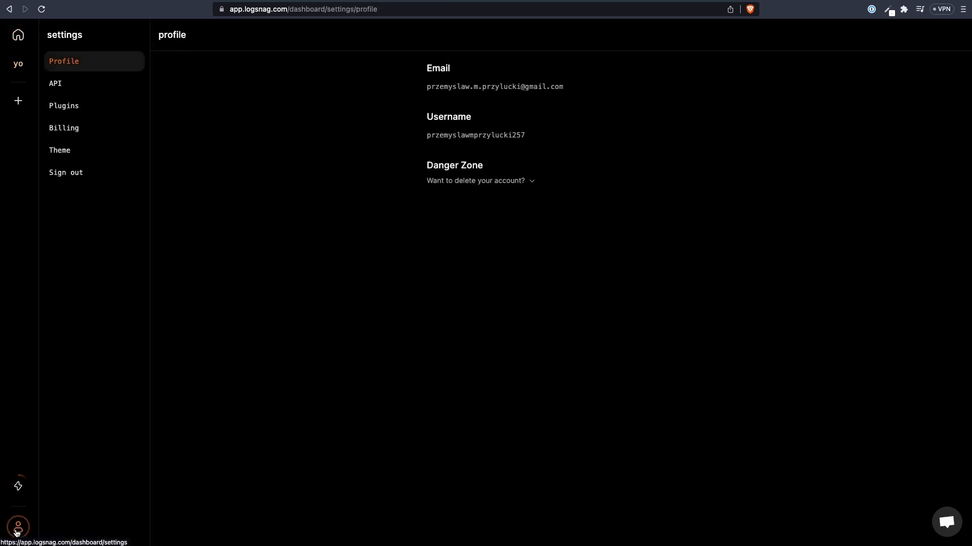
pyautogui.click(55, 84)
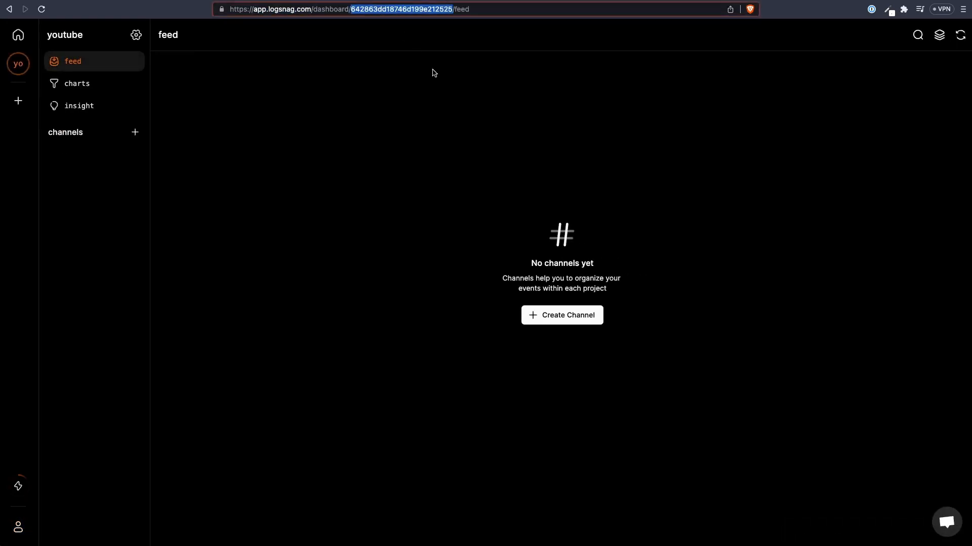
pyautogui.moveTo(428, 20)
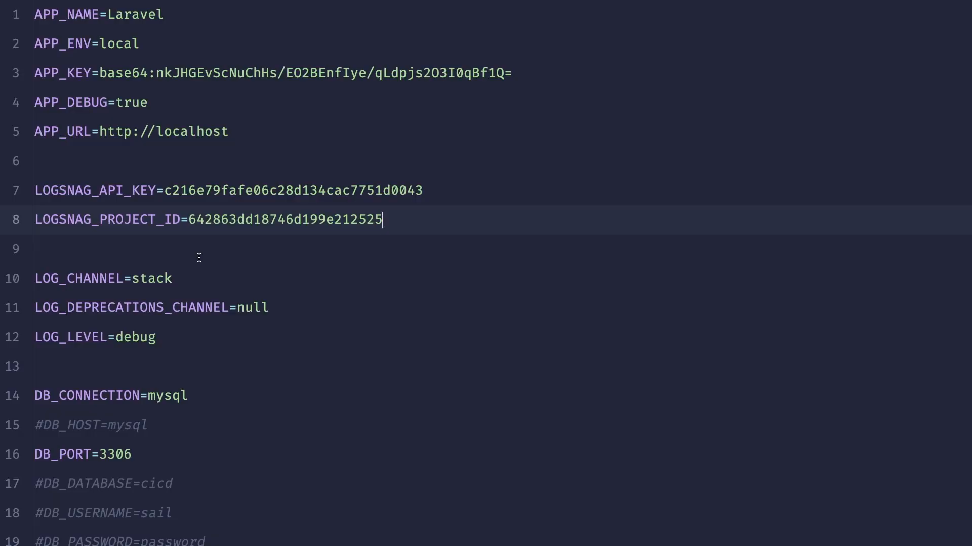
pyautogui.moveTo(389, 150)
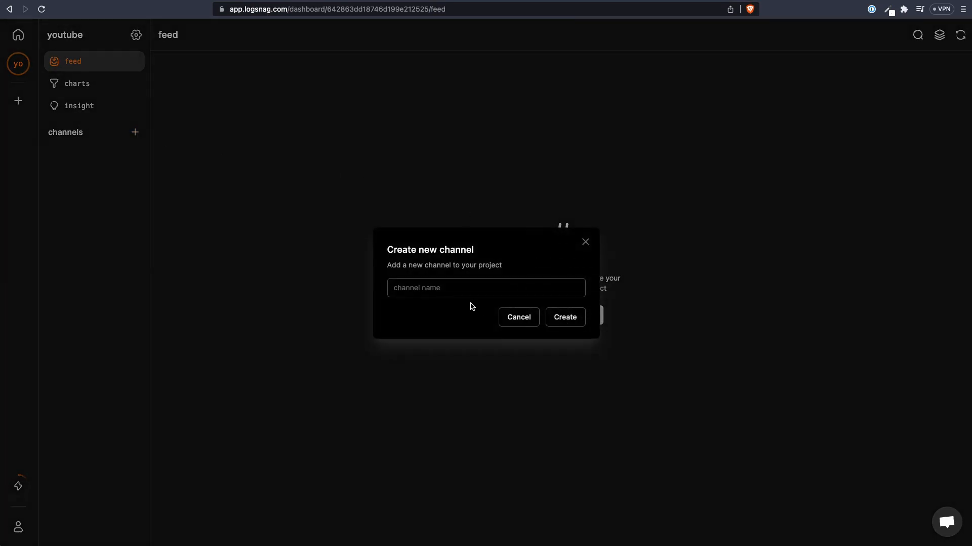
# Create a 'subscribers' channel in the youtube project, then return to the LogSnag documentation
pyautogui.click(485, 288)
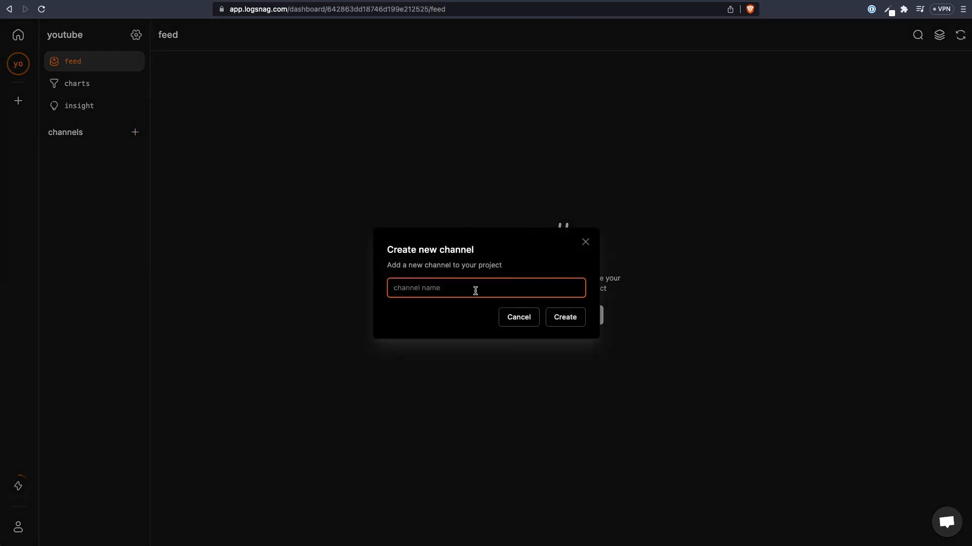
pyautogui.write('subscrib')
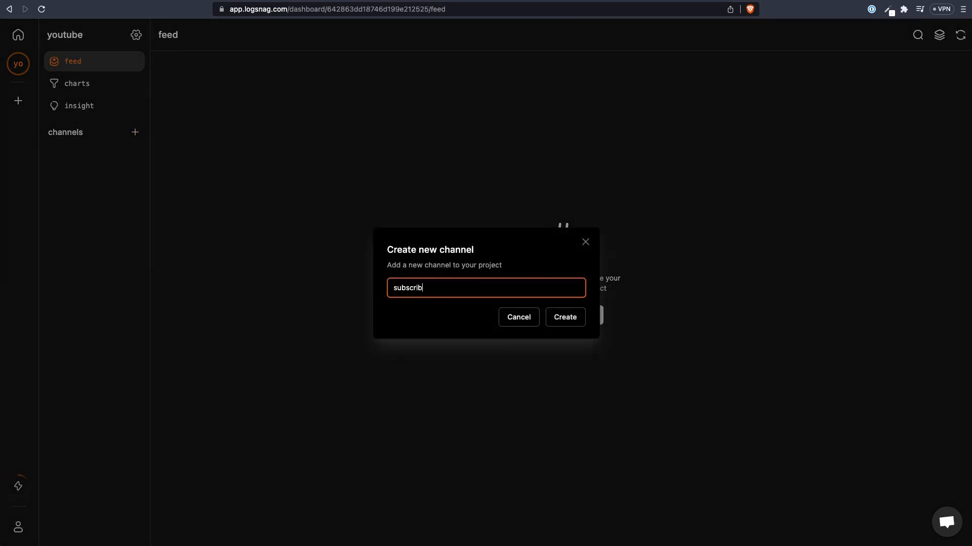
pyautogui.click(565, 318)
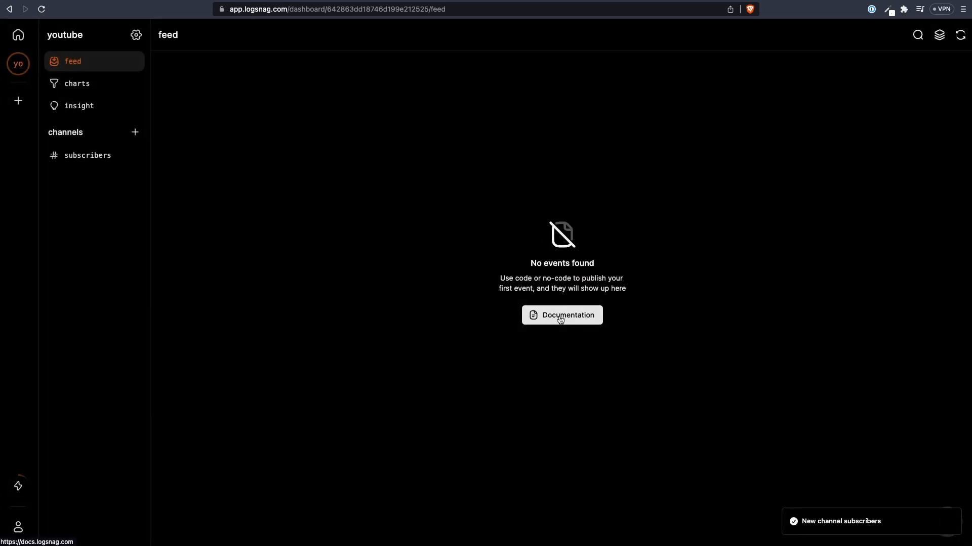
pyautogui.click(88, 155)
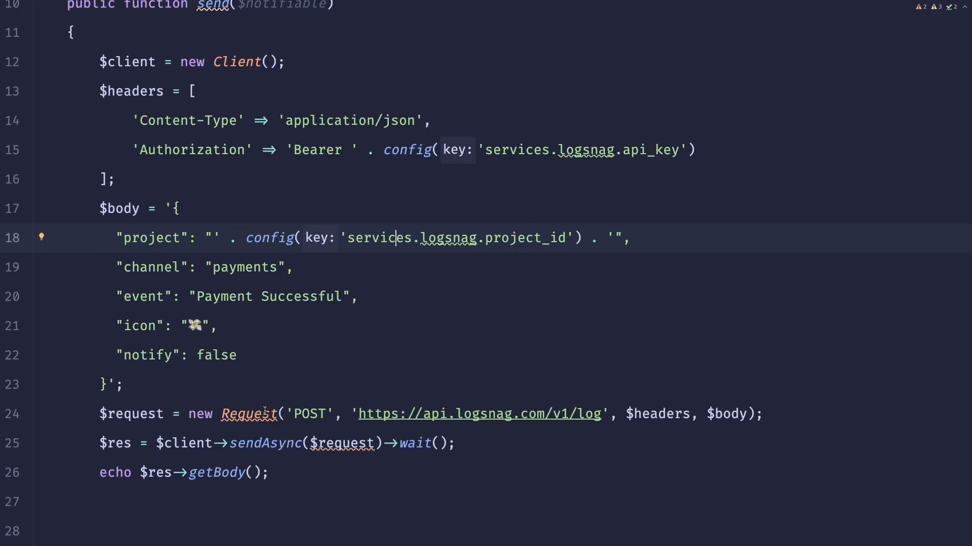
pyautogui.click(249, 414)
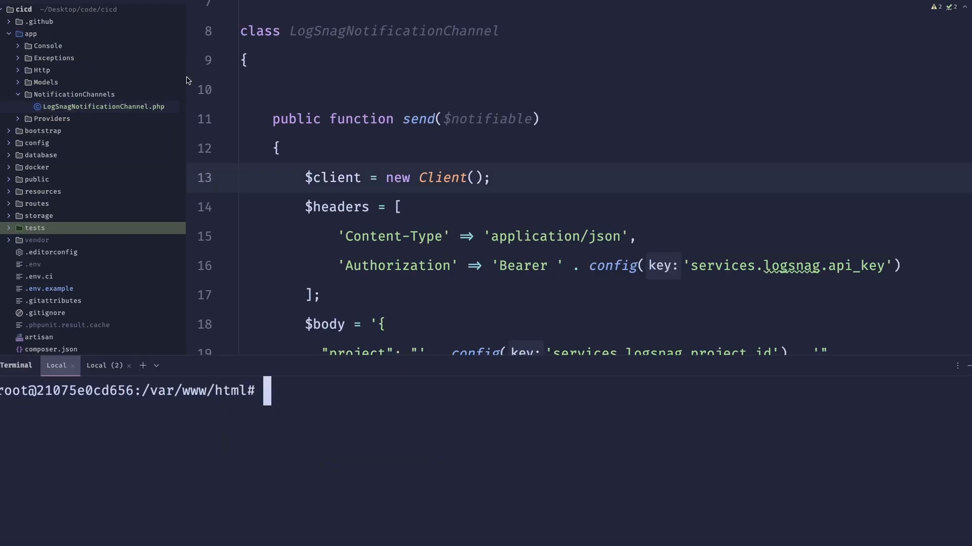
# Generate SubscriberNotification with php artisan make:notification and open its class from app/Notifications
pyautogui.write('php artisan')
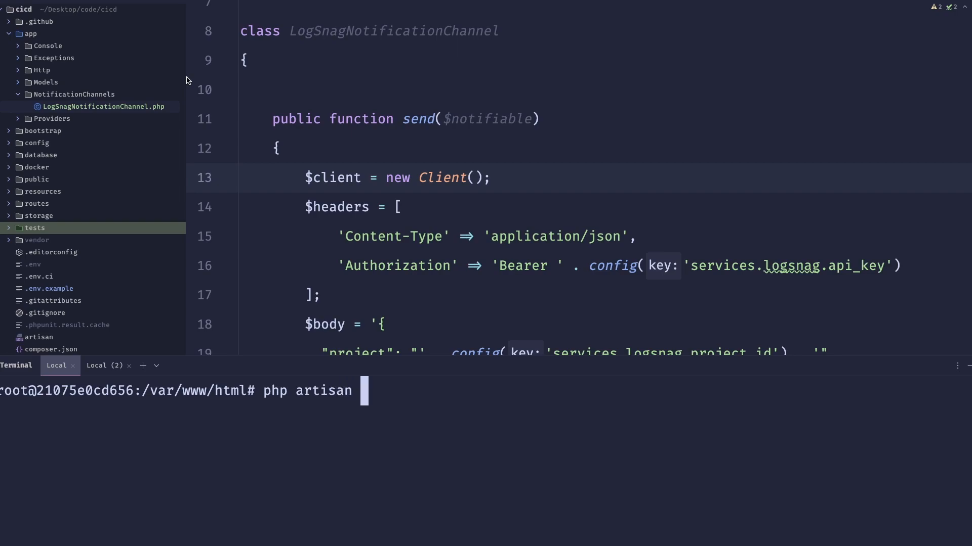
pyautogui.write('make:notification Subscribe')
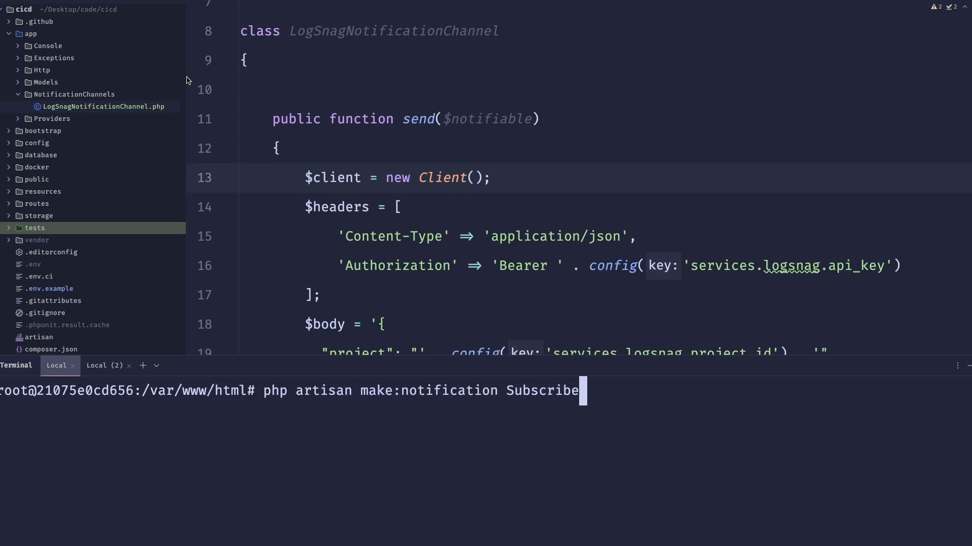
pyautogui.write('rNotification')
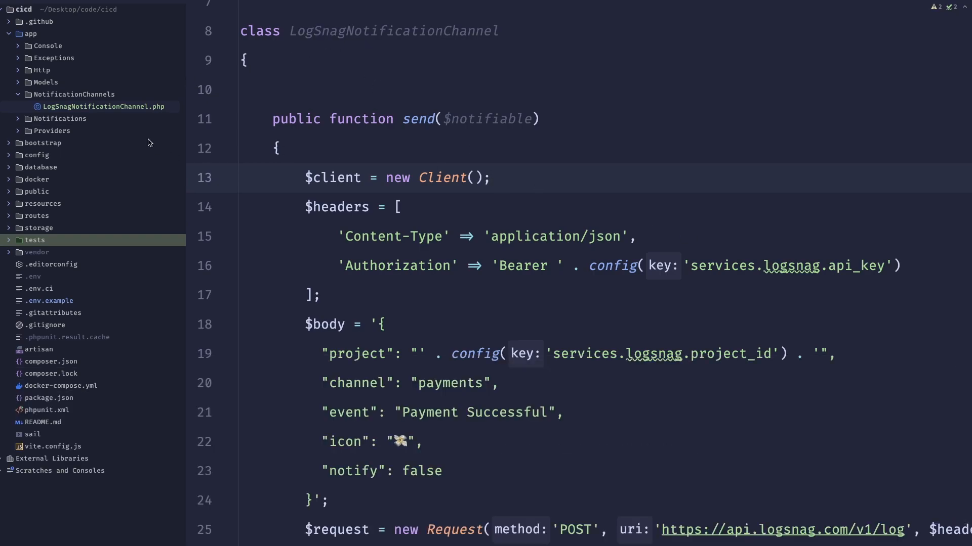
pyautogui.click(60, 119)
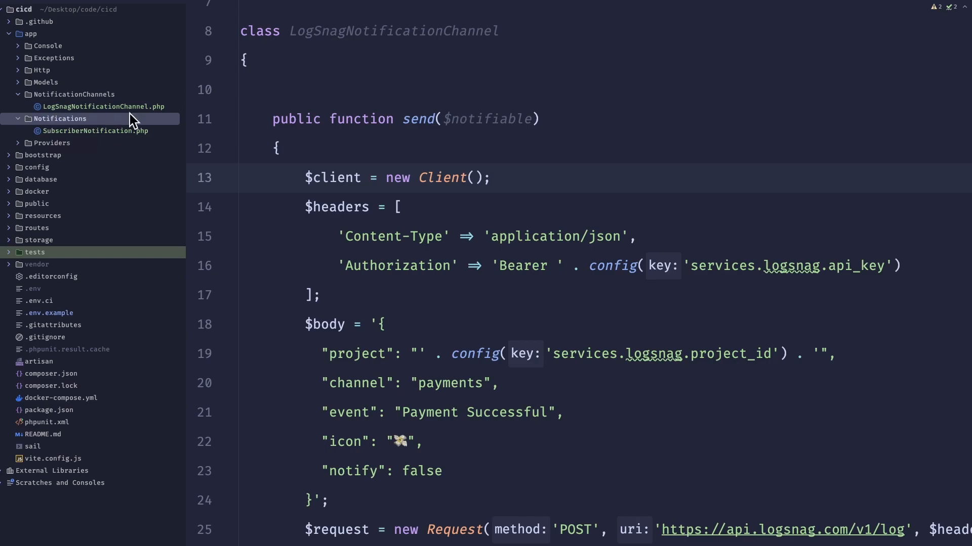
pyautogui.click(95, 131)
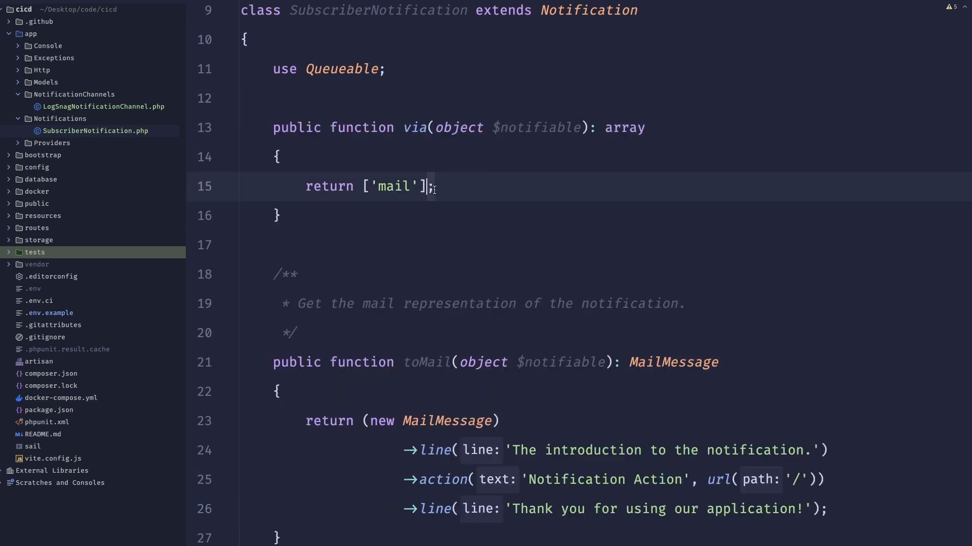
# Replace 'mail' in via() with LogSnagNotificationChannel::class, picked from autocomplete
pyautogui.scroll(-3)
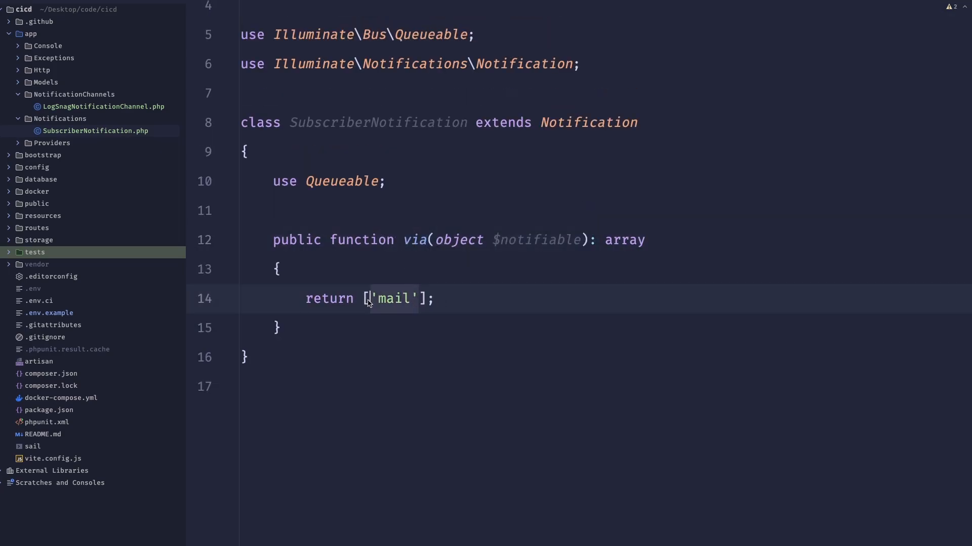
pyautogui.write('Log')
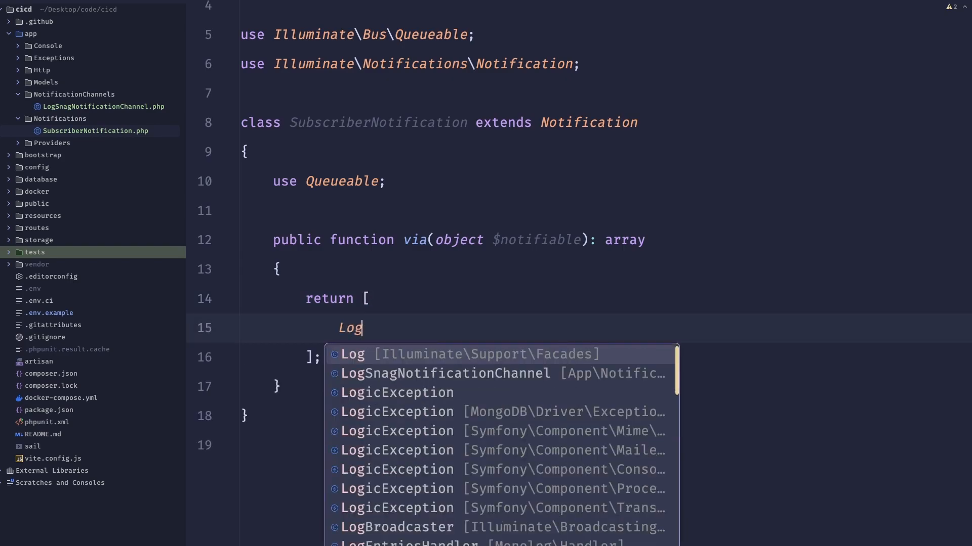
pyautogui.click(445, 374)
pyautogui.write('User::f')
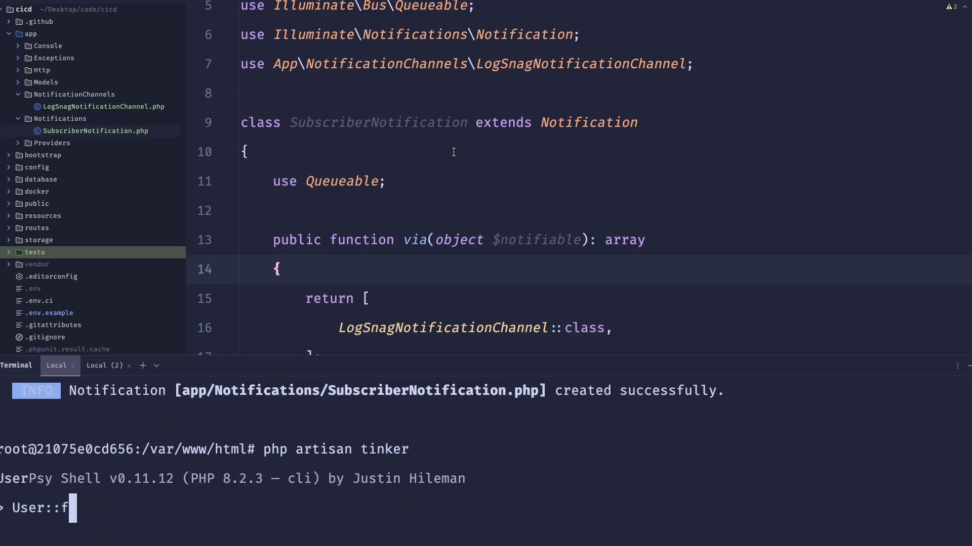
# In Tinker, run User::first()->notify(new SubscriberNotification()), then retry with the App\ namespace
pyautogui.write('irst()->notify')
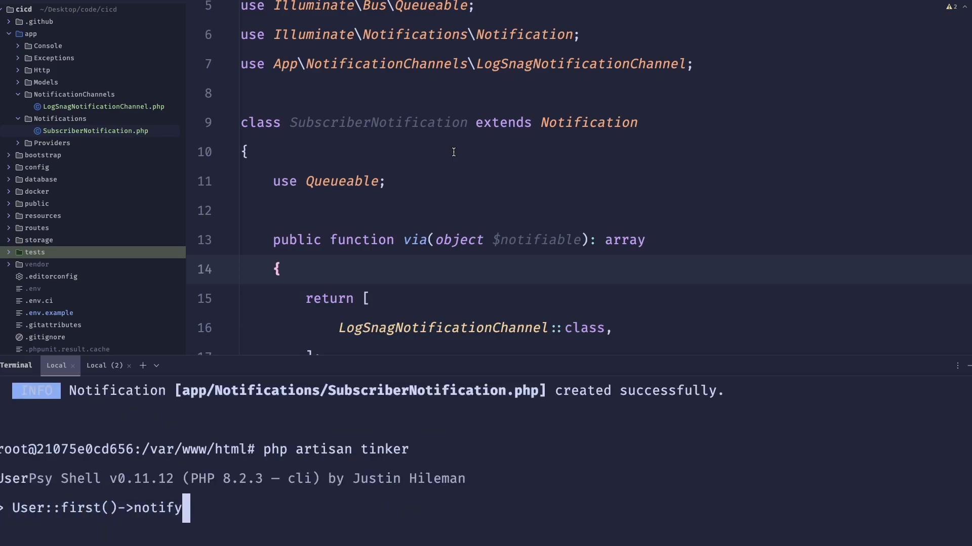
pyautogui.write('(new Subs')
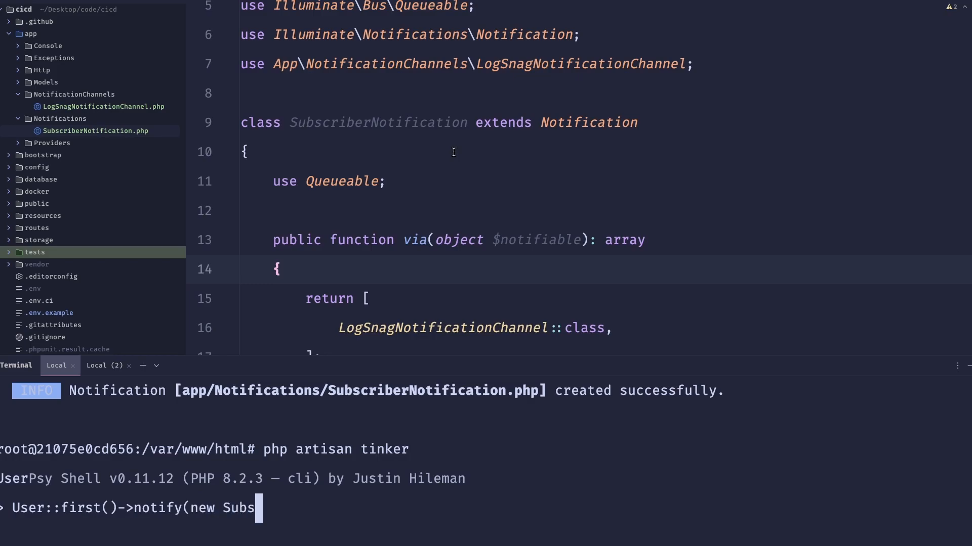
pyautogui.write('criberNo')
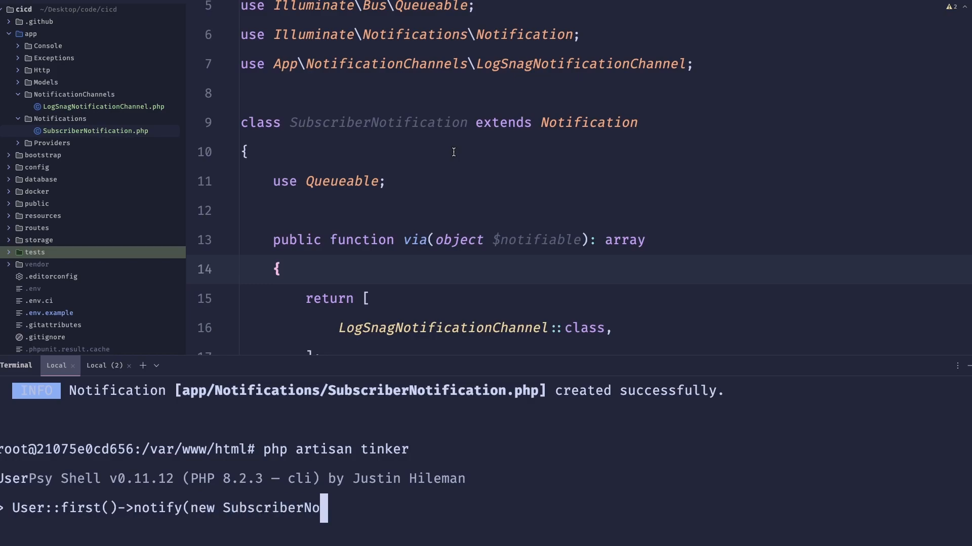
pyautogui.write('tification())')
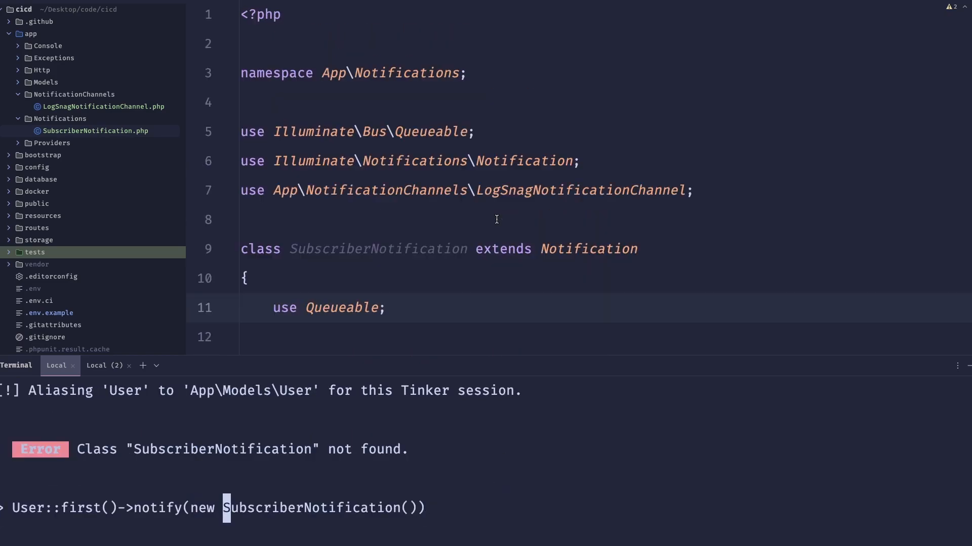
pyautogui.write('App\\')
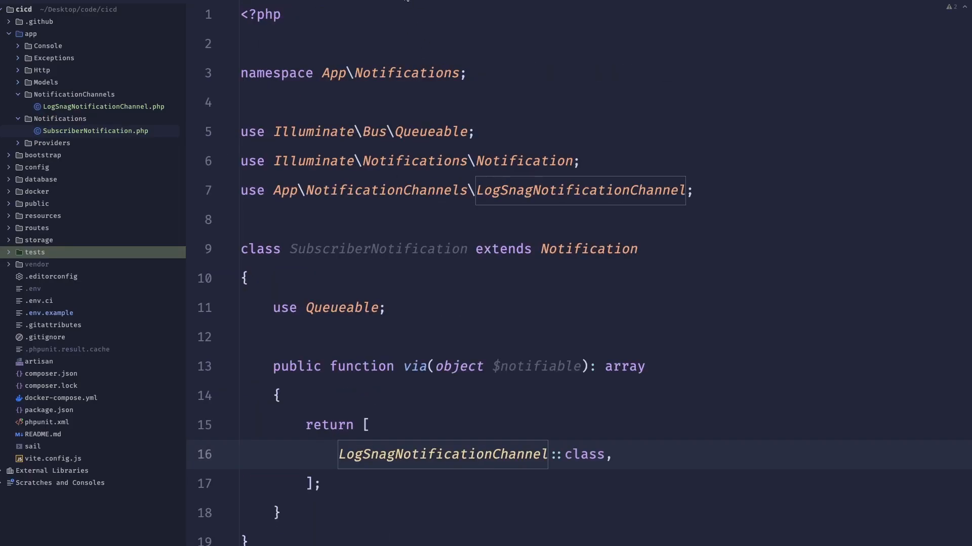
# Scroll down to the send() method in LogSnagNotificationChannel
pyautogui.scroll(-3)
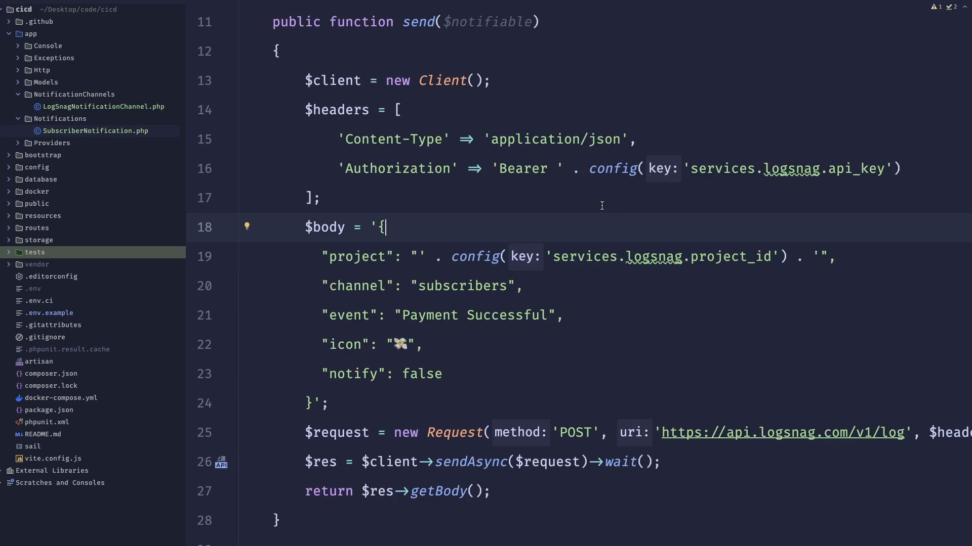
pyautogui.moveTo(538, 74)
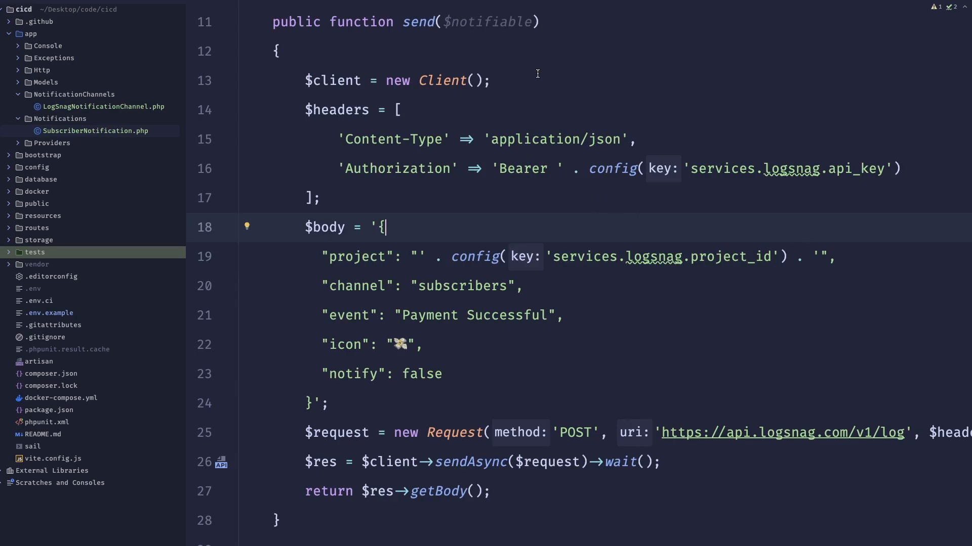
pyautogui.moveTo(521, 63)
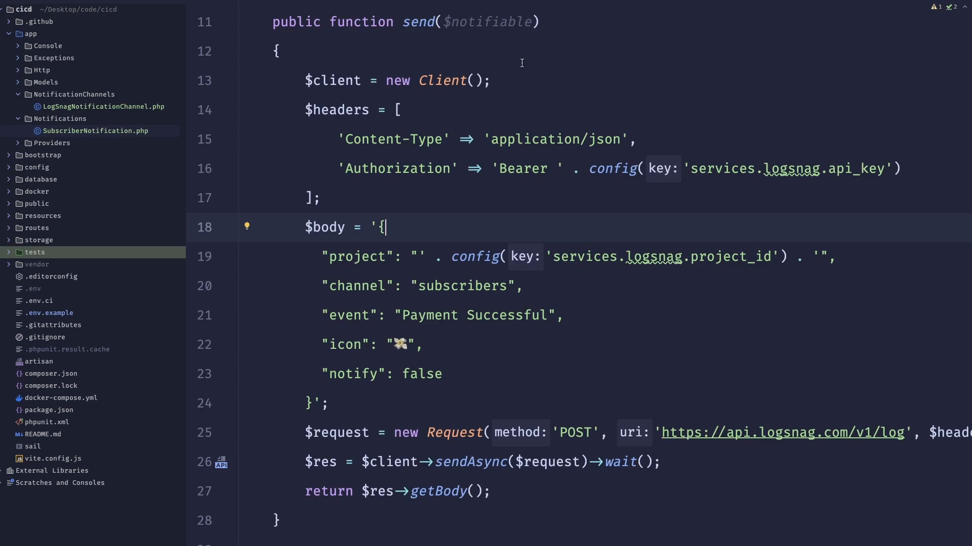
pyautogui.moveTo(692, 104)
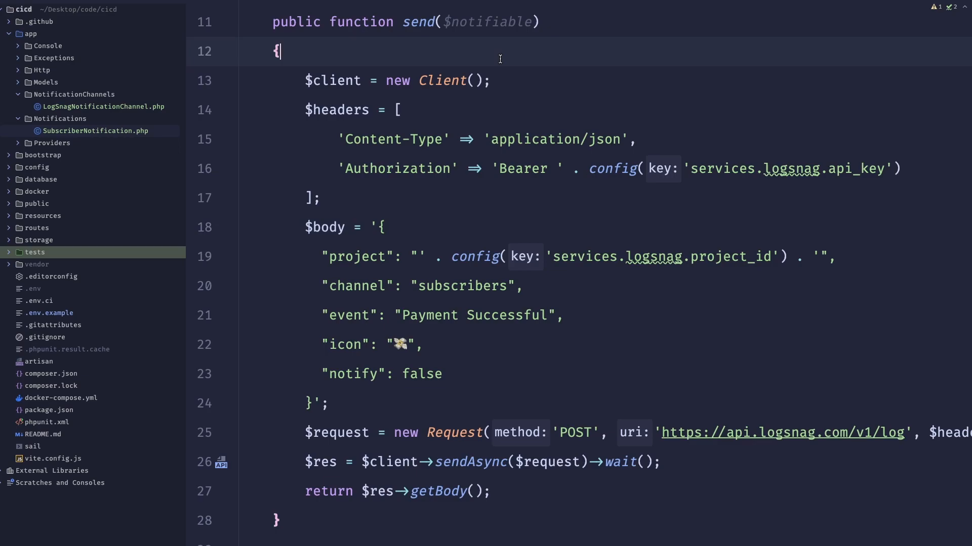
# Begin send with return Http::asJson()->withHeaders() containing a 'Content-Type' => 'application/json' header
pyautogui.press('Enter')
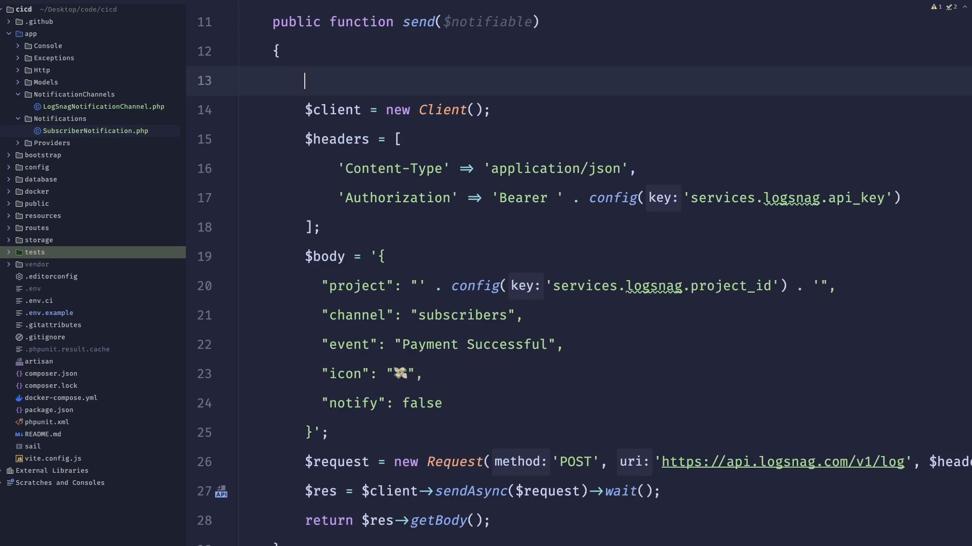
pyautogui.write('return Ht')
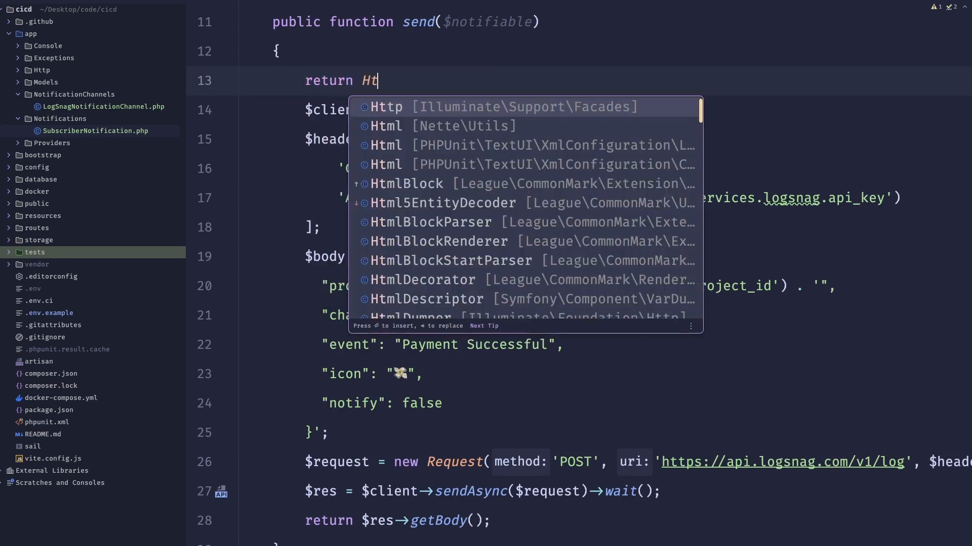
pyautogui.write('tp::asJson(')
pyautogui.write('->with')
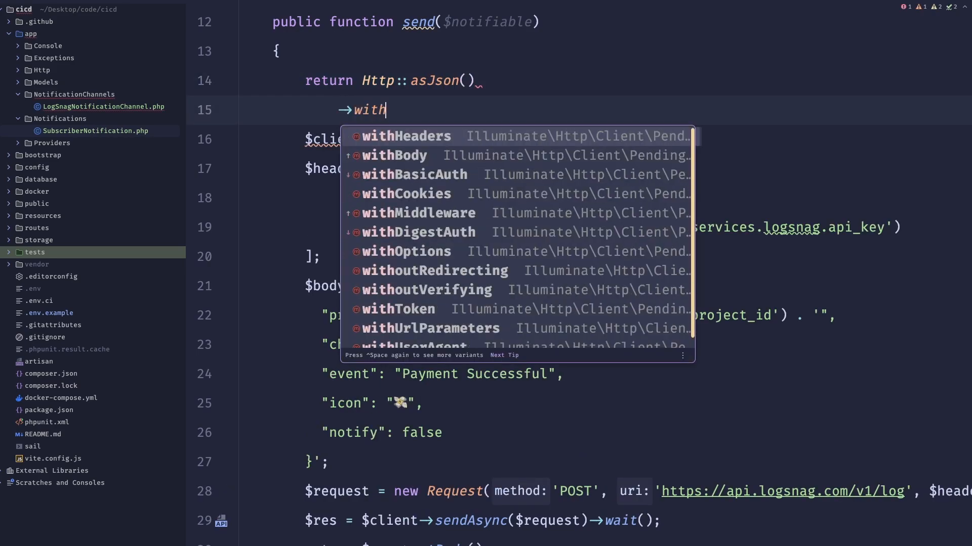
pyautogui.click(407, 136)
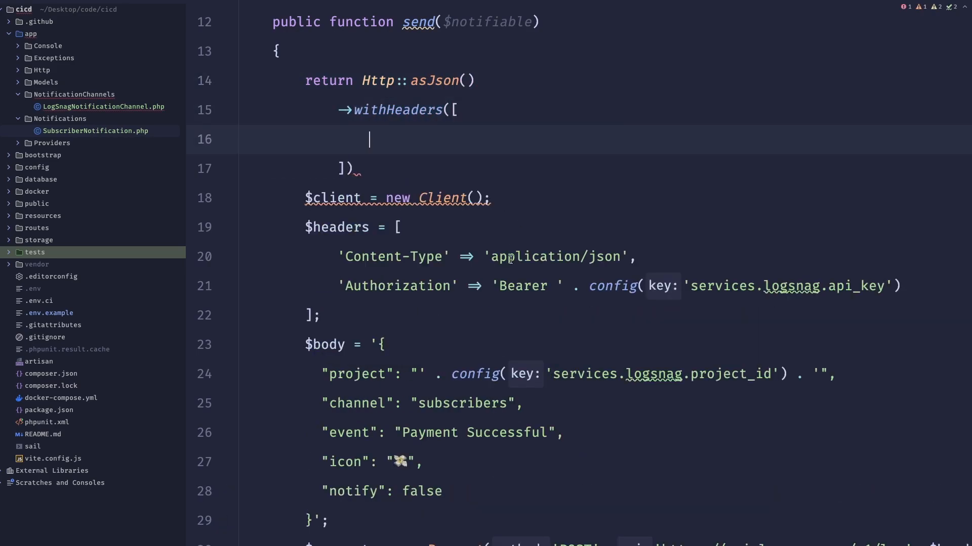
pyautogui.write("'Content-Type' => 'application/json',")
pyautogui.write("->post('https://api.logsnag.com/v1/log', [")
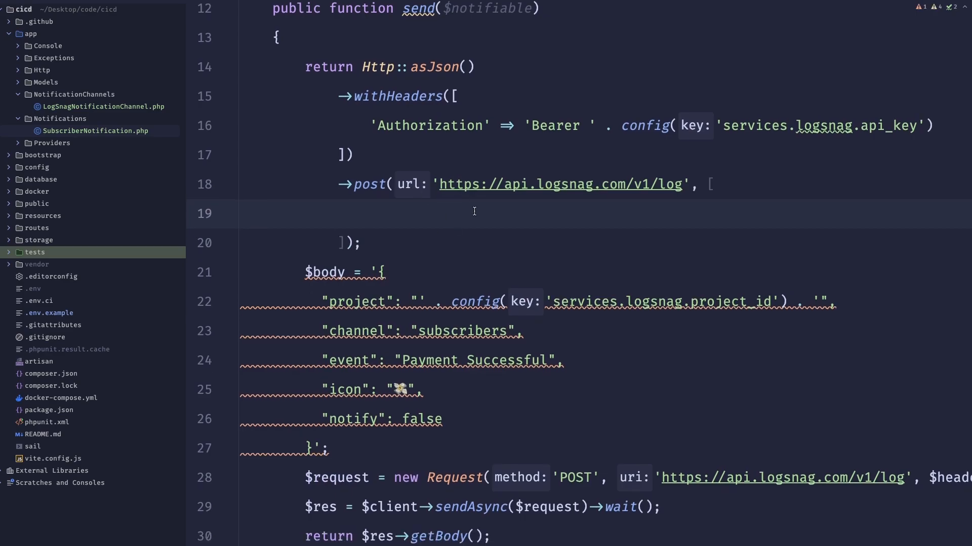
# Add payload fields: project from services.logsnag.project_id, channel 'subscribers', event 'Payment successful'
pyautogui.write("'project' =>")
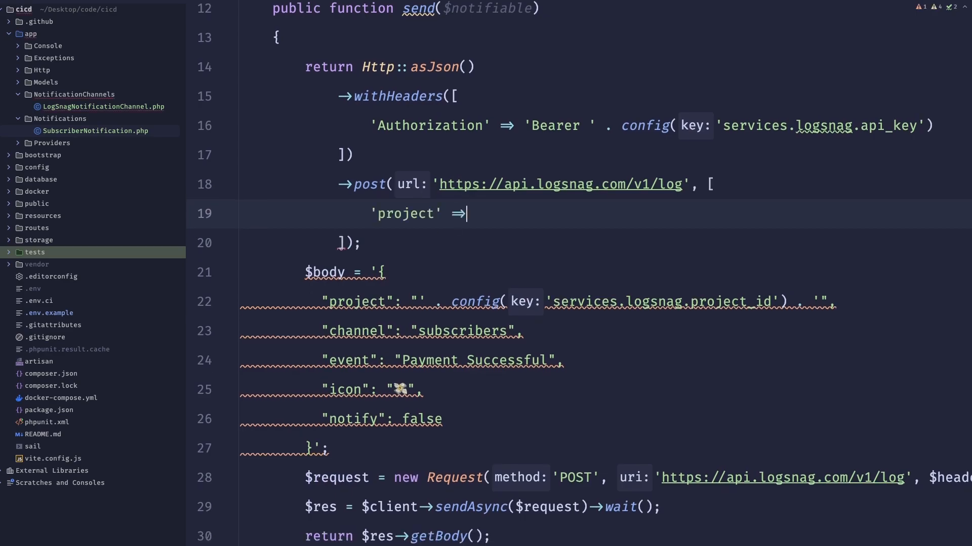
pyautogui.write("config('services.logsnag.project_id'),")
pyautogui.write("'cha")
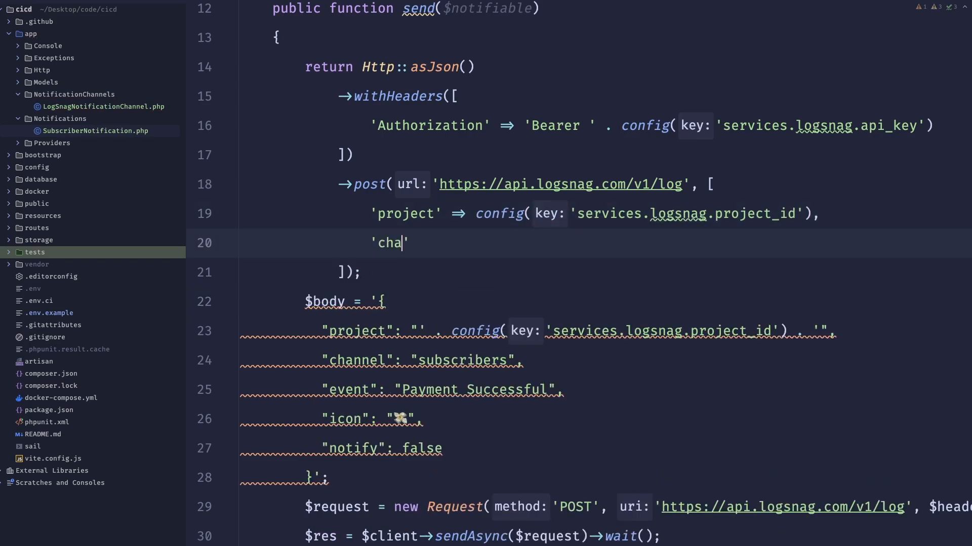
pyautogui.write("nnel' => 'subscribers',")
pyautogui.write("'event")
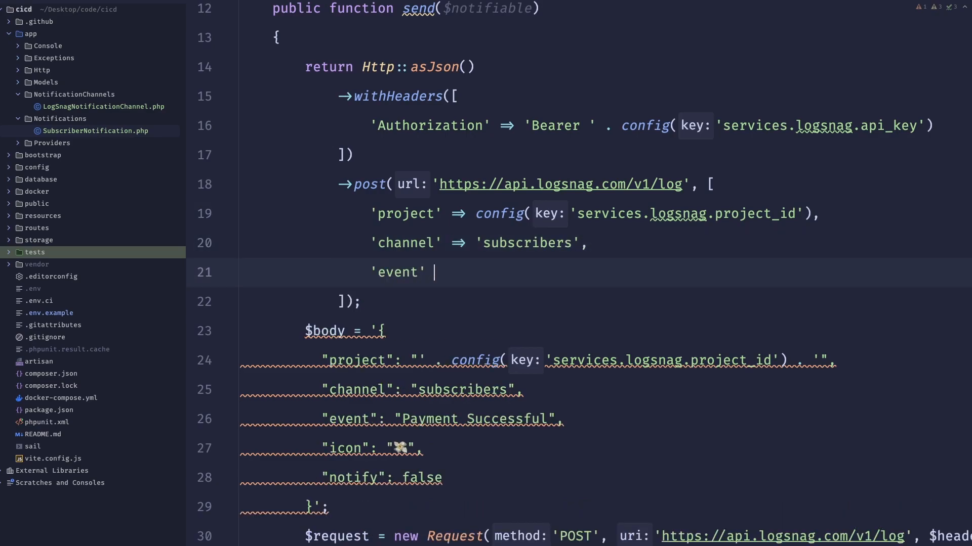
pyautogui.write("=> 'Payment su")
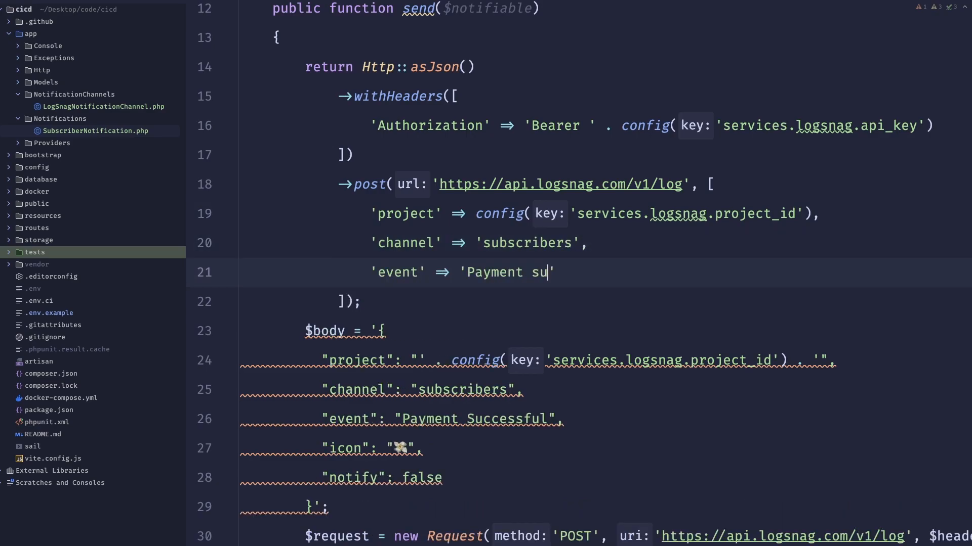
pyautogui.write("ccessful',")
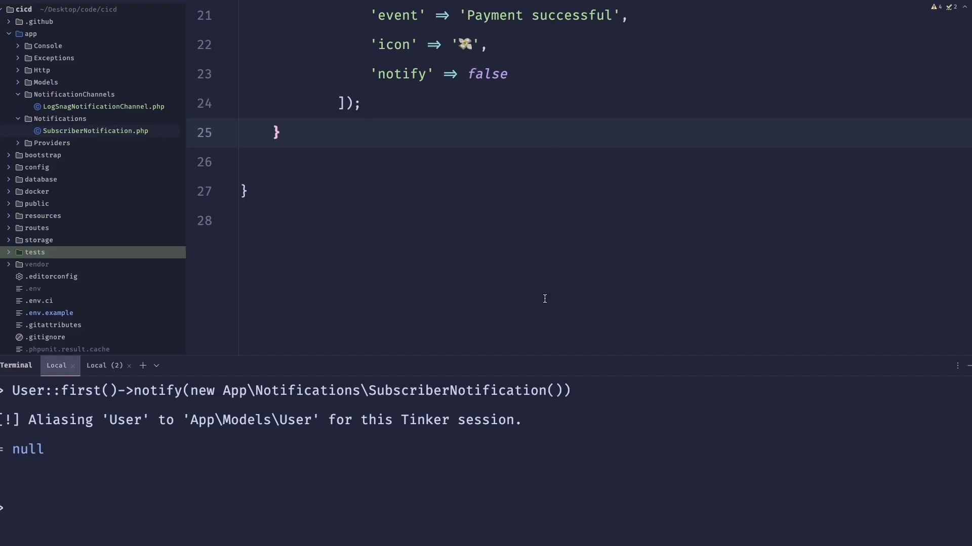
pyautogui.moveTo(560, 219)
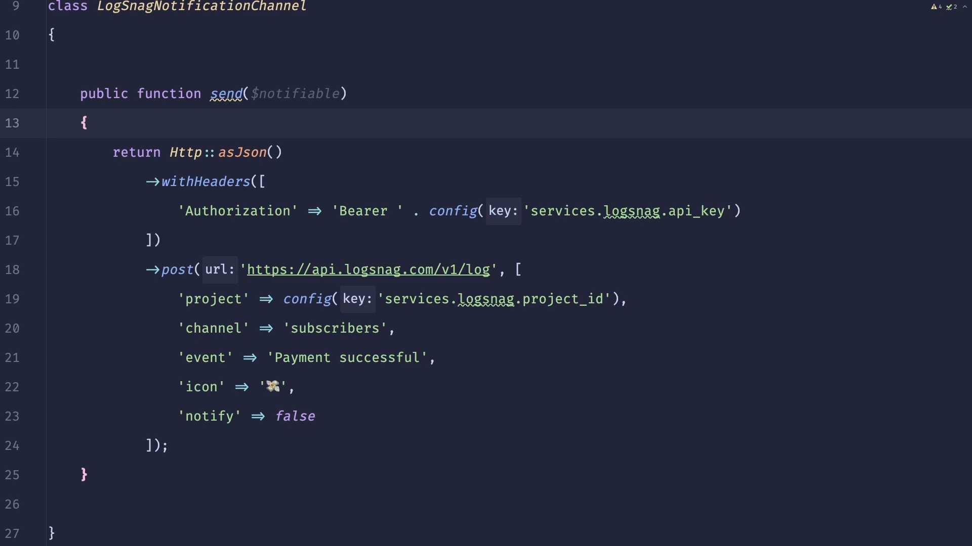
# Add a typed Notification $notification parameter to send()
pyautogui.click(89, 123)
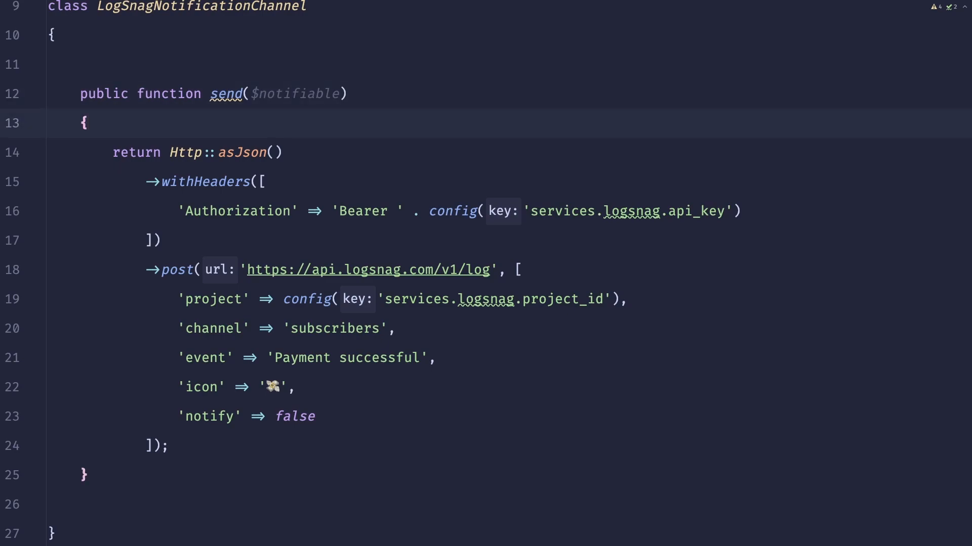
pyautogui.write(', N')
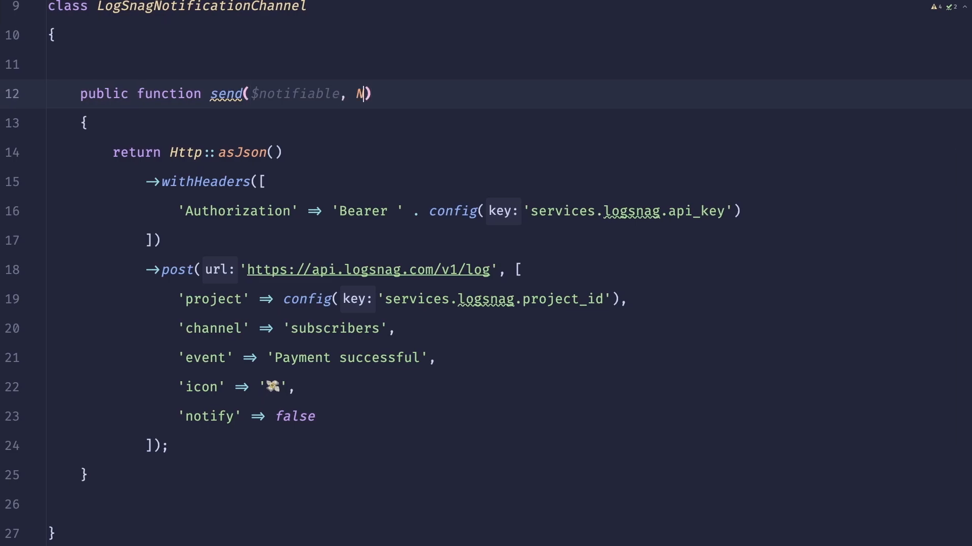
pyautogui.write('otifia')
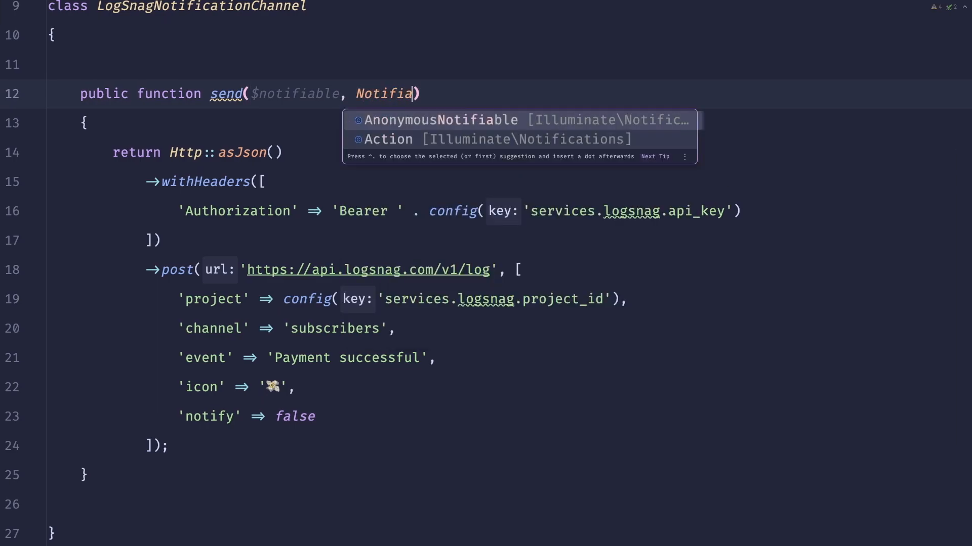
pyautogui.press('Backspace')
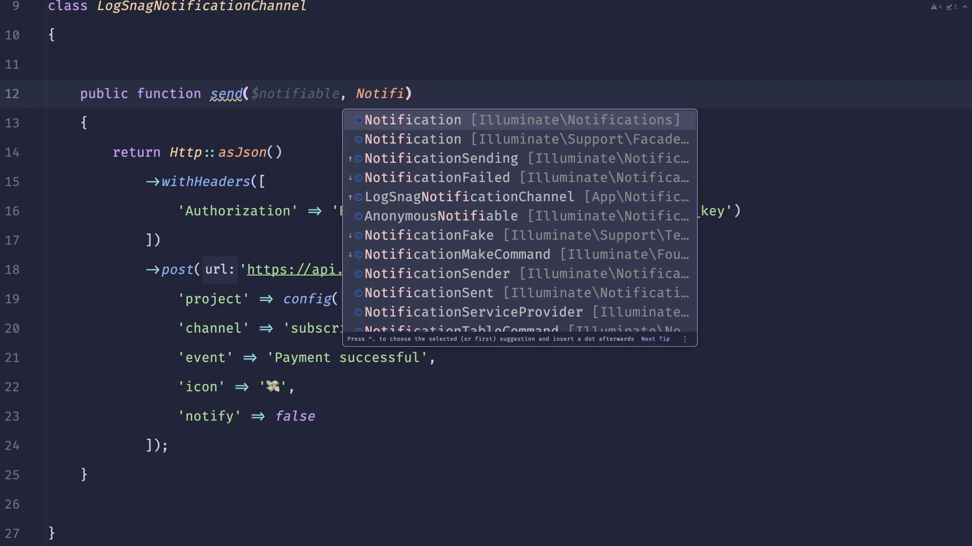
pyautogui.click(413, 120)
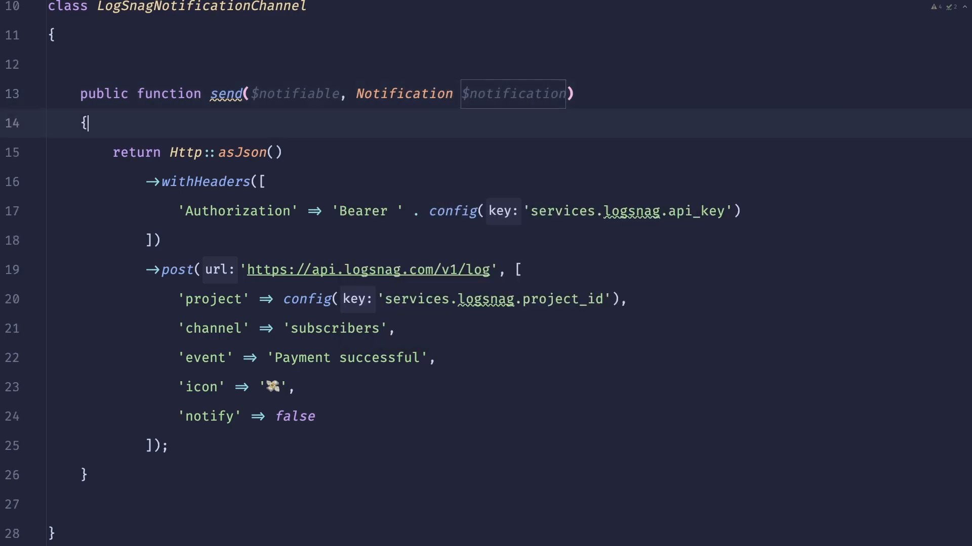
# Assign $data = $notification->toLogSnag(); inside send()
pyautogui.write('$data =')
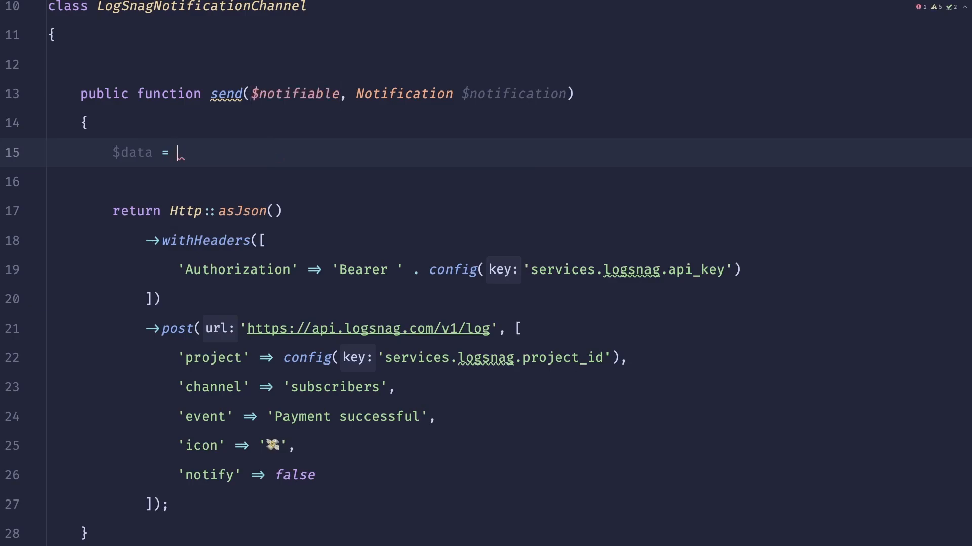
pyautogui.write('$notification-')
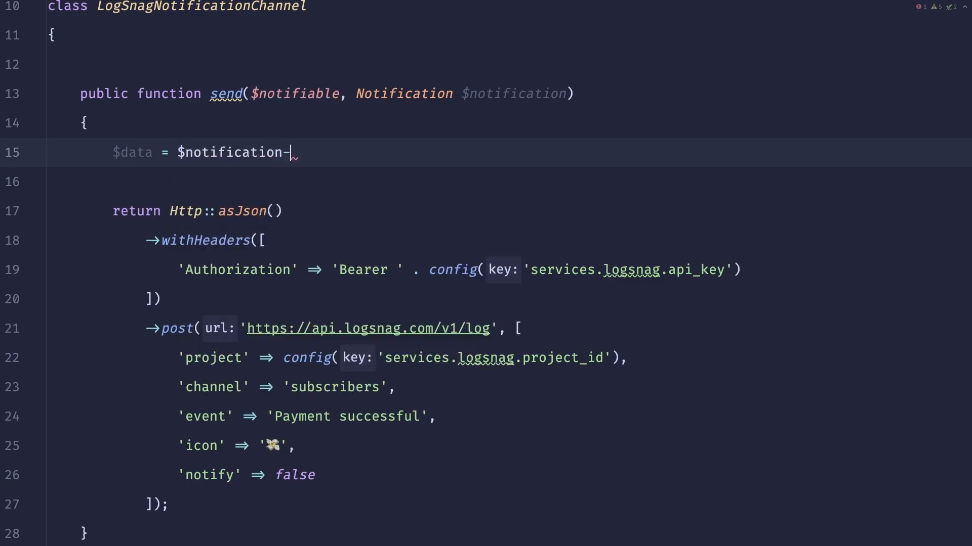
pyautogui.write('>')
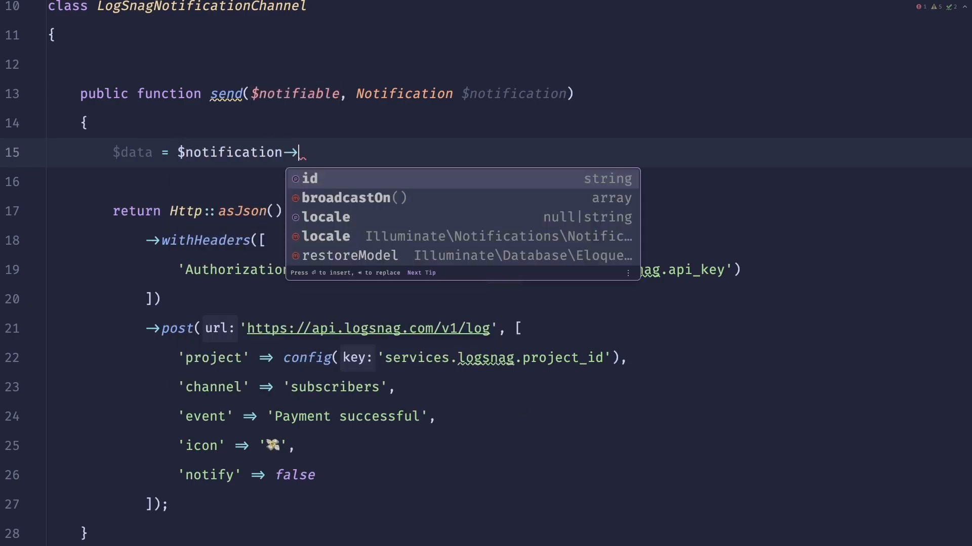
pyautogui.write('toLog')
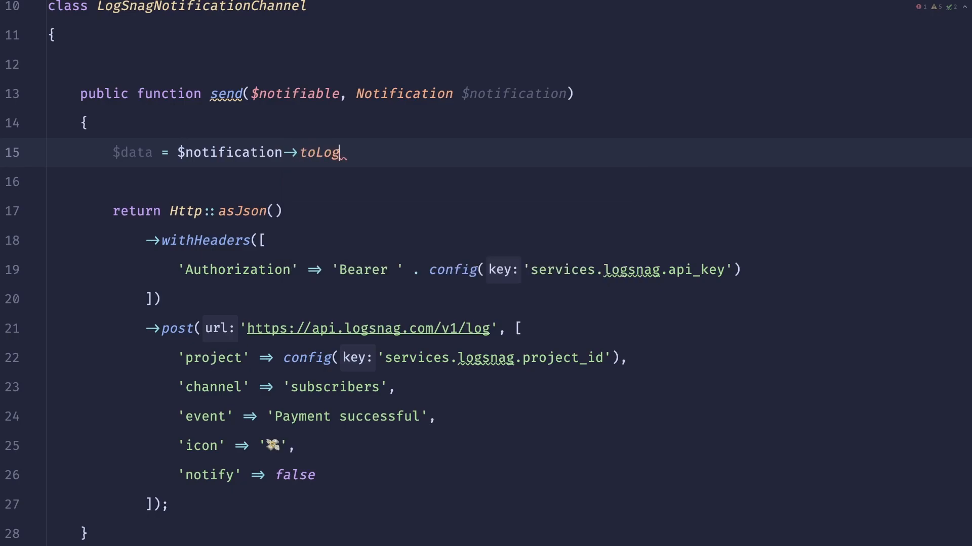
pyautogui.write('Snag();')
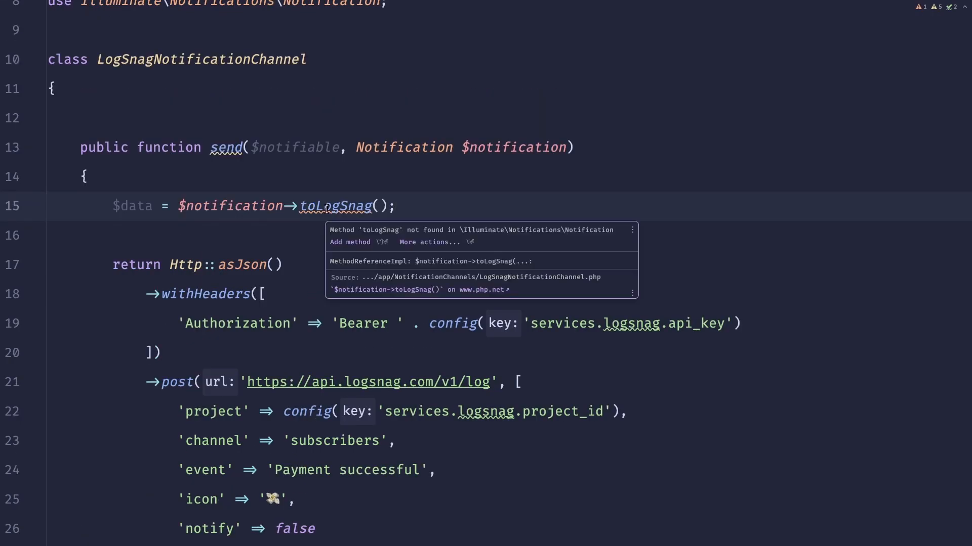
pyautogui.moveTo(555, 191)
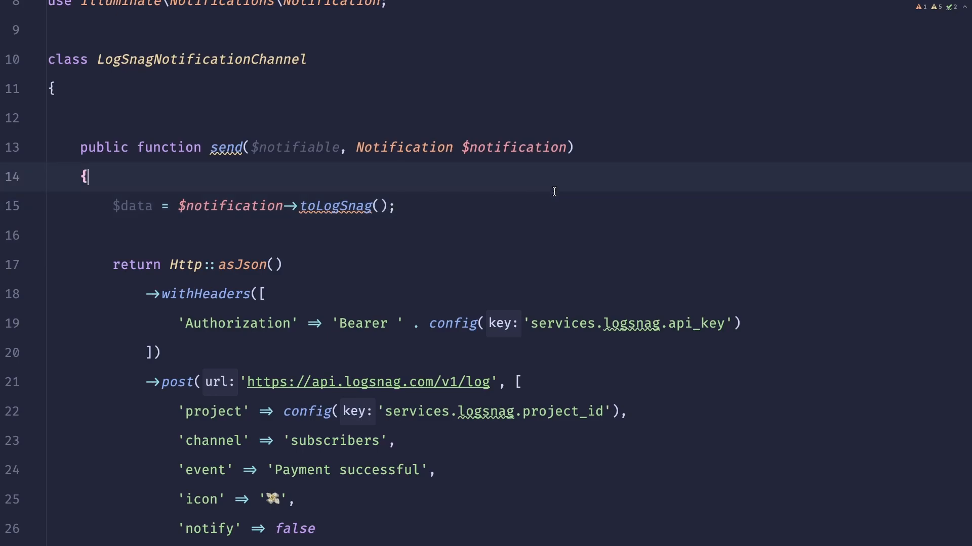
# Guard with !method_exists($notification, 'toLogSnag'), throwing Exception 'toLogSnag is not implemented on notification'
pyautogui.write('if (')
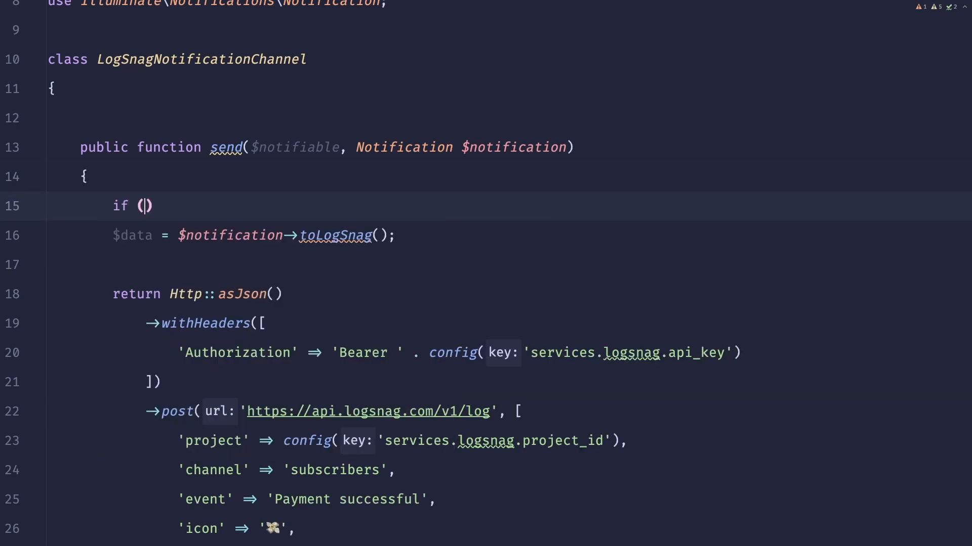
pyautogui.write('!method_exists(')
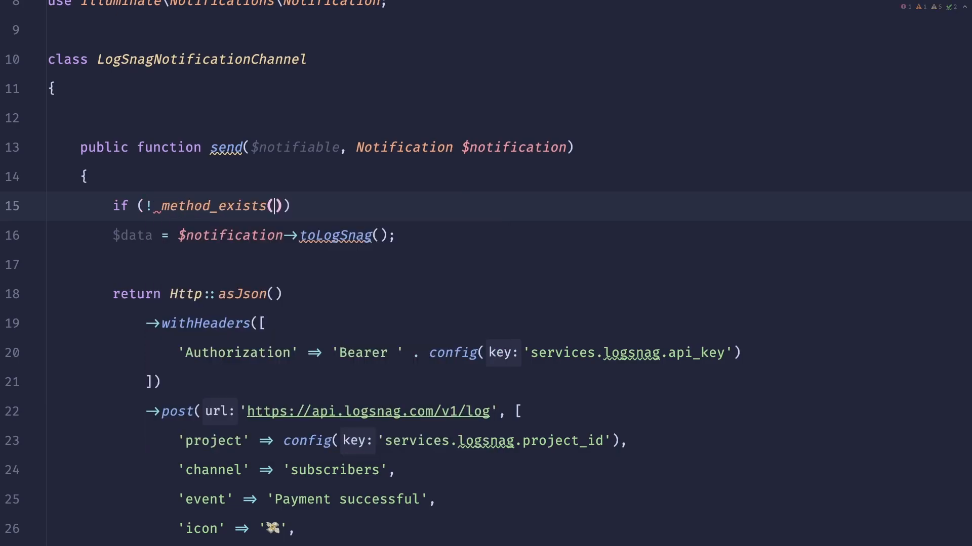
pyautogui.write("$notification, 'toLogSnag")
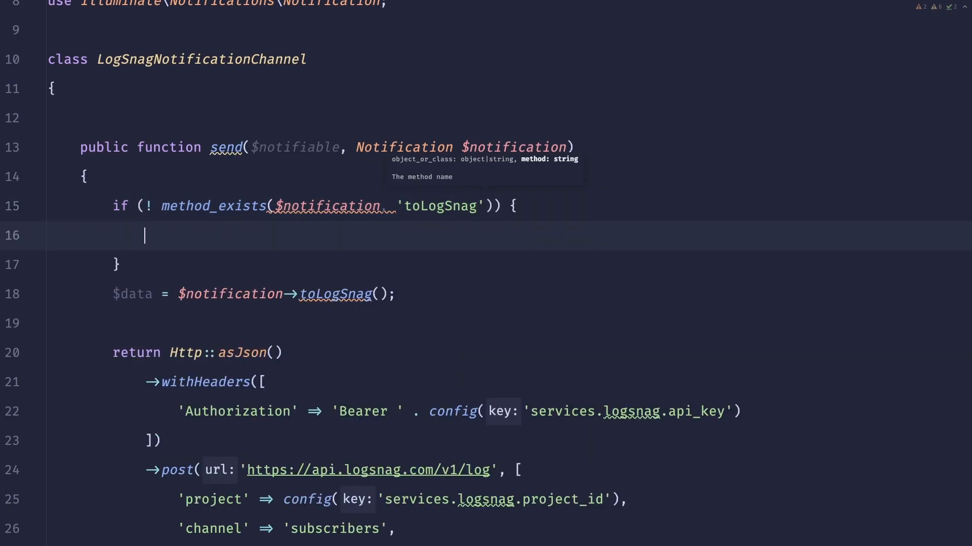
pyautogui.write('throw')
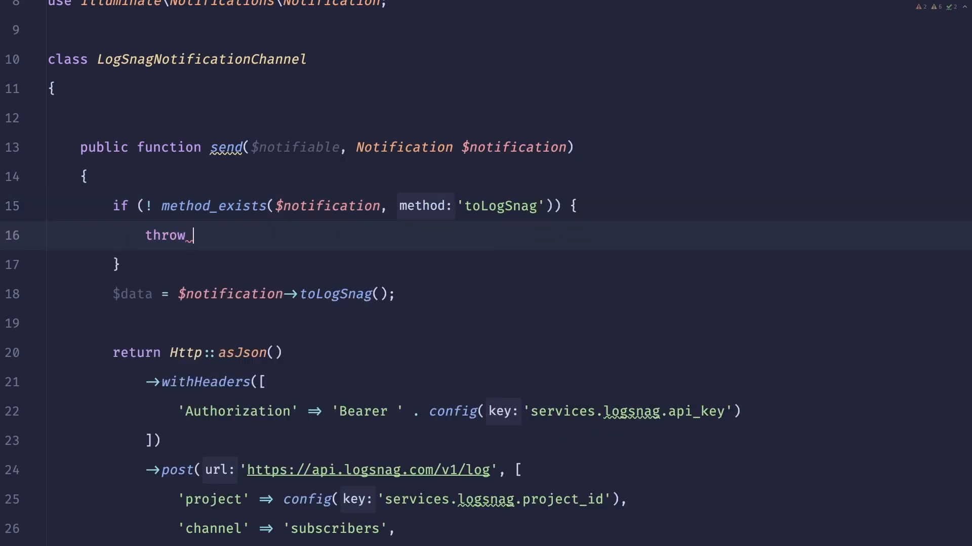
pyautogui.write('new')
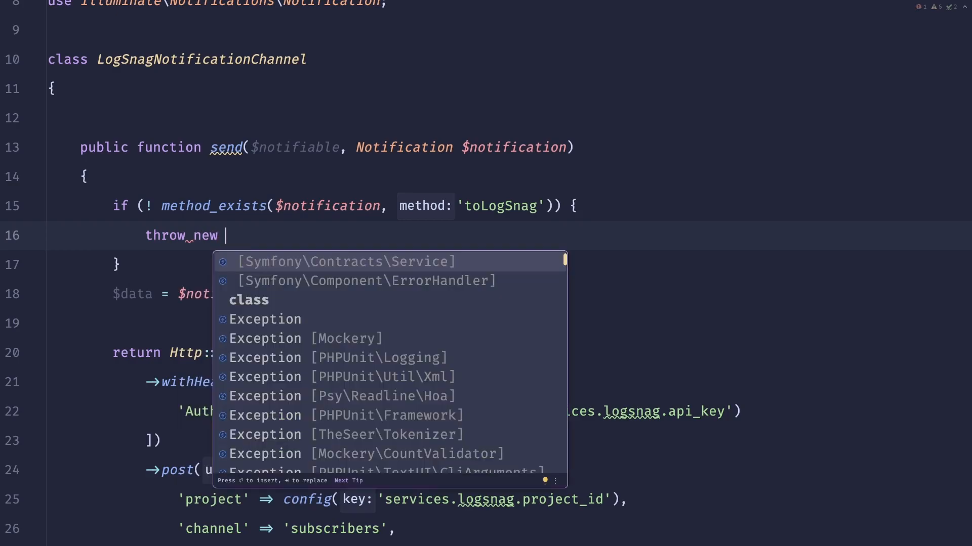
pyautogui.click(265, 319)
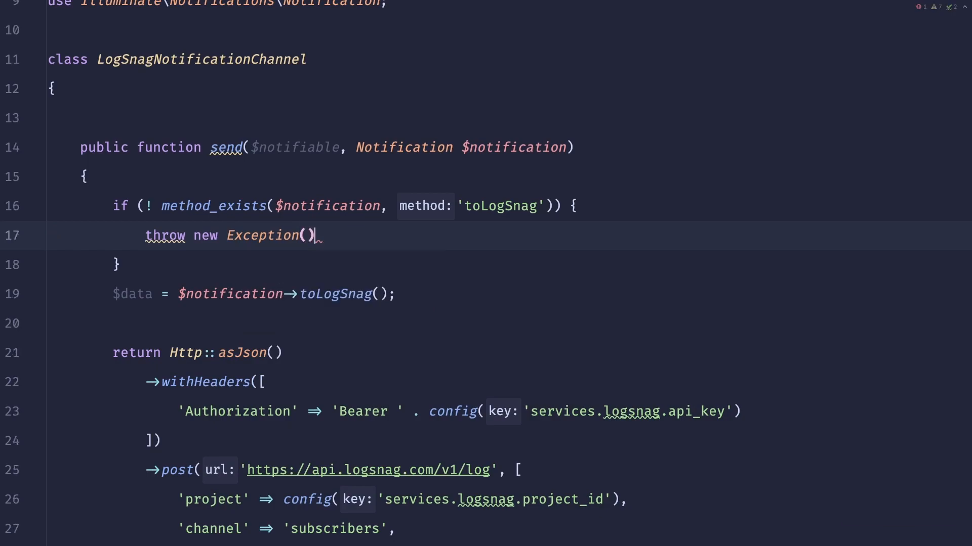
pyautogui.write('"";')
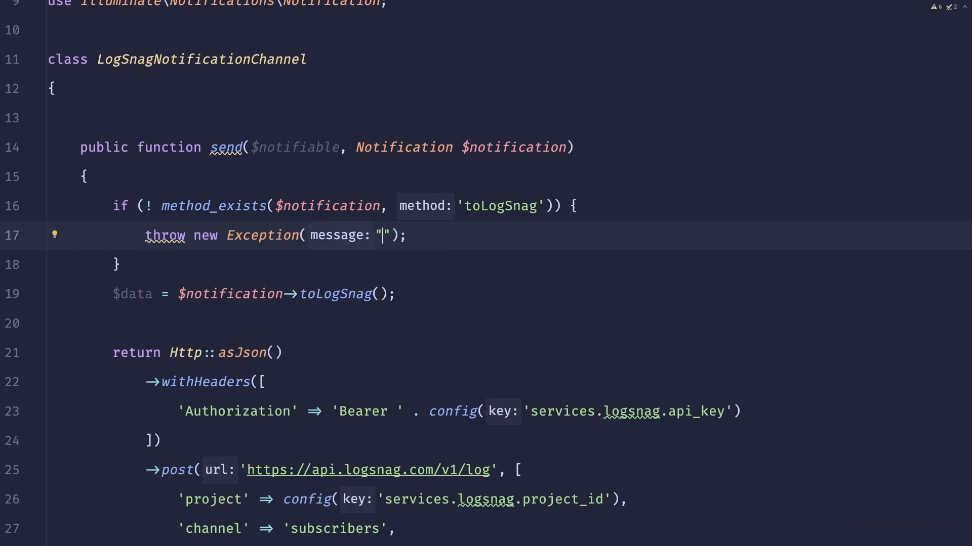
pyautogui.write('toLogSnag is')
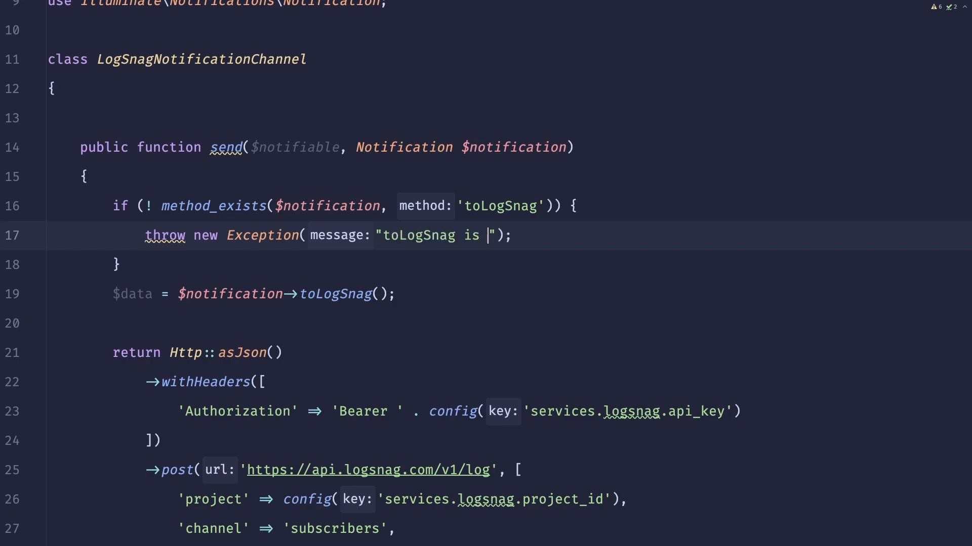
pyautogui.write('not implemented on notification')
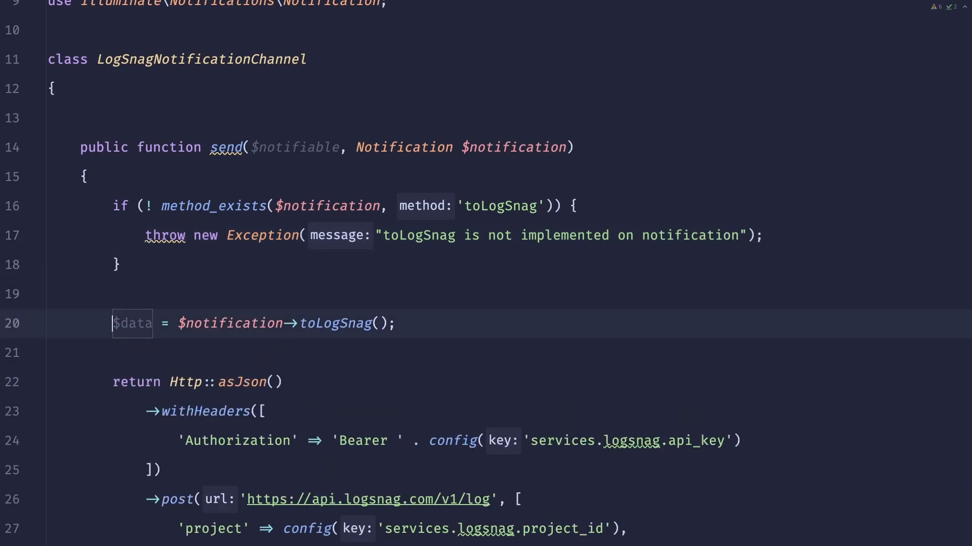
pyautogui.moveTo(335, 333)
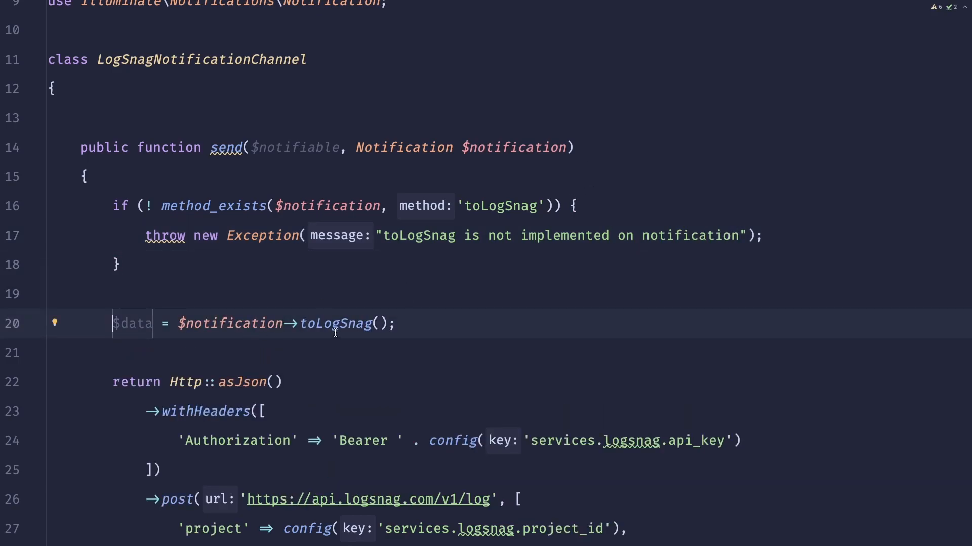
pyautogui.moveTo(298, 166)
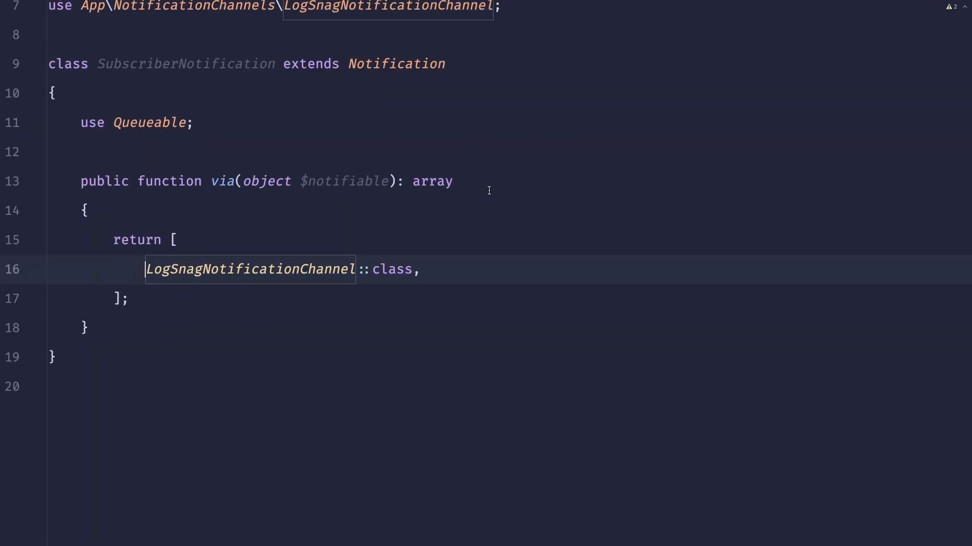
# Add a public toLogSnag() method to SubscriberNotification that starts returning an array
pyautogui.write('public function (')
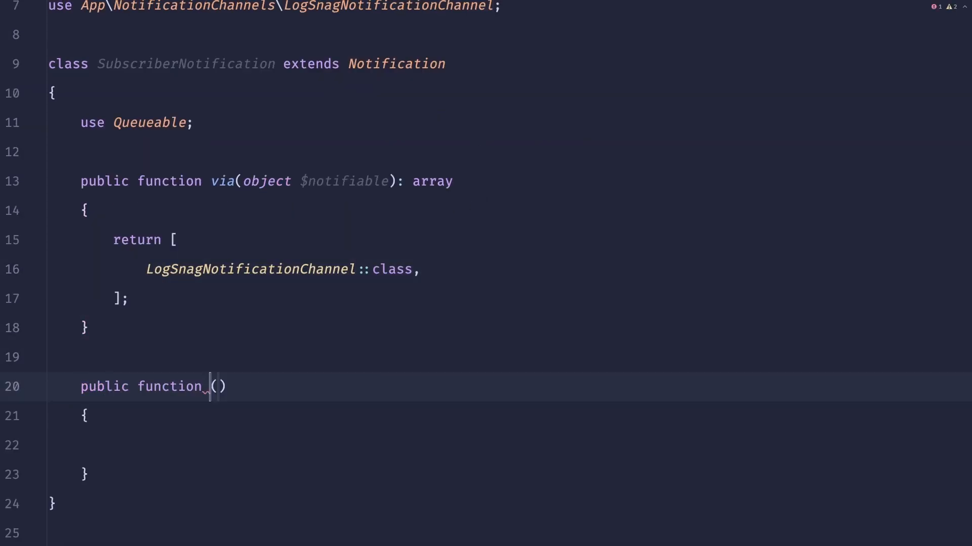
pyautogui.write('toLogSnag')
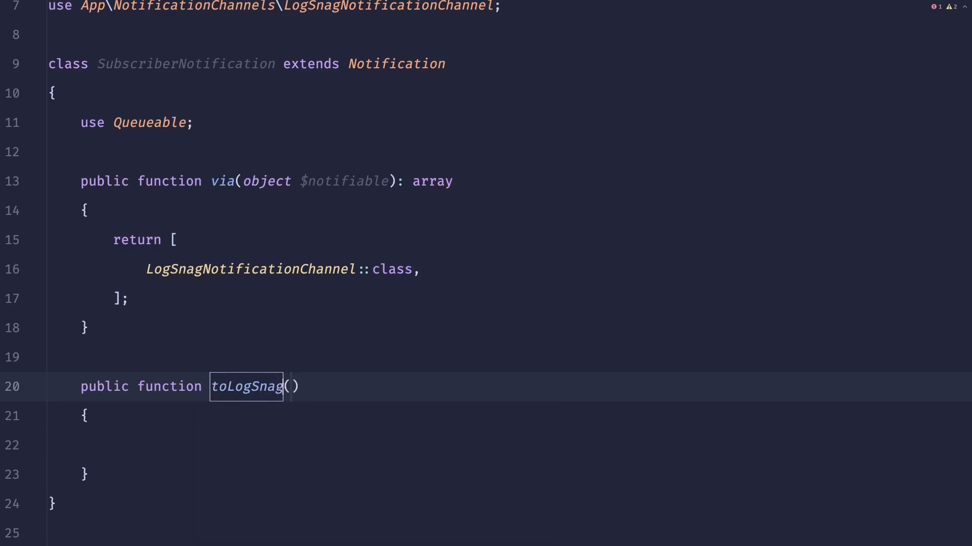
pyautogui.write('return [')
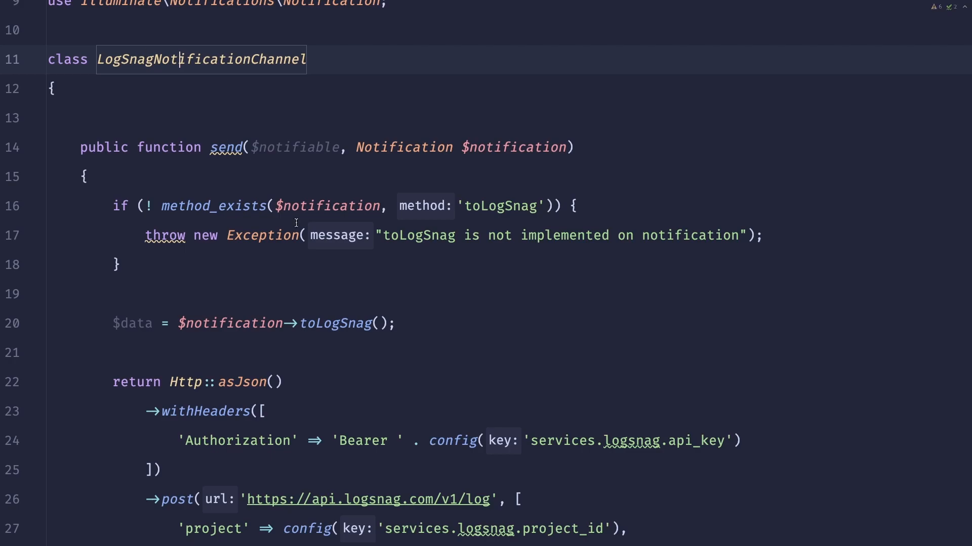
pyautogui.scroll(-3)
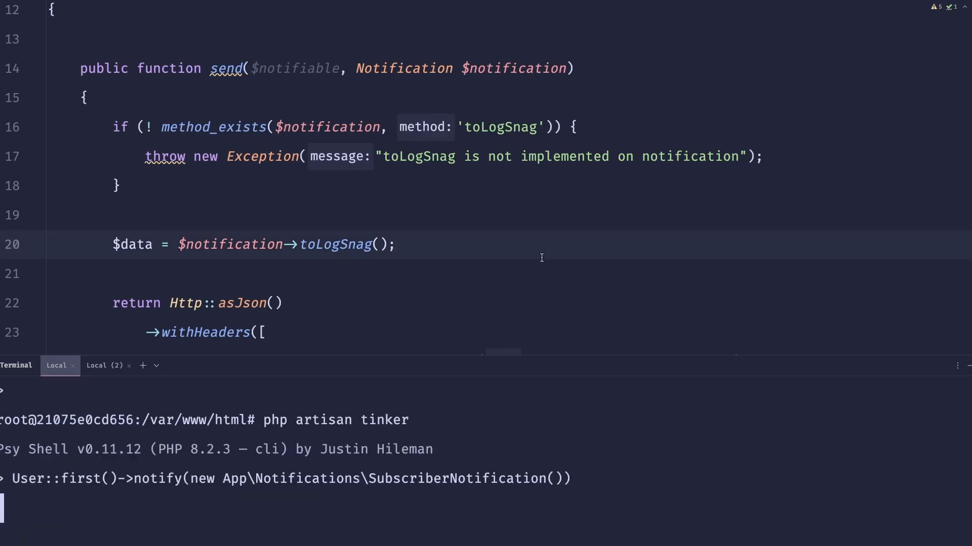
# Run the Tinker notify call, then give toLogSnag a $notifiable parameter and append its name to the event
pyautogui.press('Enter')
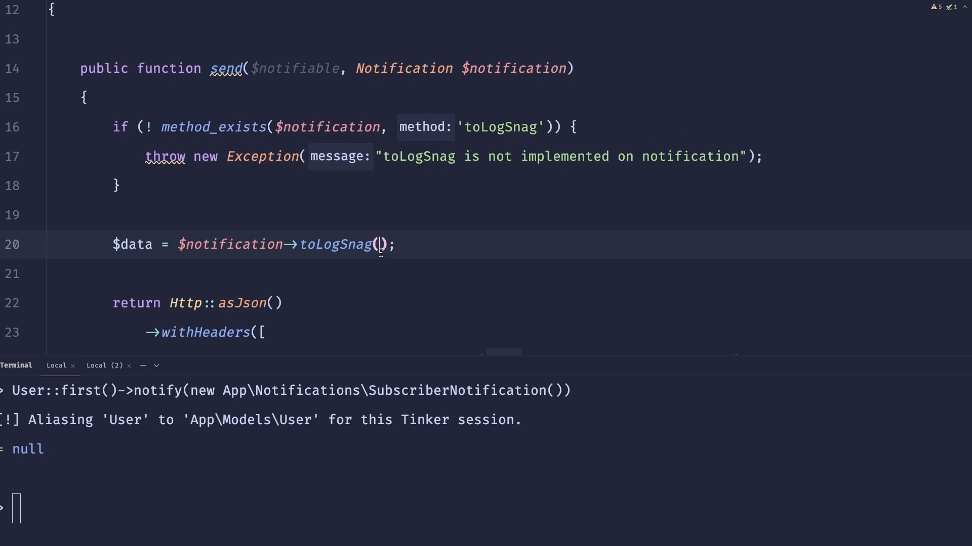
pyautogui.write('$notifia')
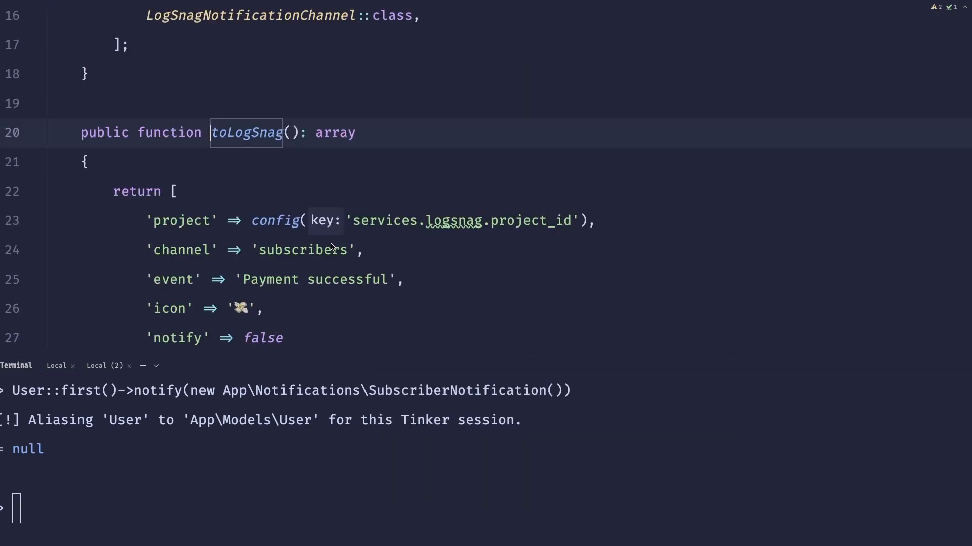
pyautogui.write('$n')
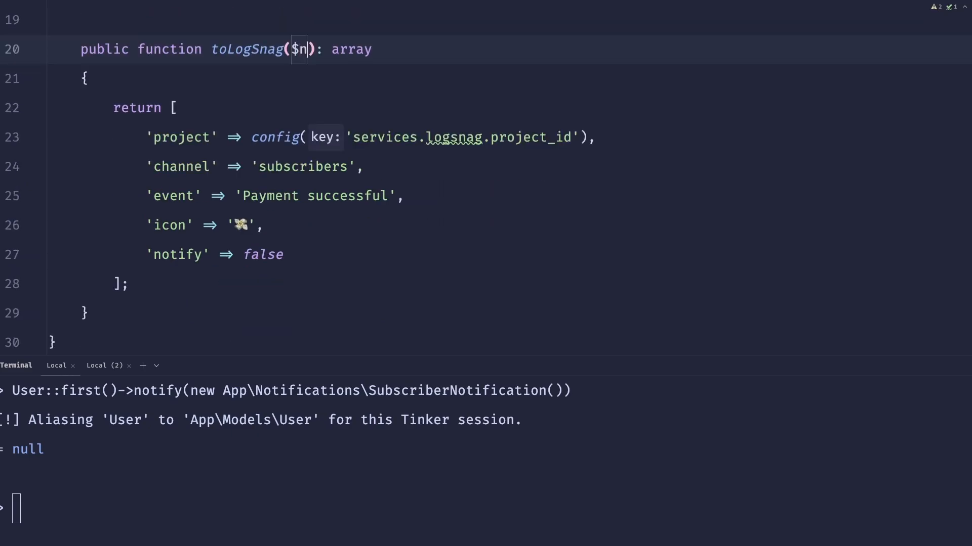
pyautogui.write('otifiable')
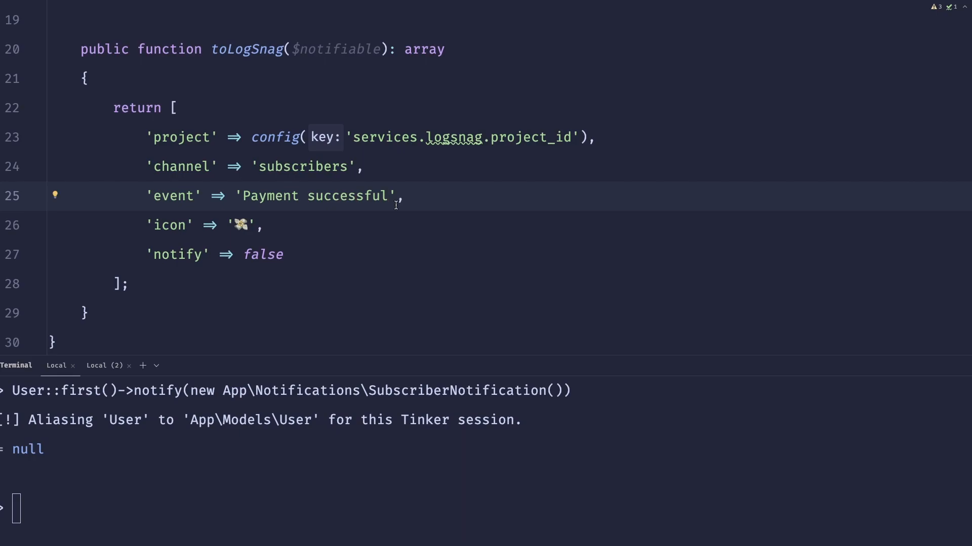
pyautogui.write("for ' . $notifiable->name")
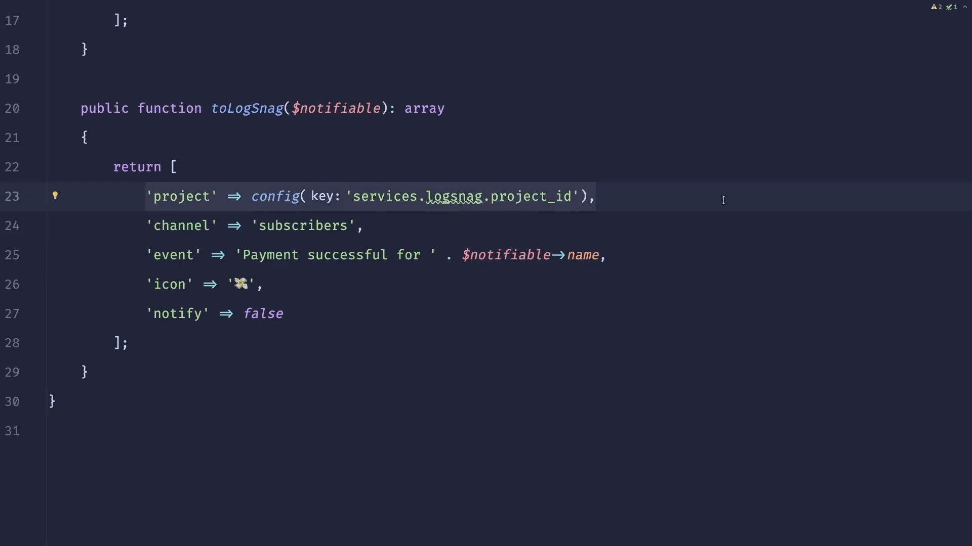
# Add 'project' => config('services.logsnag.project_id') to the channel's $data array
pyautogui.click(146, 196)
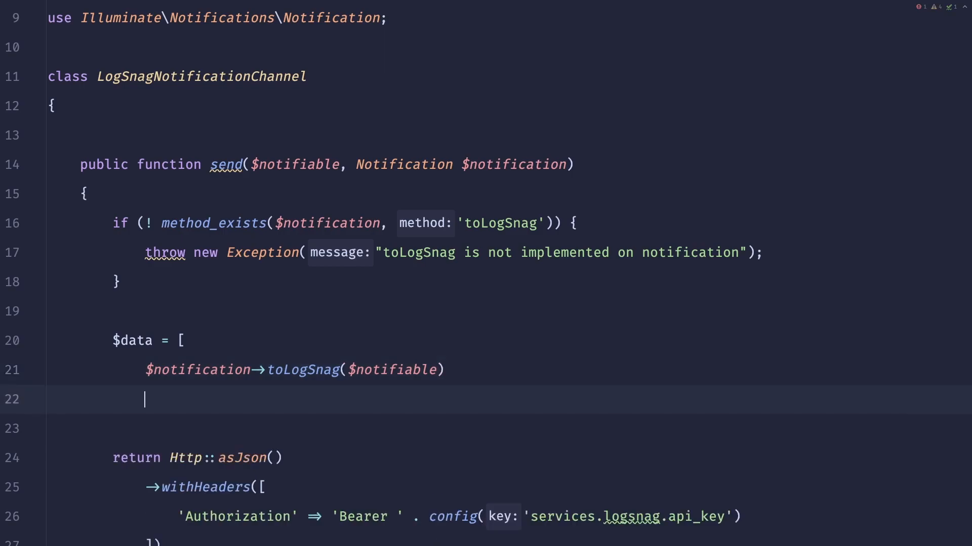
pyautogui.write('];')
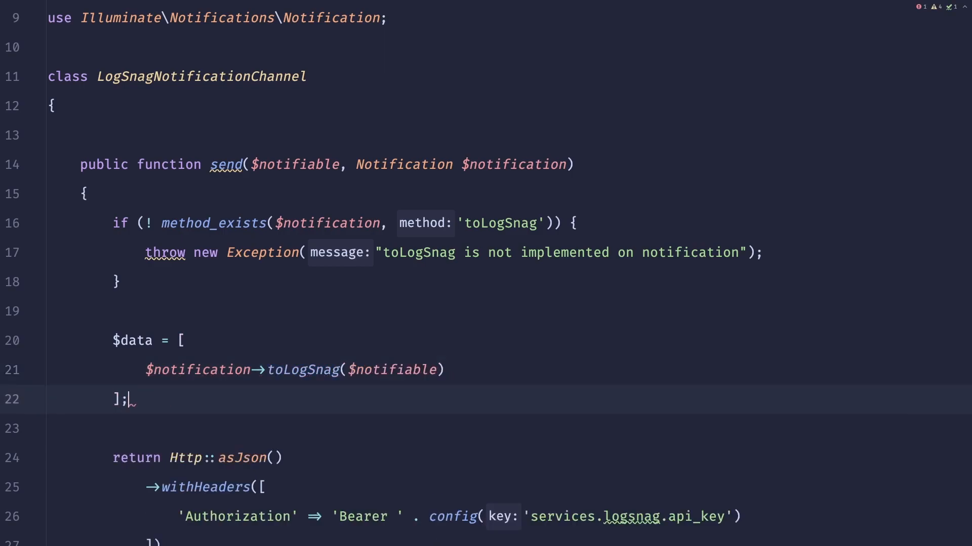
pyautogui.write("'project' => config('services.logsnag.project_id'),")
pyautogui.click(296, 369)
pyautogui.write('...')
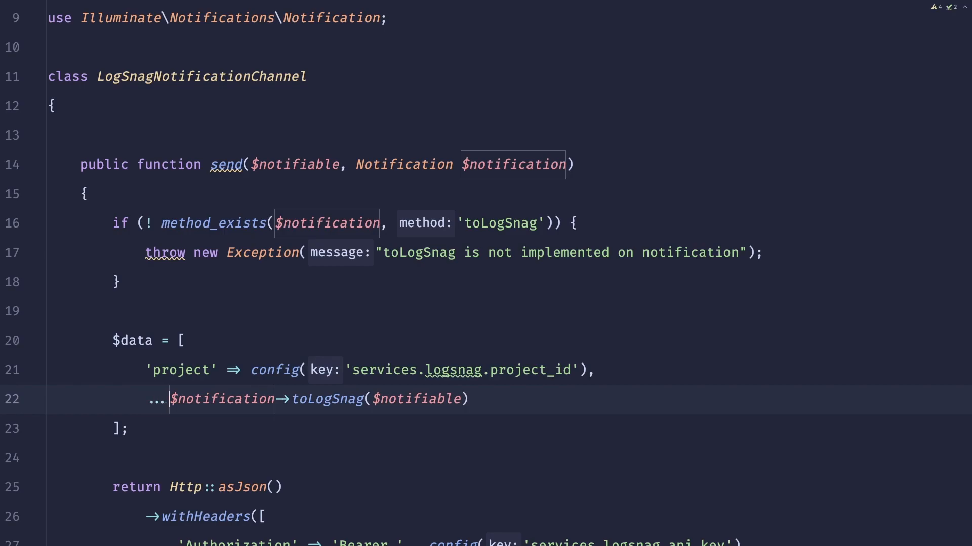
pyautogui.scroll(-3)
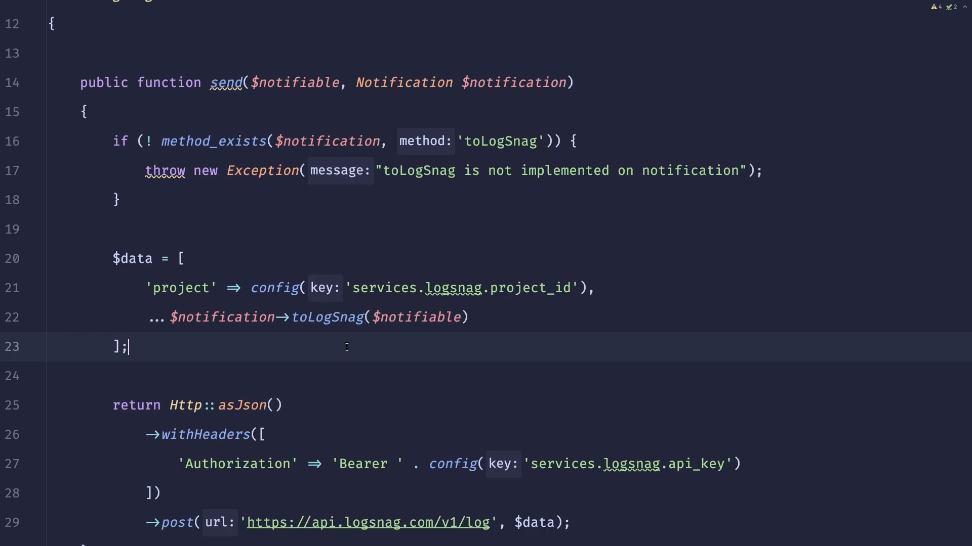
pyautogui.moveTo(182, 301)
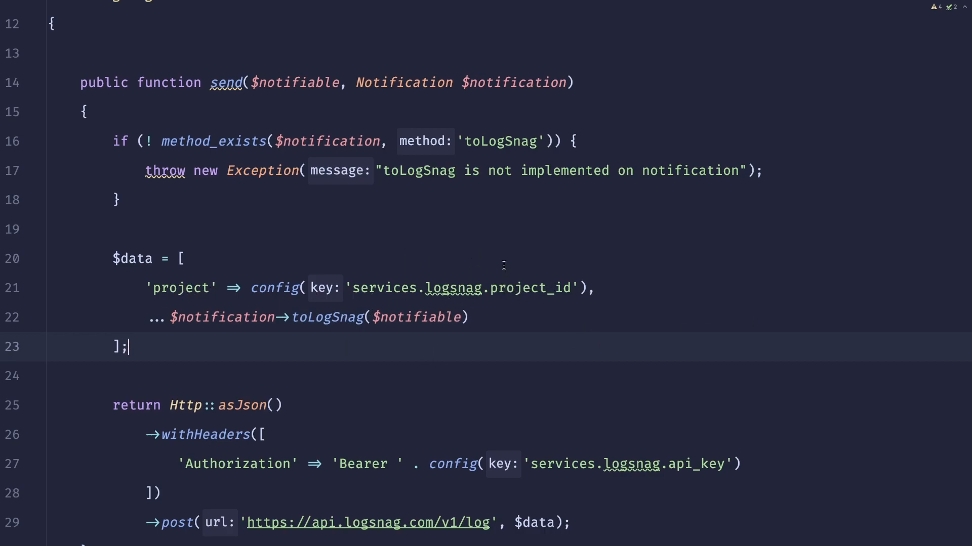
pyautogui.moveTo(395, 237)
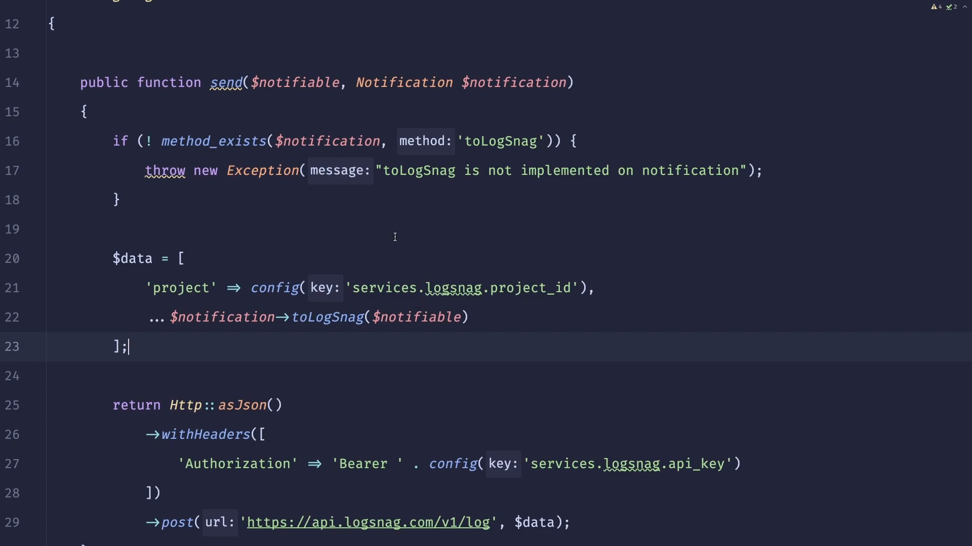
pyautogui.scroll(-3)
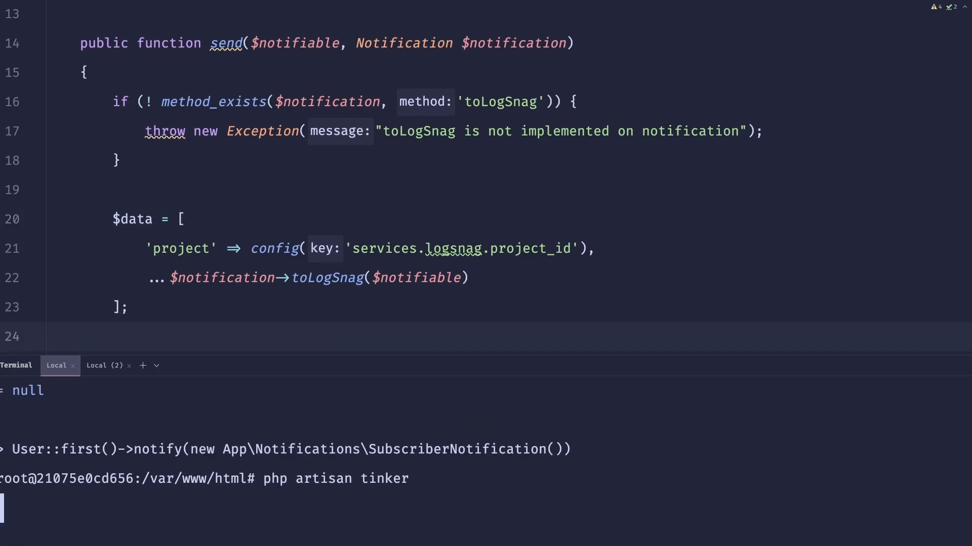
# Create a Service directory under app and rename it to Services
pyautogui.press('Enter')
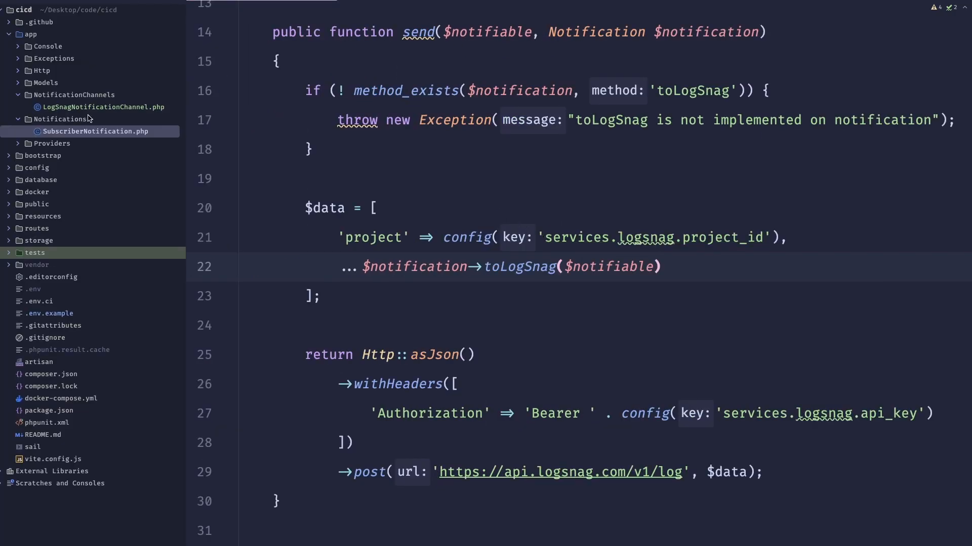
pyautogui.rightClick(35, 252)
pyautogui.write('Servi')
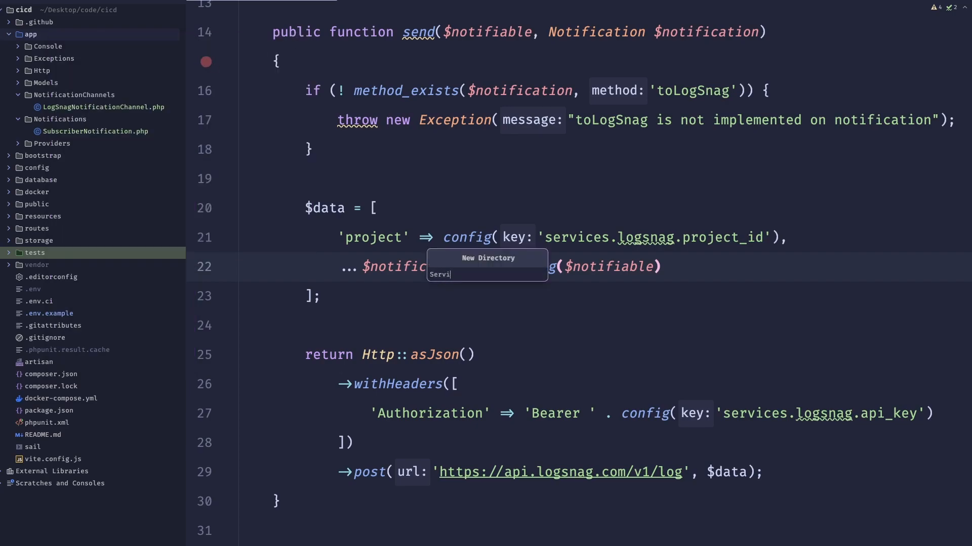
pyautogui.press('Enter')
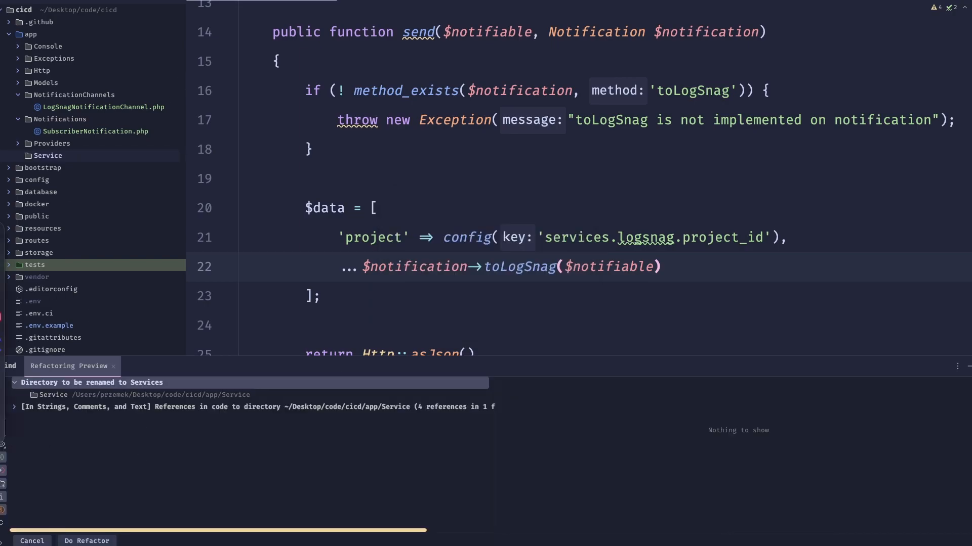
pyautogui.click(87, 541)
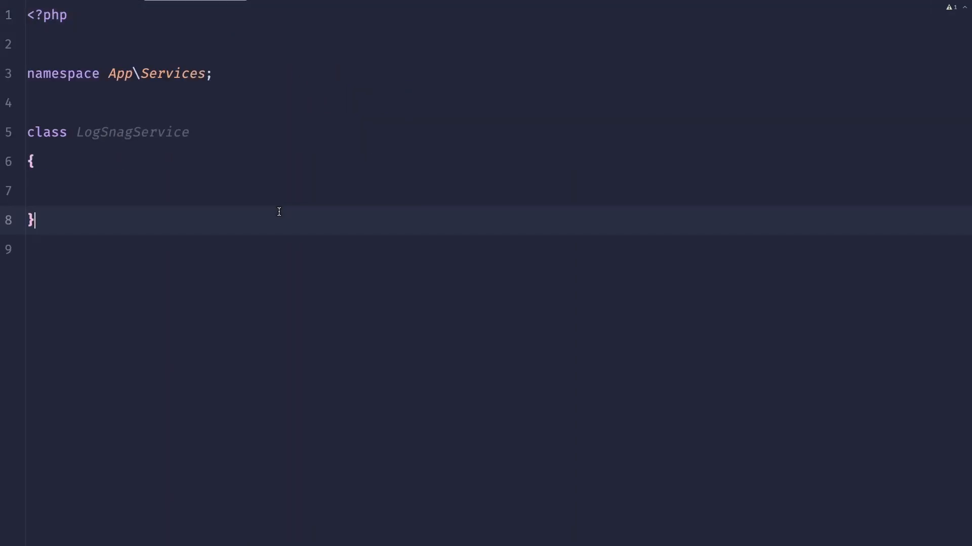
# Add a send() method to LogSnagService and return (new LogSnagService())->send($data) from the channel
pyautogui.press('Enter')
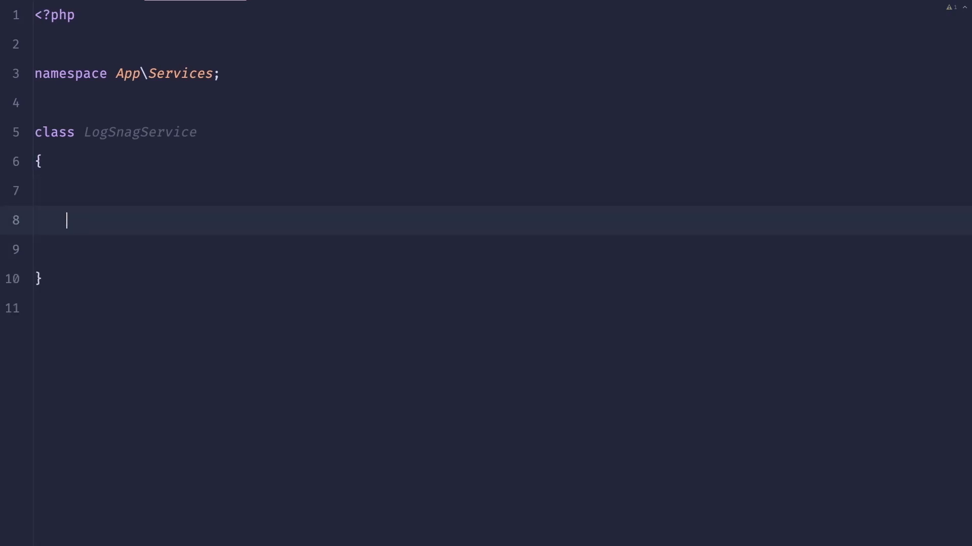
pyautogui.write('public function send()')
pyautogui.write('return')
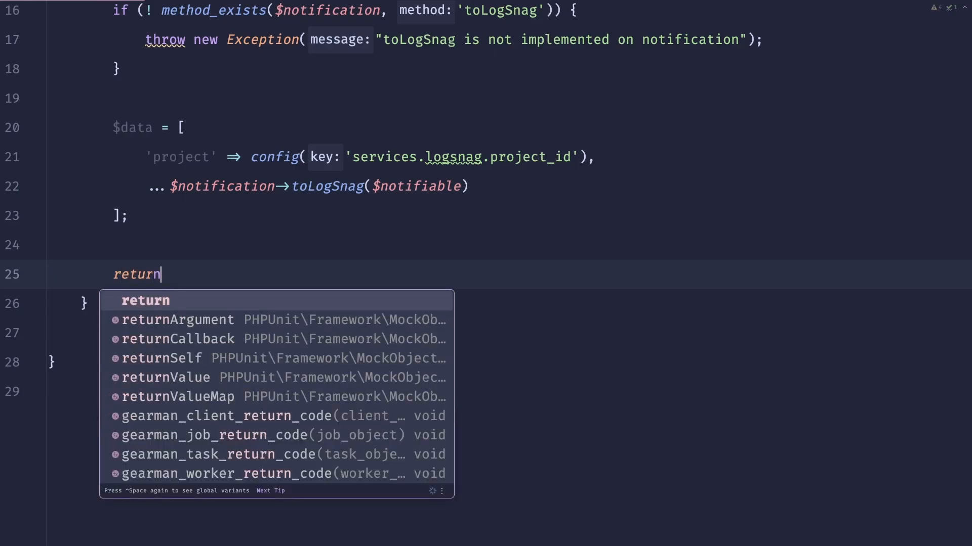
pyautogui.write('(new LogSn')
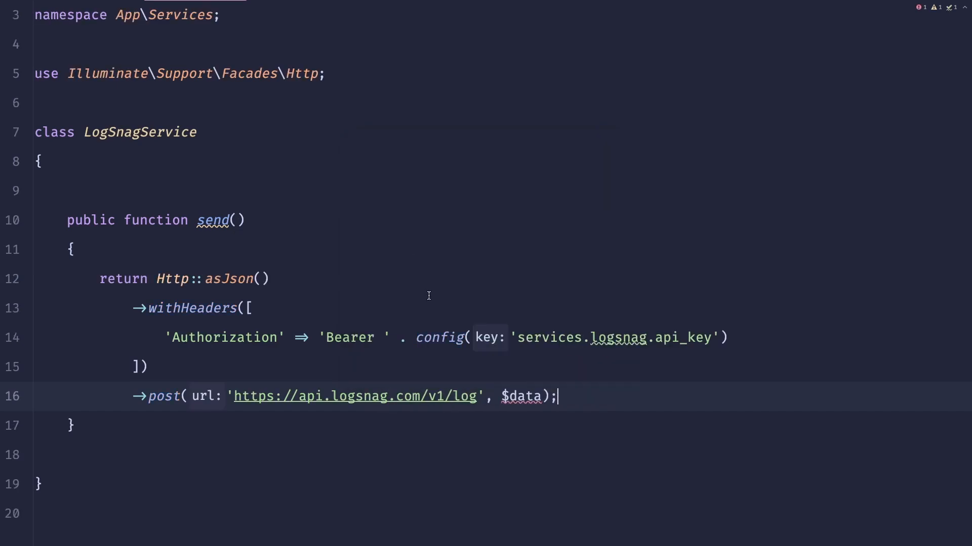
pyautogui.write('arra')
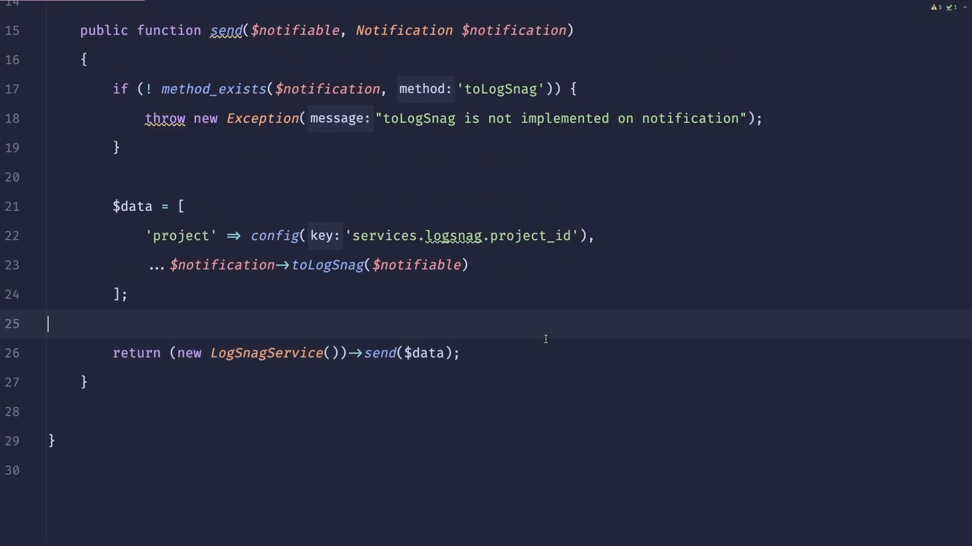
pyautogui.moveTo(572, 312)
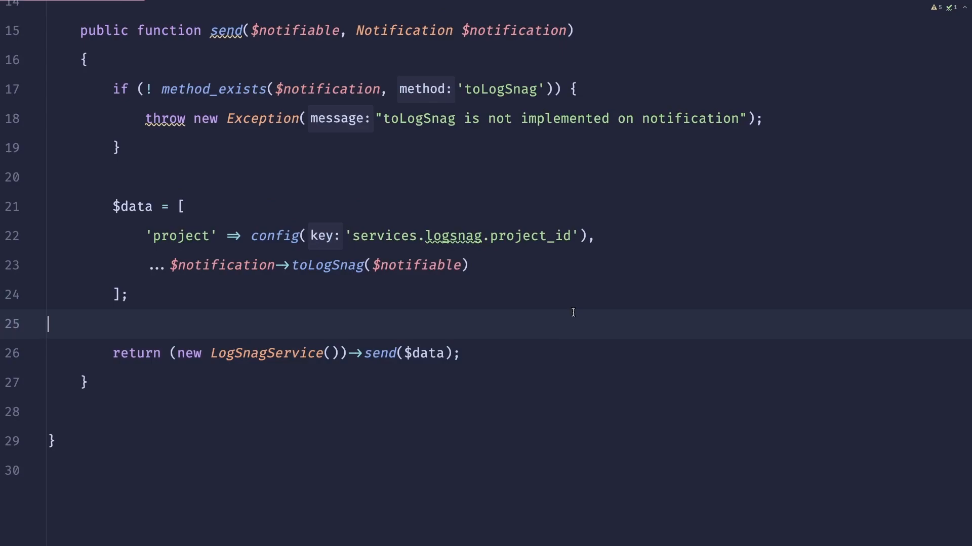
pyautogui.moveTo(578, 302)
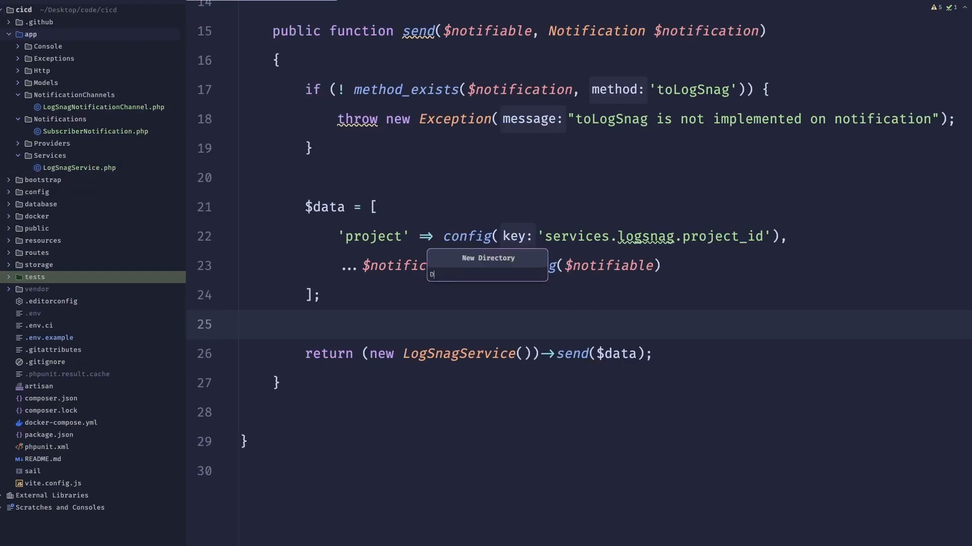
# Create a DataTransferObjects folder with a LogSnagDto class holding a reference array comment
pyautogui.write('DataTransferObj')
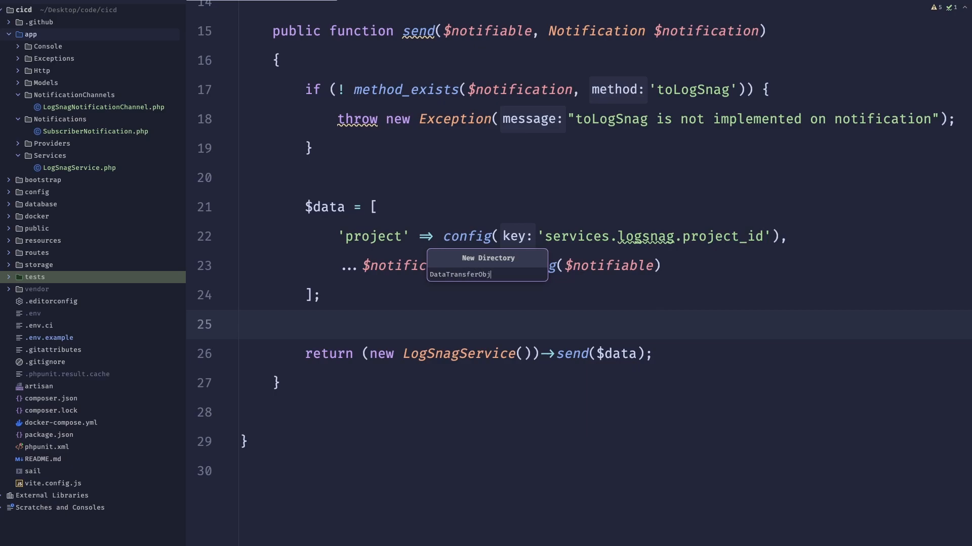
pyautogui.press('Enter')
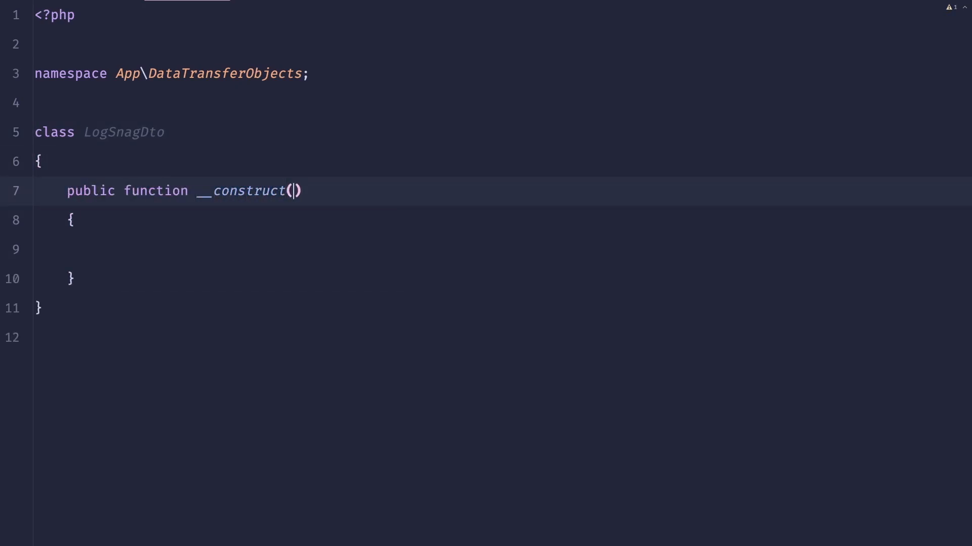
pyautogui.press('Enter')
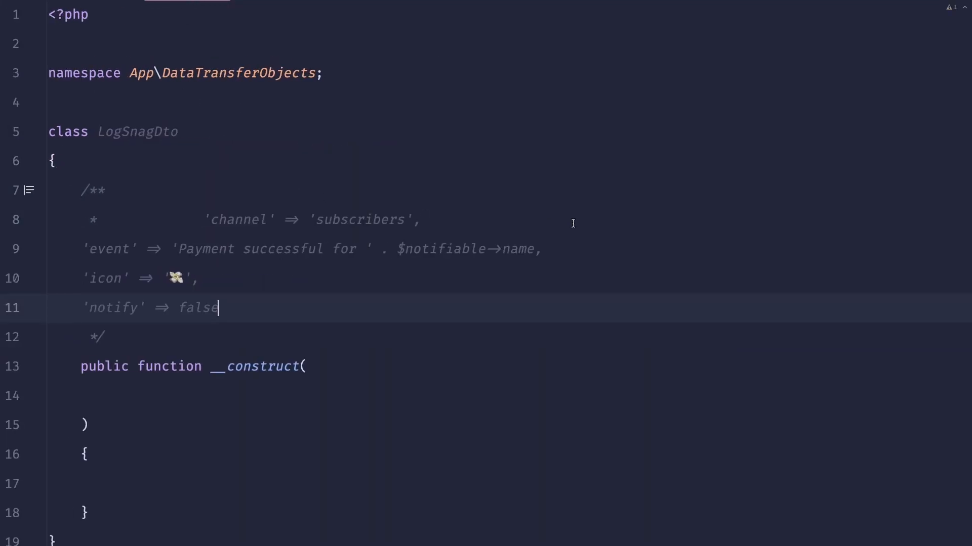
# Promote readonly string $channel, $event, $icon and bool $notify in LogSnagDto's constructor, removing the comment
pyautogui.write('ch')
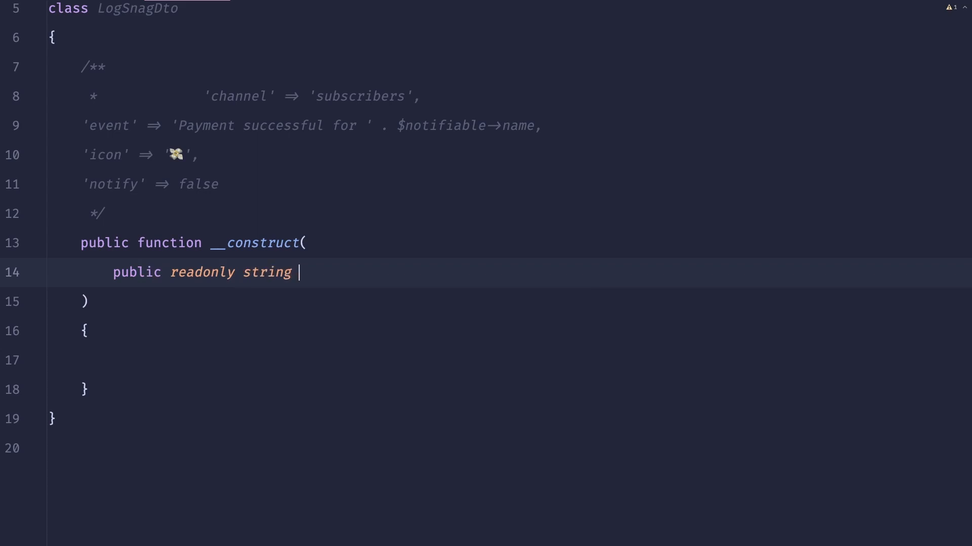
pyautogui.write('$channel,')
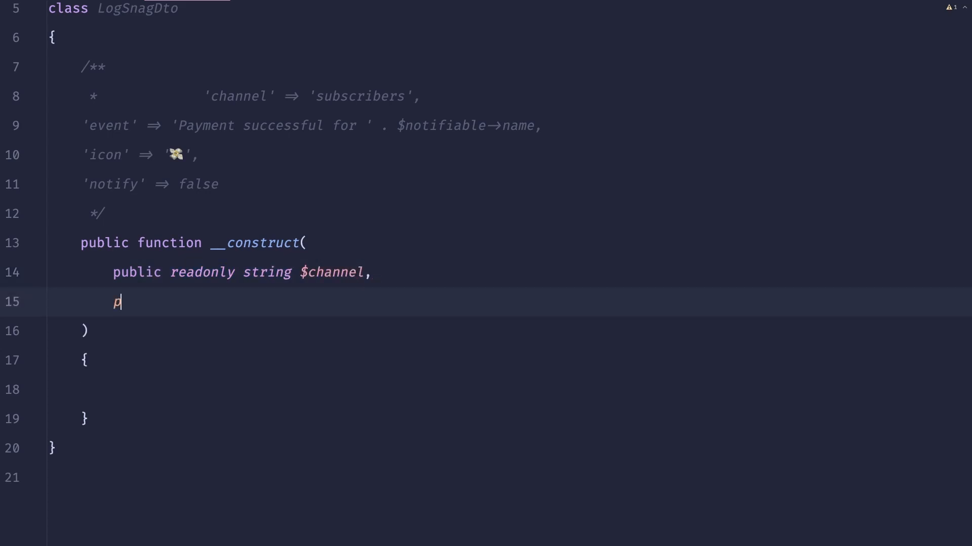
pyautogui.write('ublic readonly string $event,')
pyautogui.write('public')
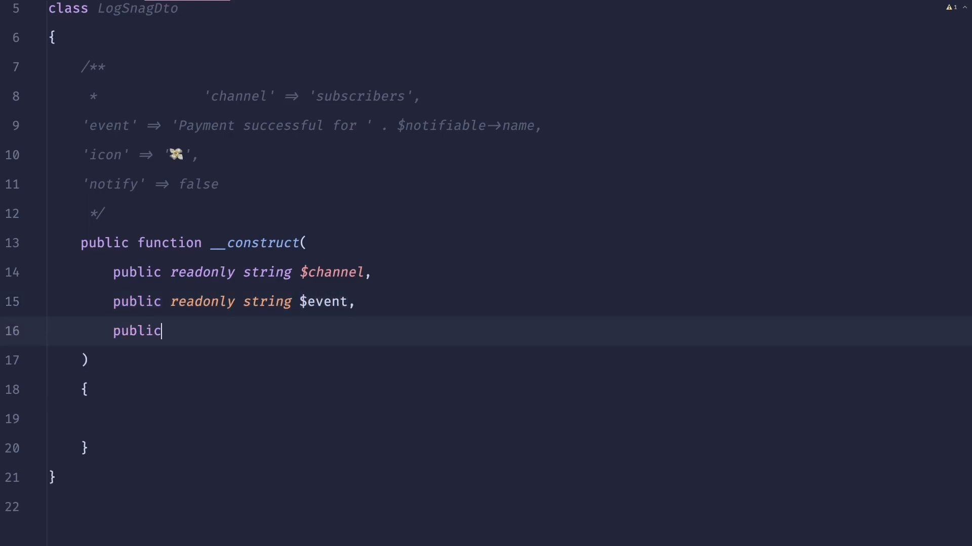
pyautogui.write('readonly string $icon,')
pyautogui.write('public readonly')
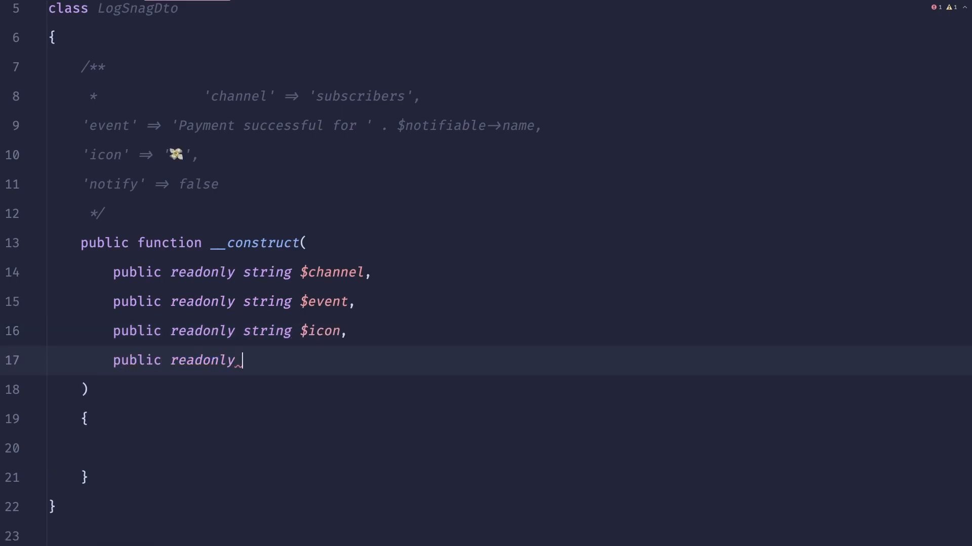
pyautogui.write('bool $')
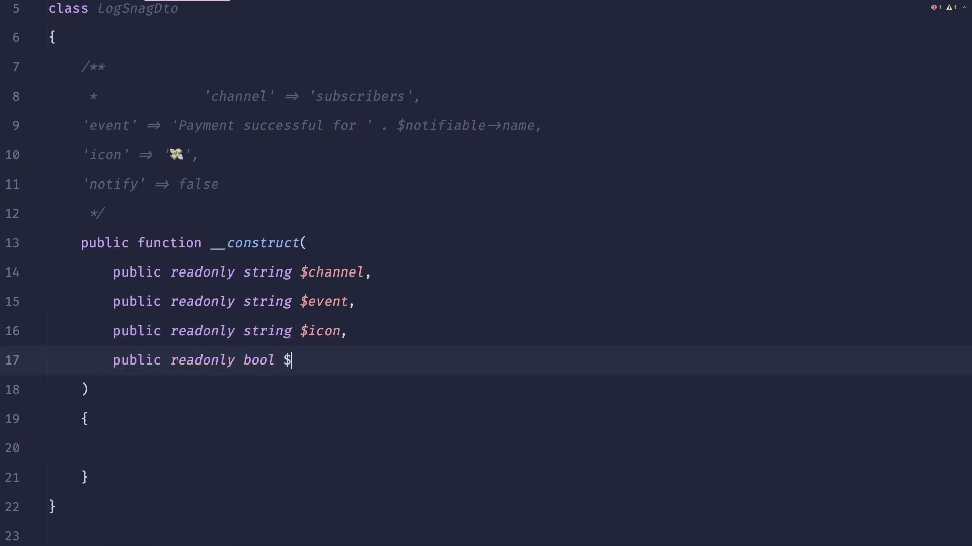
pyautogui.write('notify,')
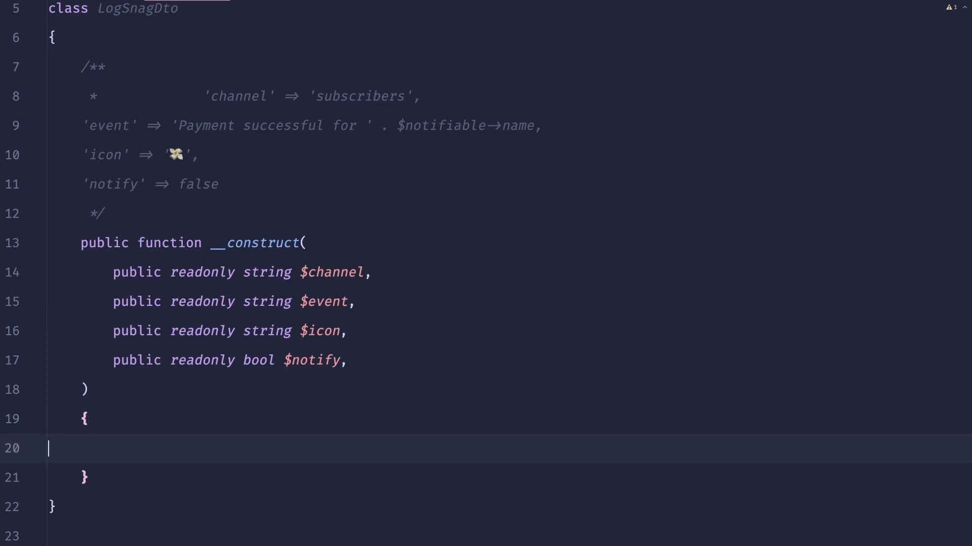
pyautogui.press('Backspace')
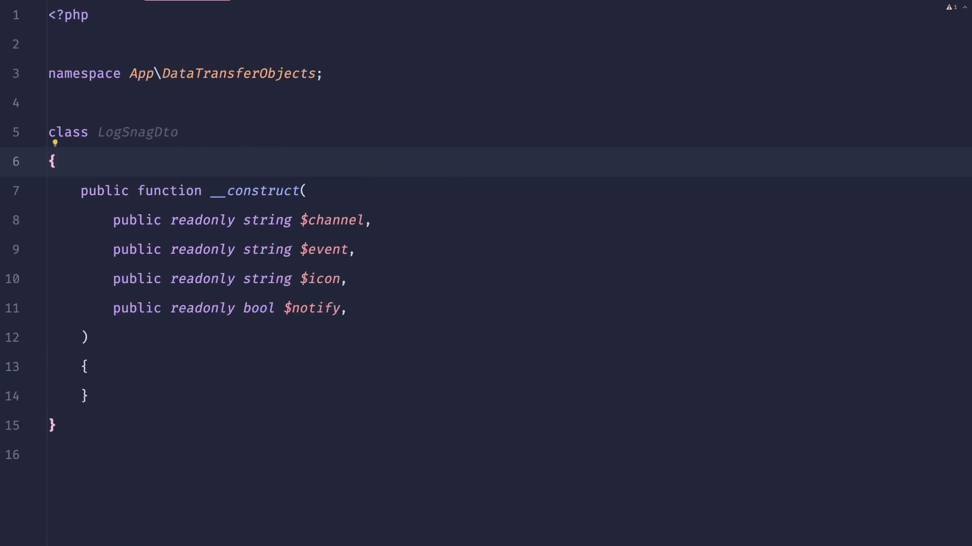
# Assign $data from toLogSnag and throw 'toLogSnag should return LogSnagDto' unless it's a LogSnagDto
pyautogui.scroll(-3)
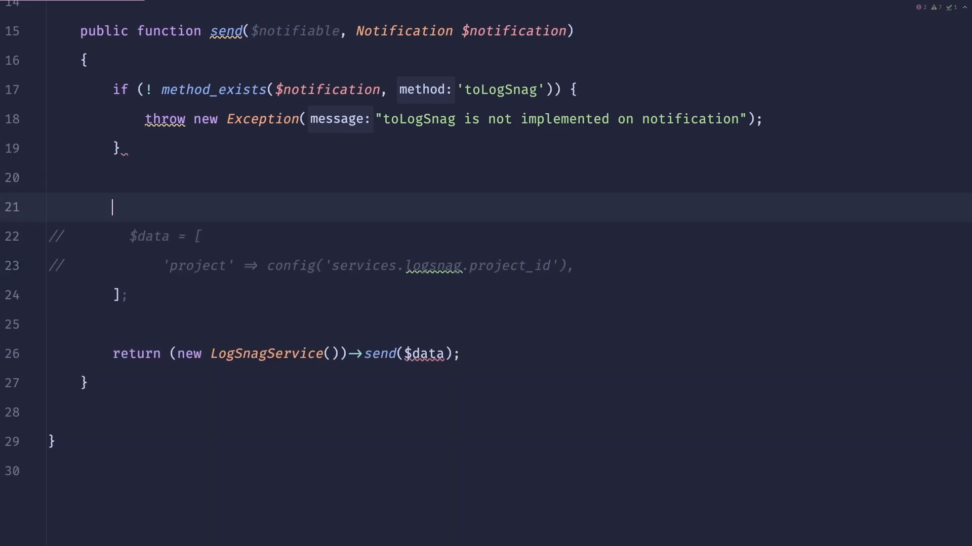
pyautogui.write('$data = $notification->toLogSnag($notifiable);')
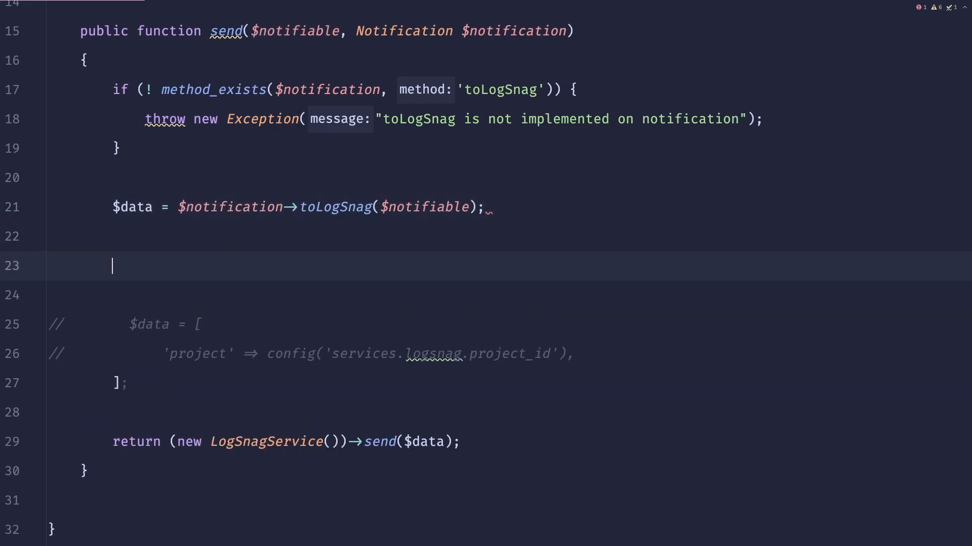
pyautogui.write('if (! $')
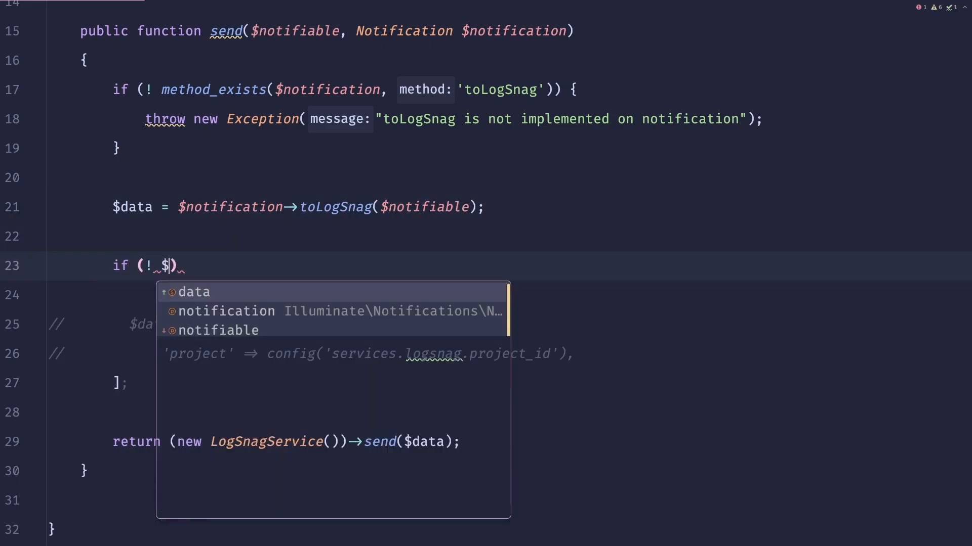
pyautogui.write('data instanceof')
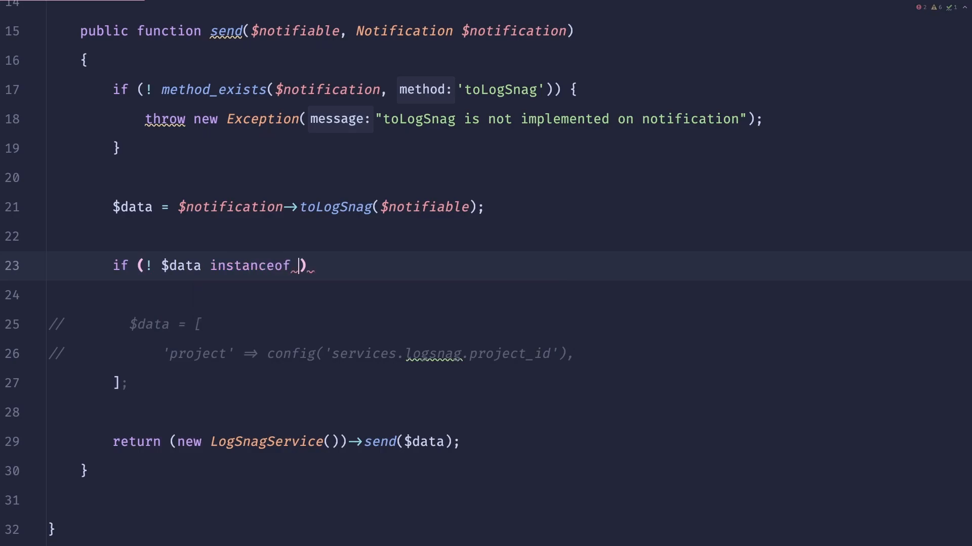
pyautogui.write('LogsnagD')
pyautogui.write('throw new Exception("')
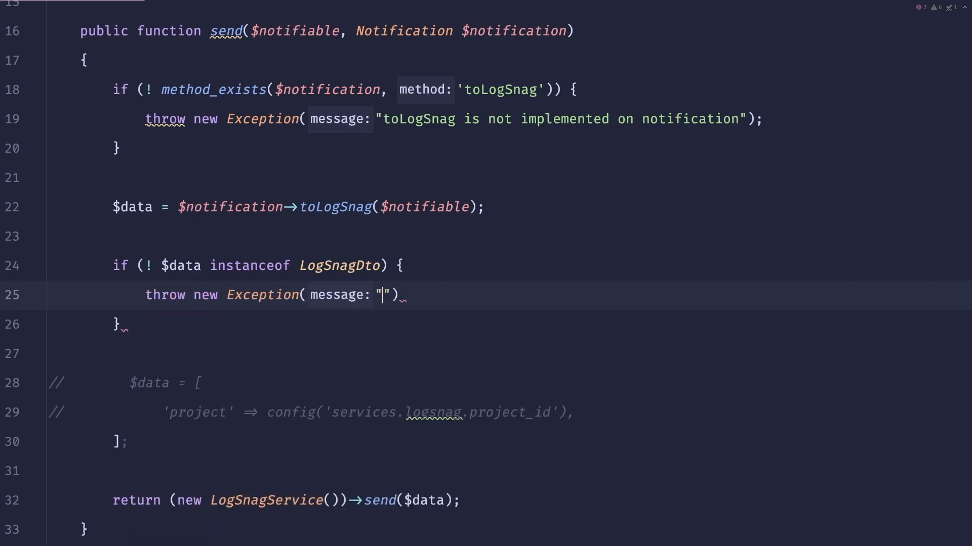
pyautogui.write('toLogSna')
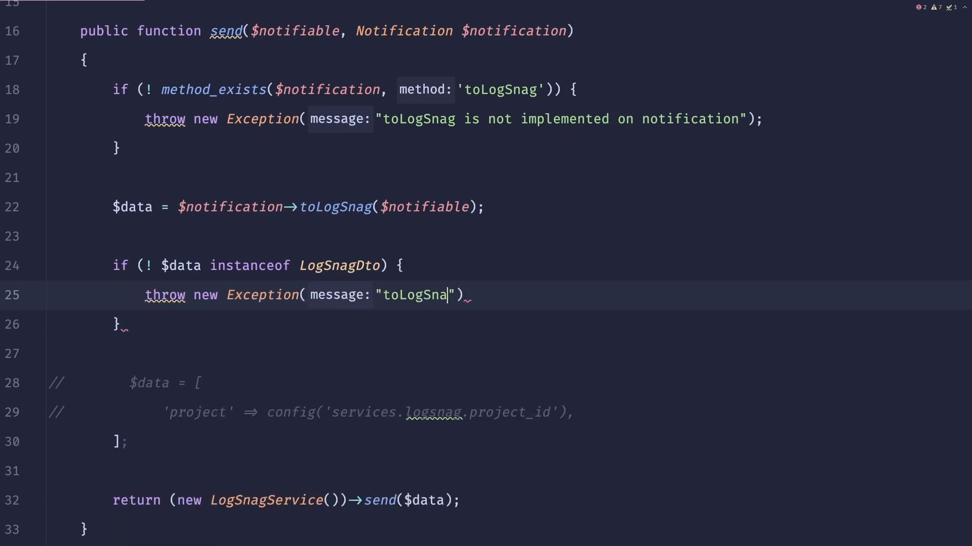
pyautogui.write('g should return')
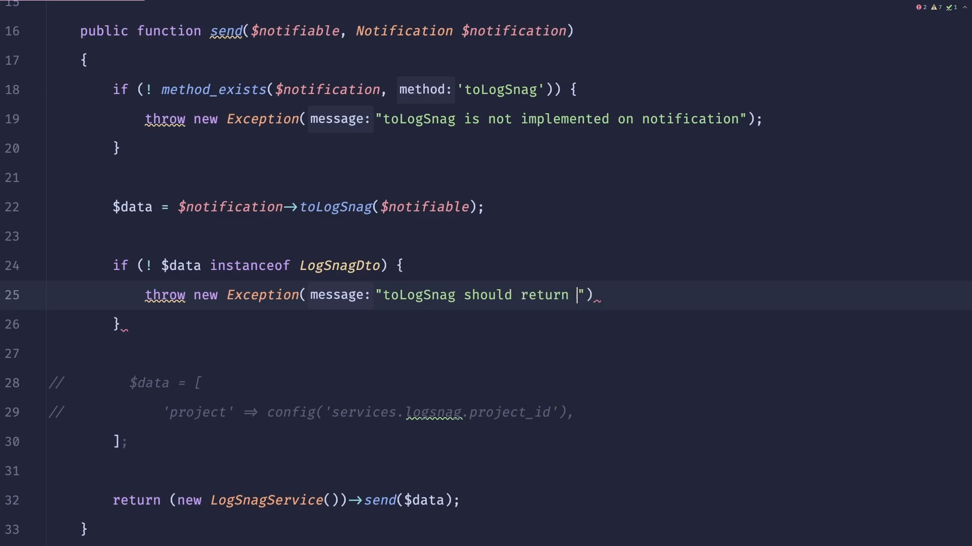
pyautogui.write('LogSnagDto')
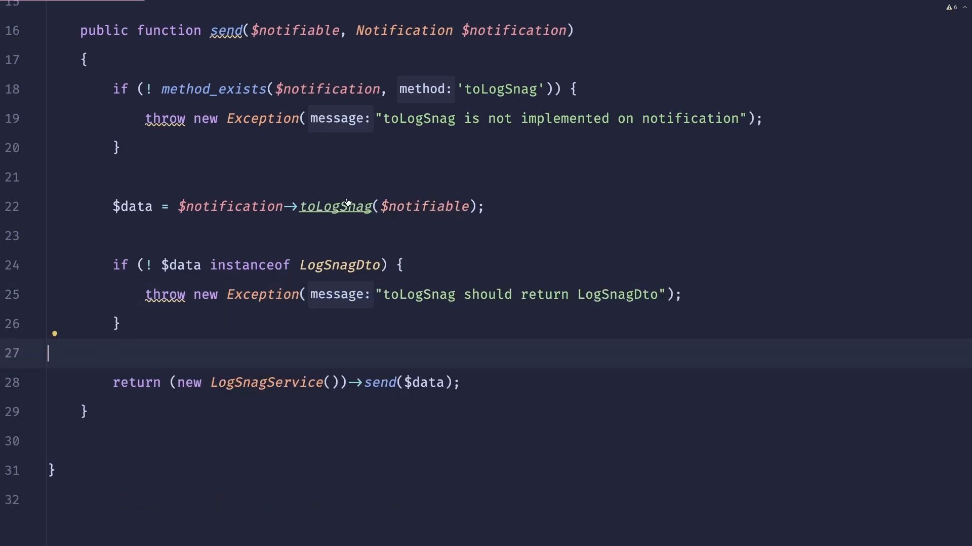
pyautogui.click(334, 206)
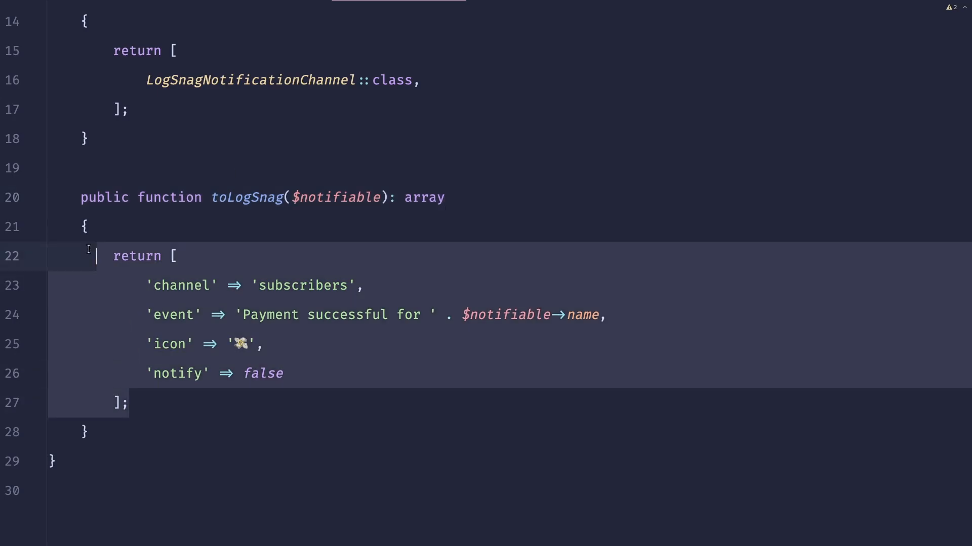
# Start returning a new LogSnagDto with the channel and a 'New subscriber' event
pyautogui.press('Enter')
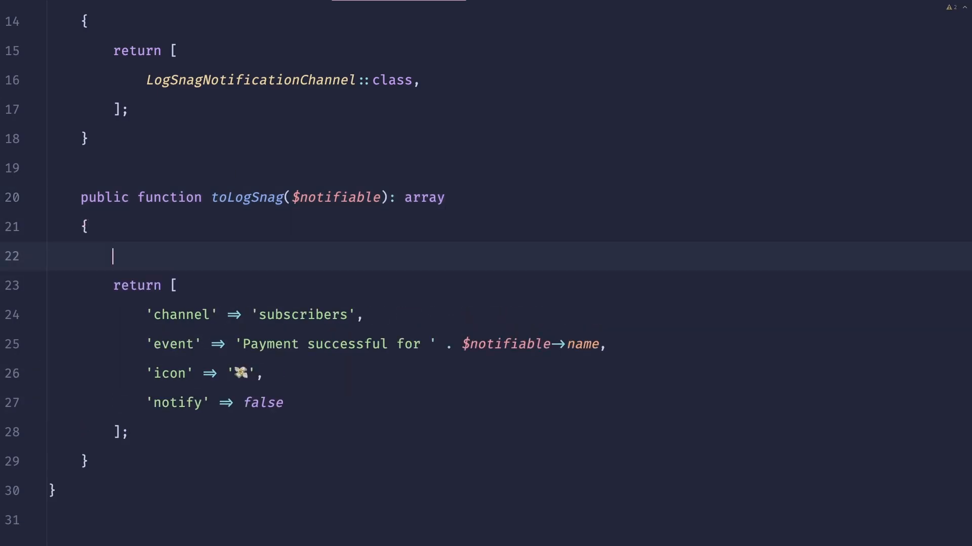
pyautogui.write('return new')
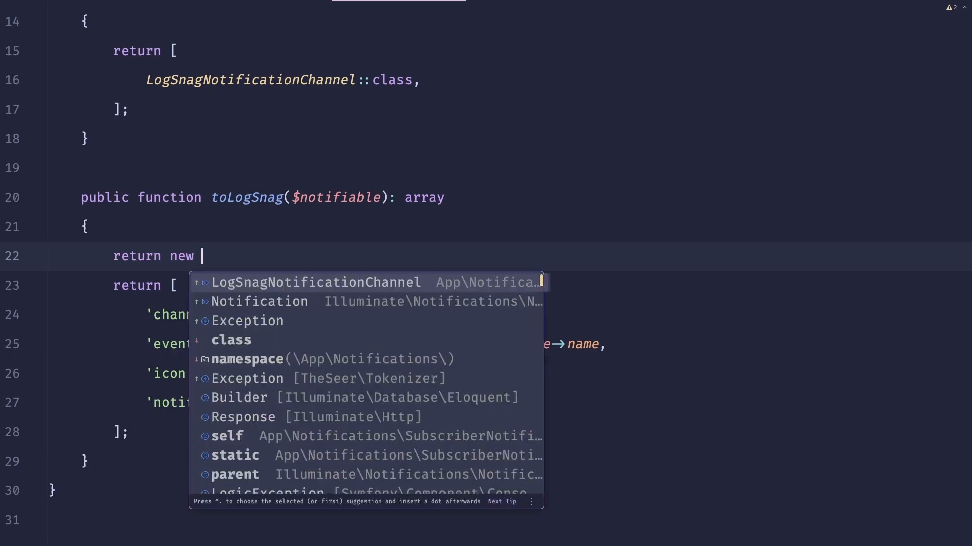
pyautogui.write('LogSnagDto(')
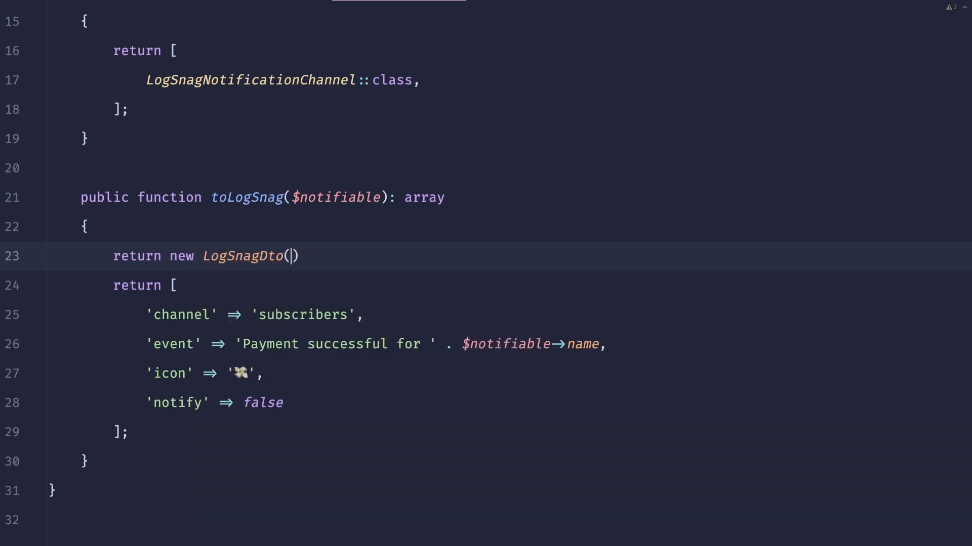
pyautogui.write('channe')
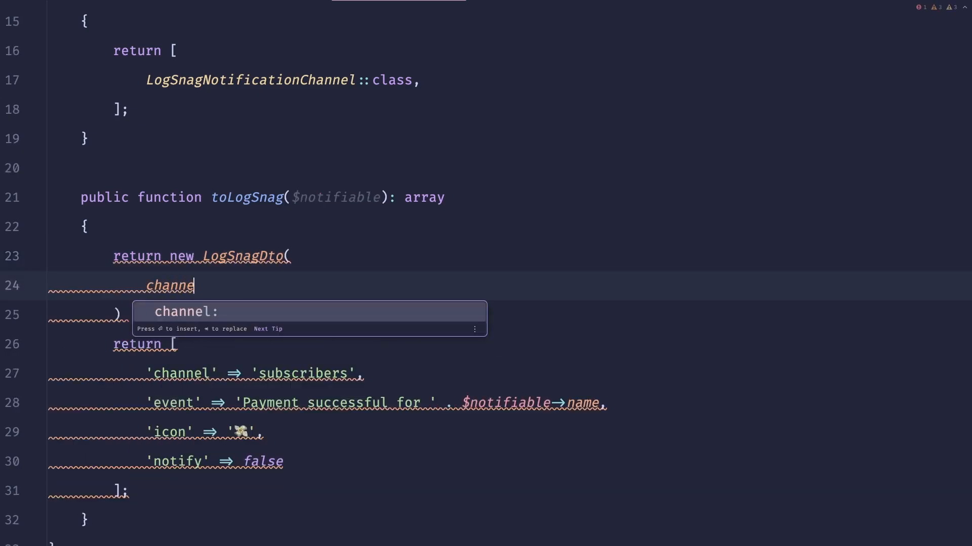
pyautogui.press('Tab')
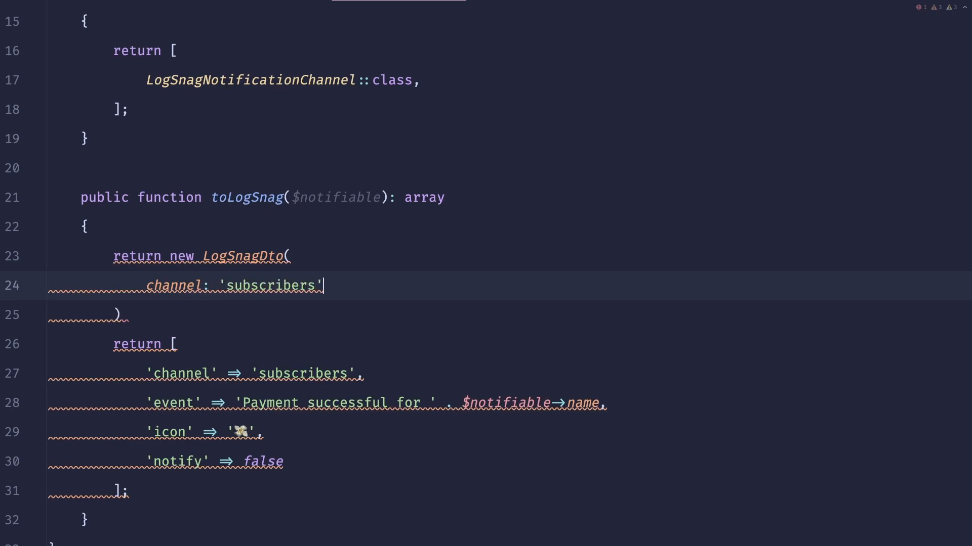
pyautogui.write(', event:')
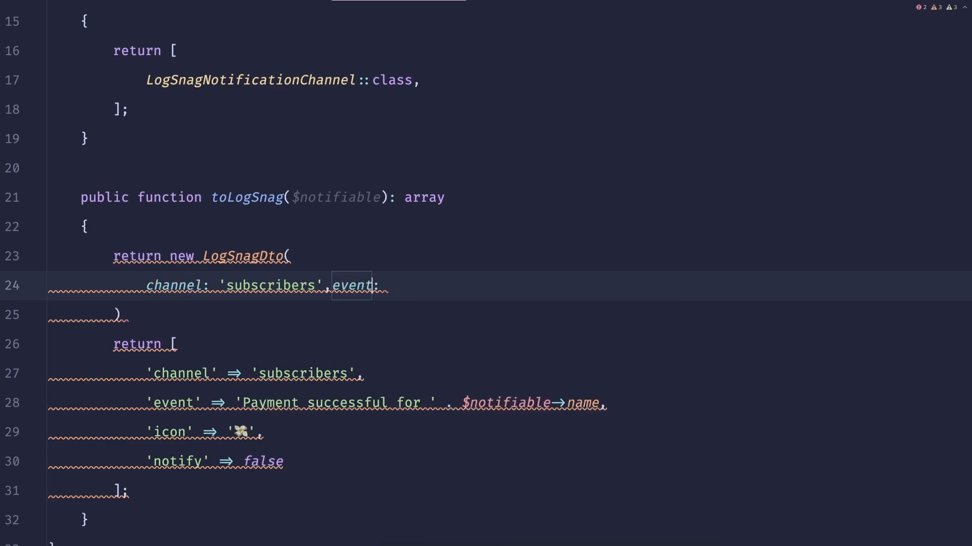
pyautogui.write("'Pay")
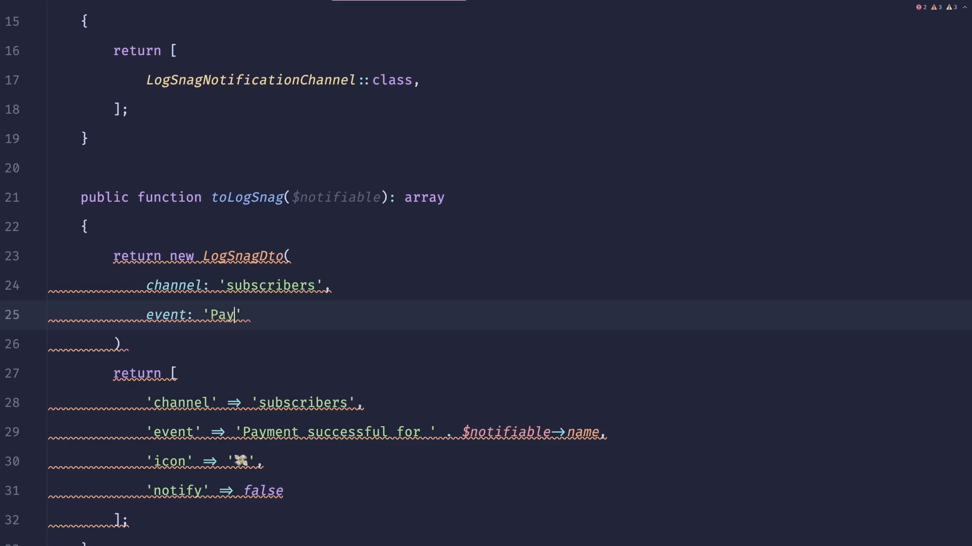
pyautogui.write("New subscriber: ' . $notifiable->name,")
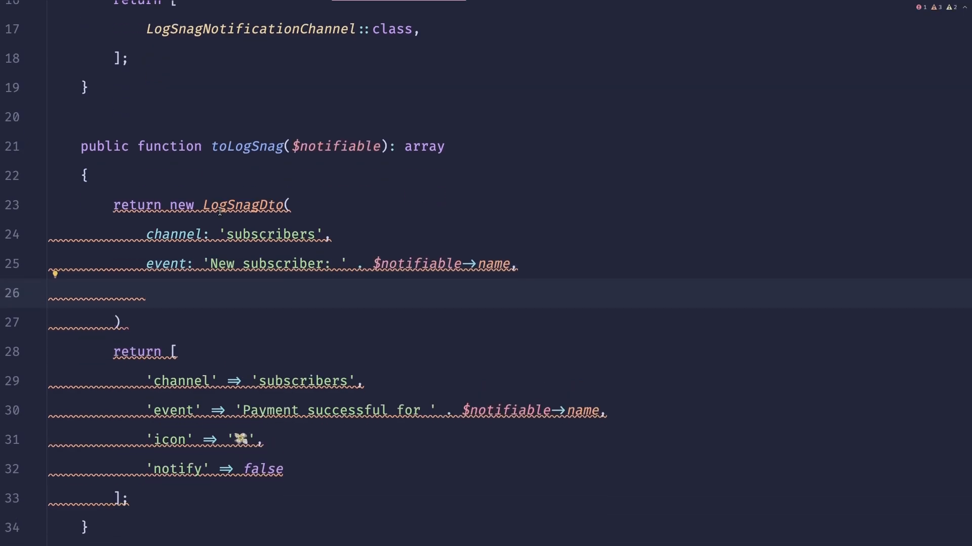
# Add a heart ❤️ icon and notify: true to the LogSnagDto arguments
pyautogui.write('icon')
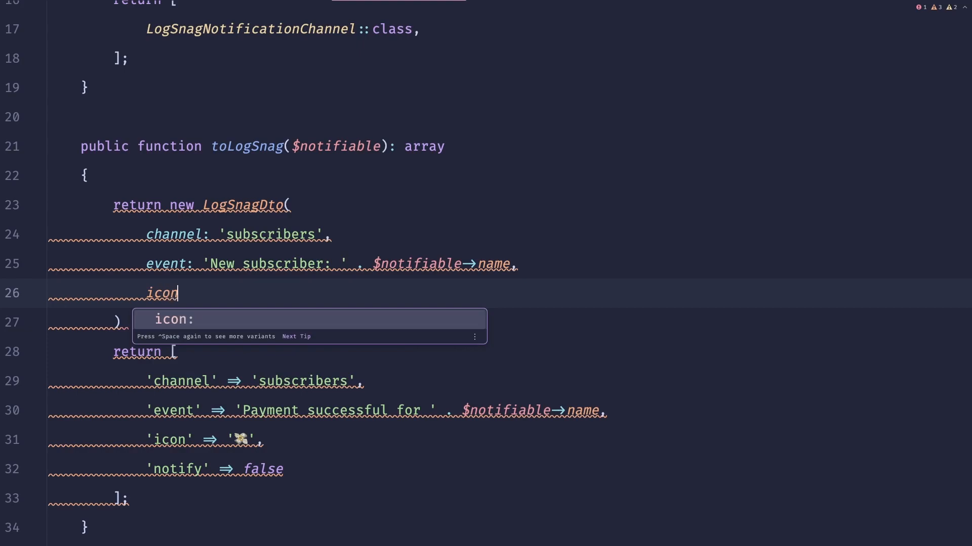
pyautogui.press('Tab')
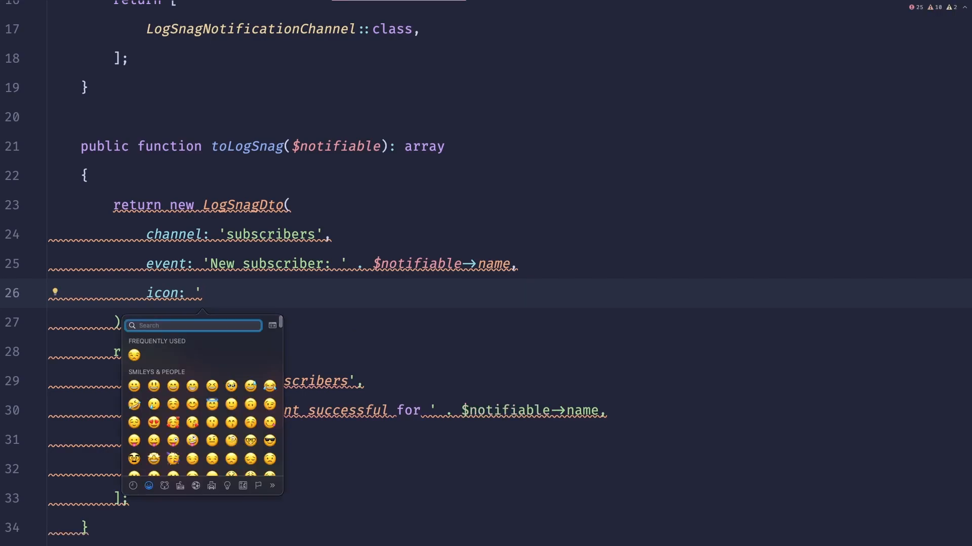
pyautogui.write('heart')
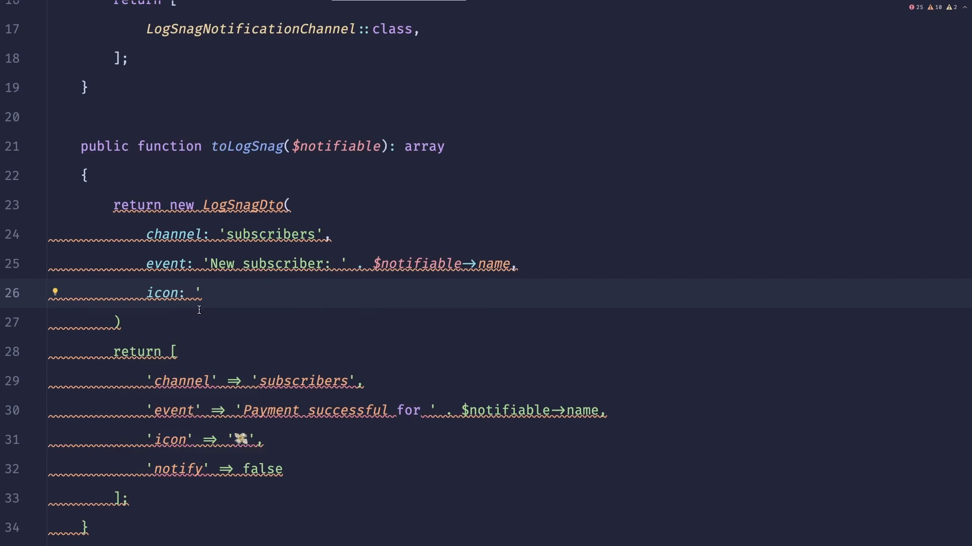
pyautogui.write("❤️', notify:")
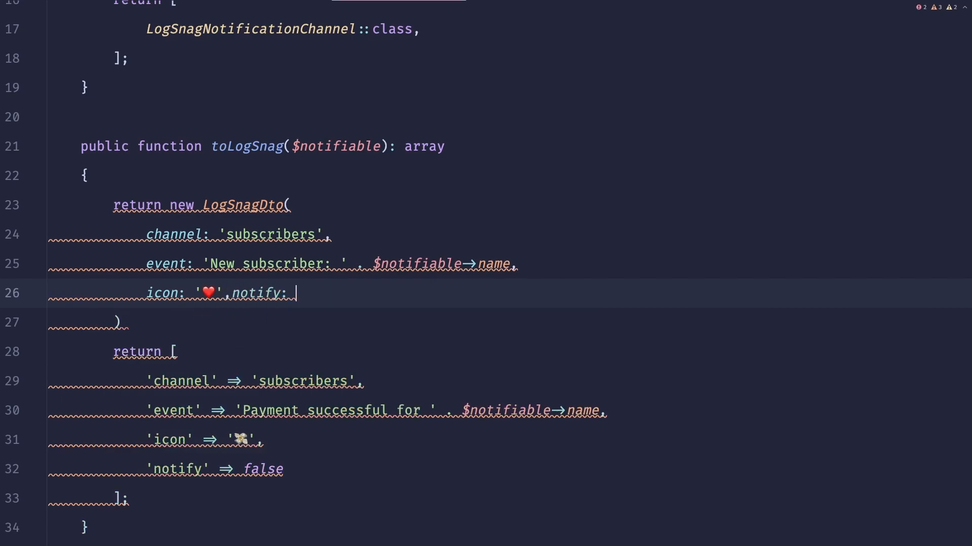
pyautogui.write('true')
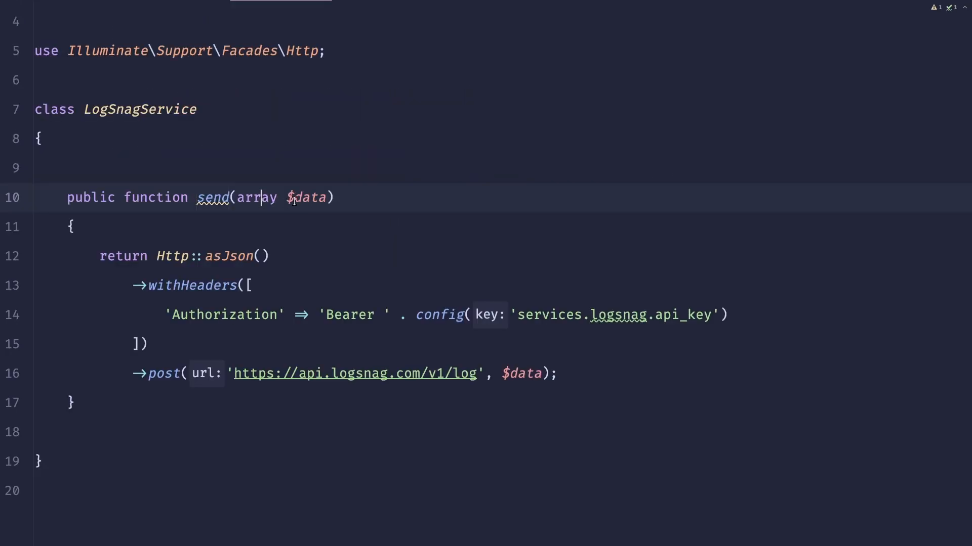
# Type send's parameter as LogSnagDto $dto and start $data with the config project_id
pyautogui.write('LogSn')
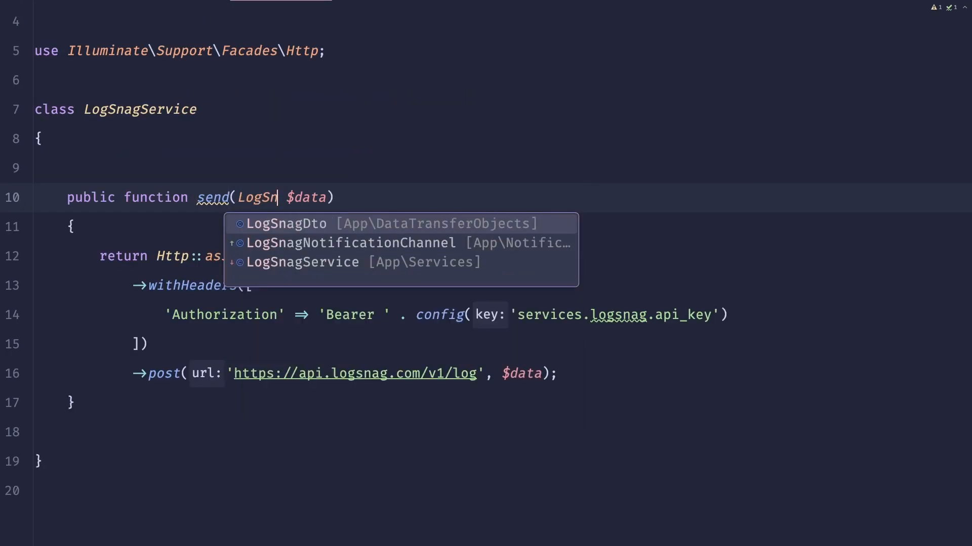
pyautogui.click(286, 223)
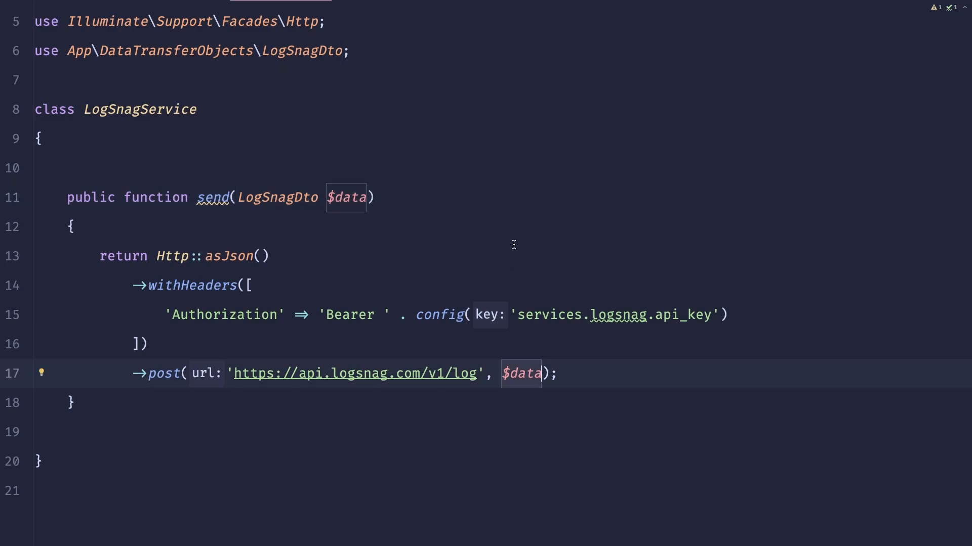
pyautogui.press('Enter')
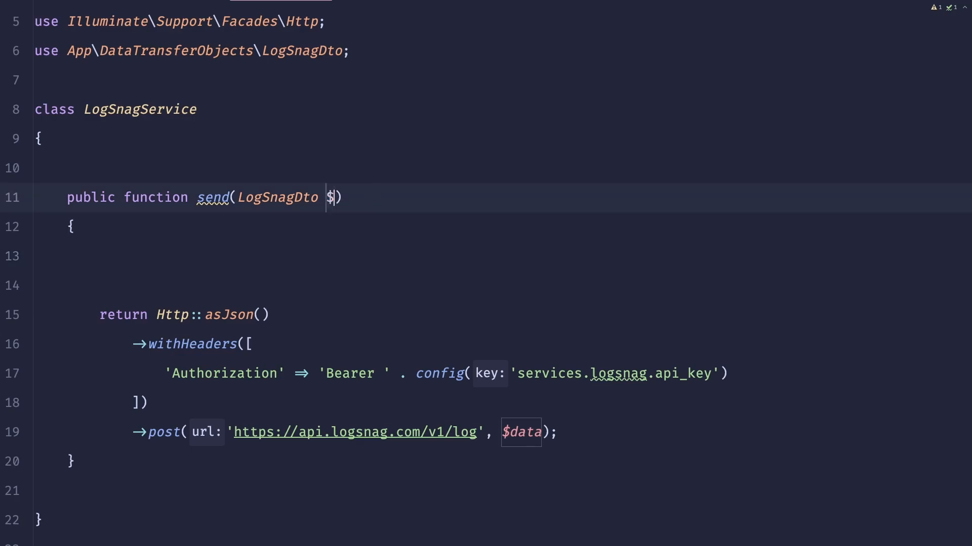
pyautogui.write('$data = [')
pyautogui.click(501, 285)
pyautogui.write("'project' => config('se')")
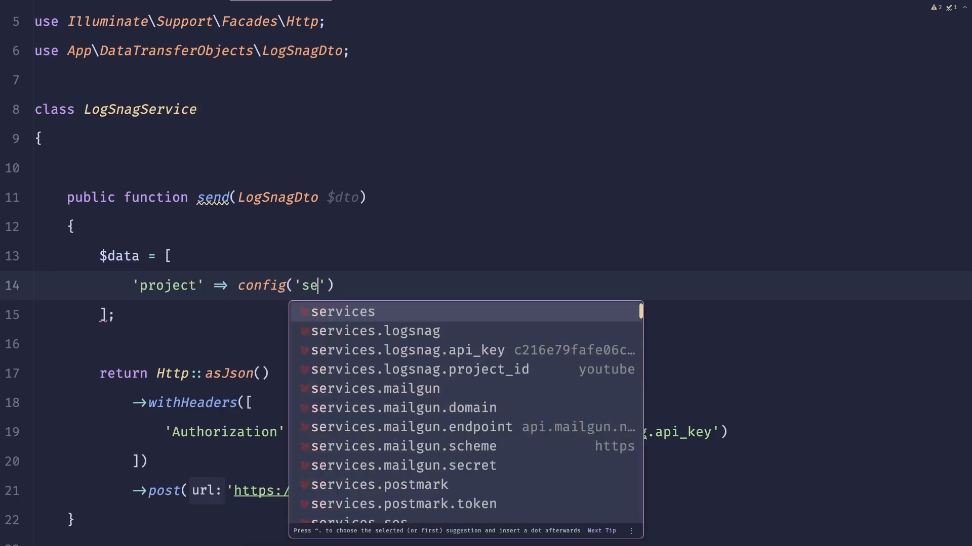
pyautogui.click(419, 370)
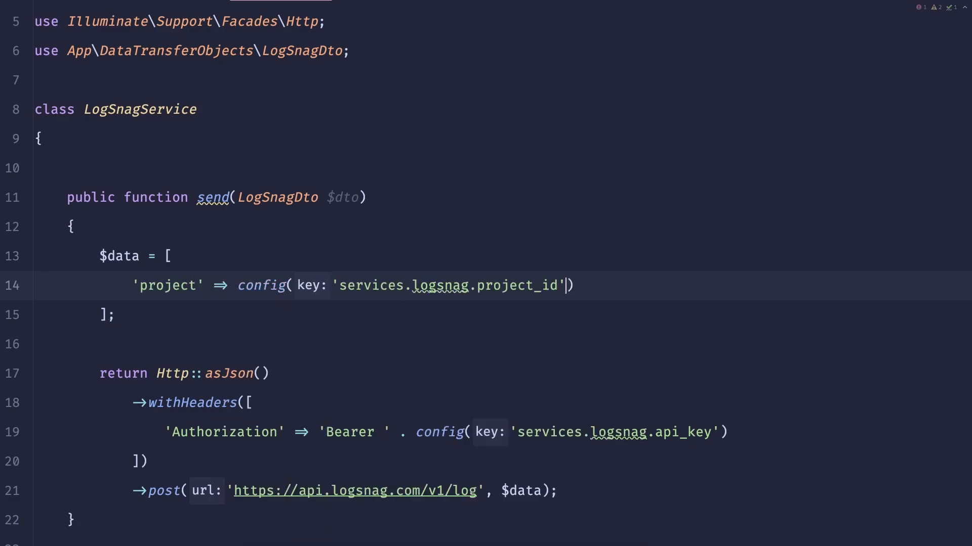
pyautogui.write('),')
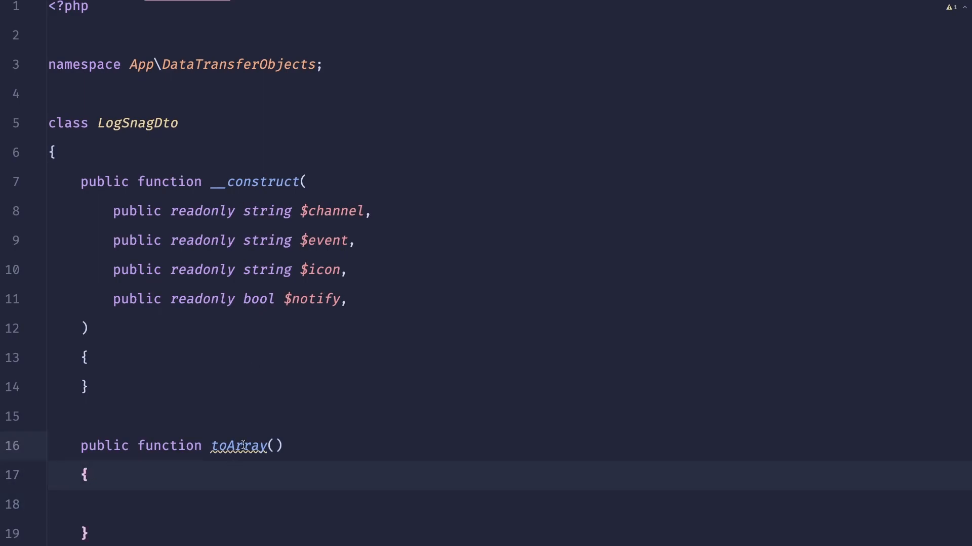
# Have LogSnagDto's toArray() return ['channel' => $this->channel, ...] as an array
pyautogui.write(': void')
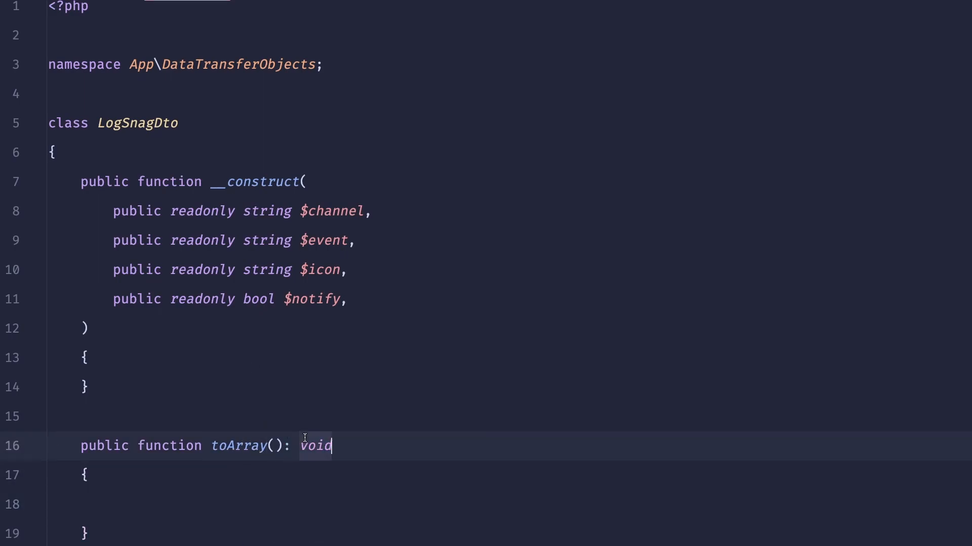
pyautogui.write('return [')
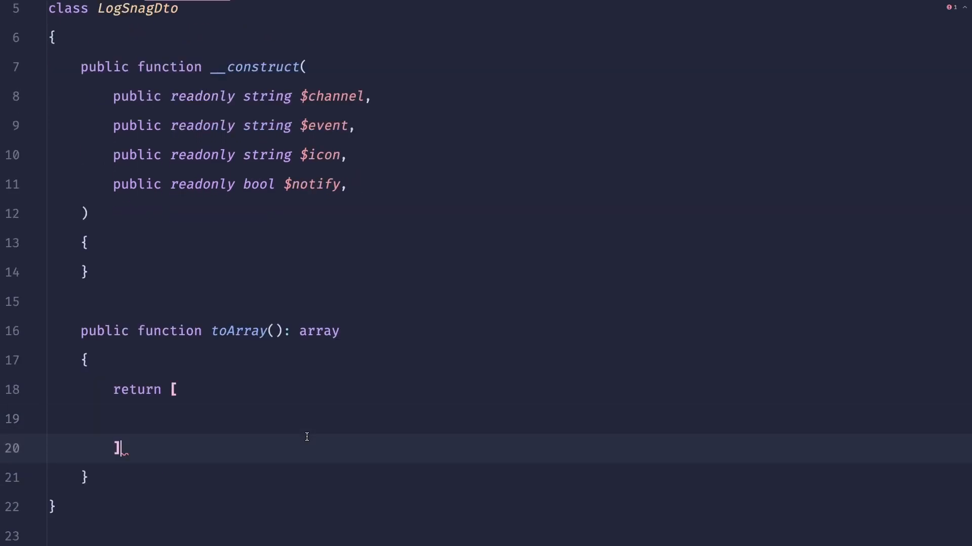
pyautogui.write("'ch'")
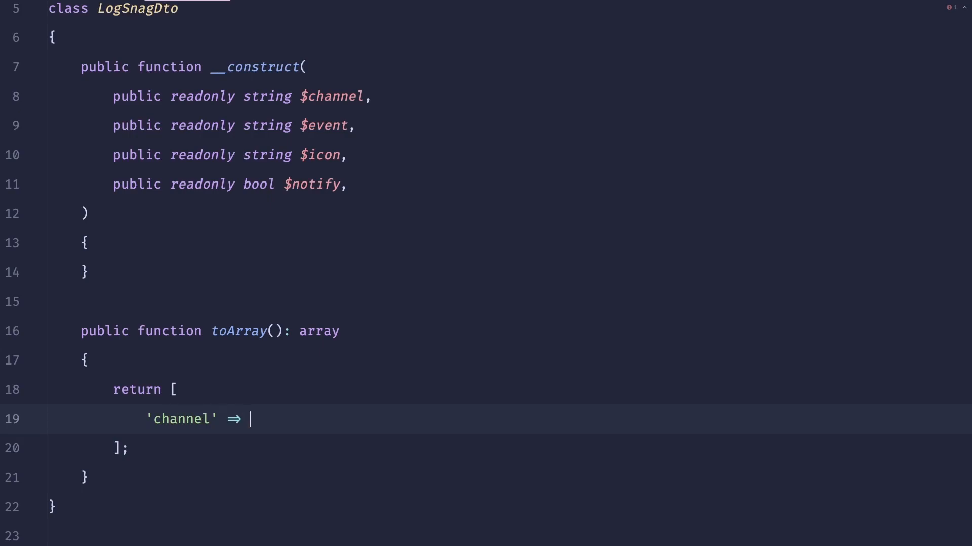
pyautogui.write('$this->channel')
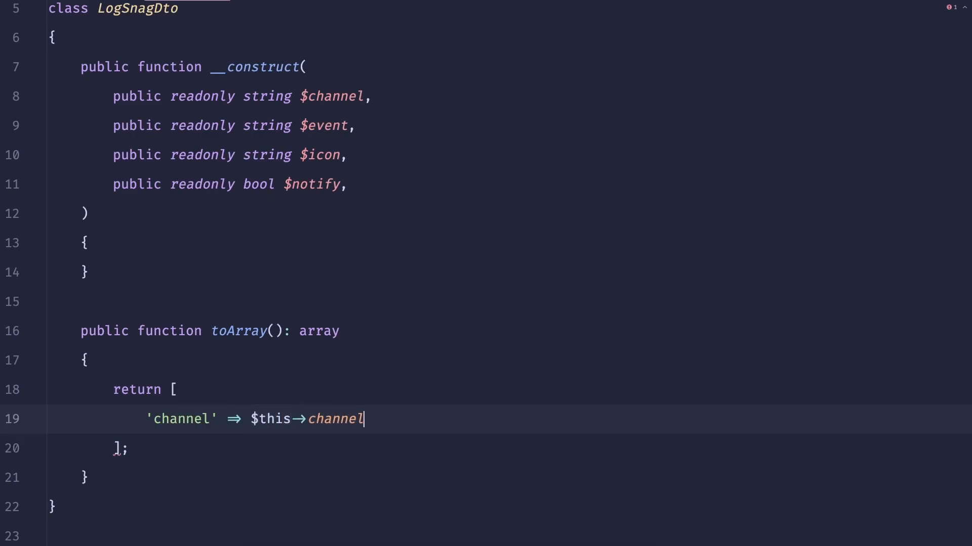
pyautogui.write(',')
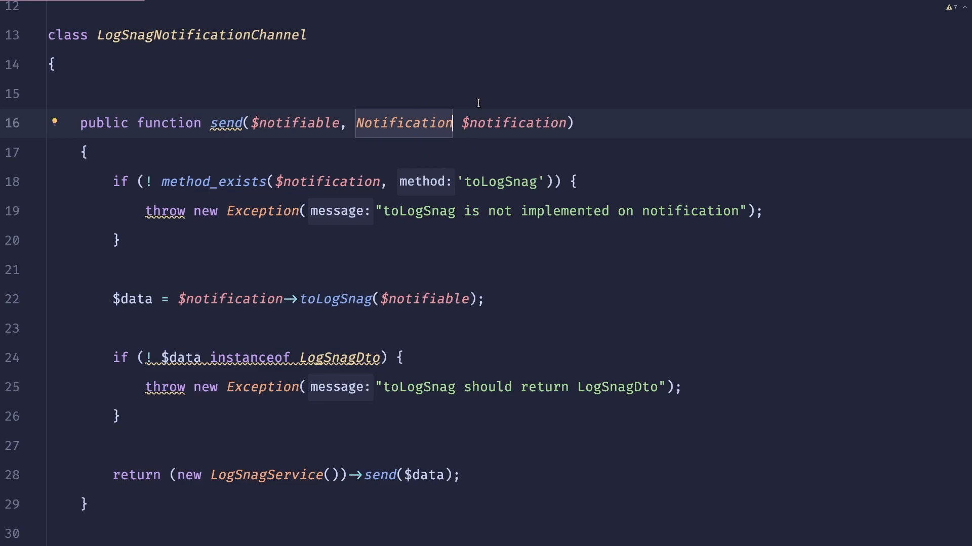
# Review the channel code, then show LogSnag's subscribers channel feed in the browser
pyautogui.click(119, 415)
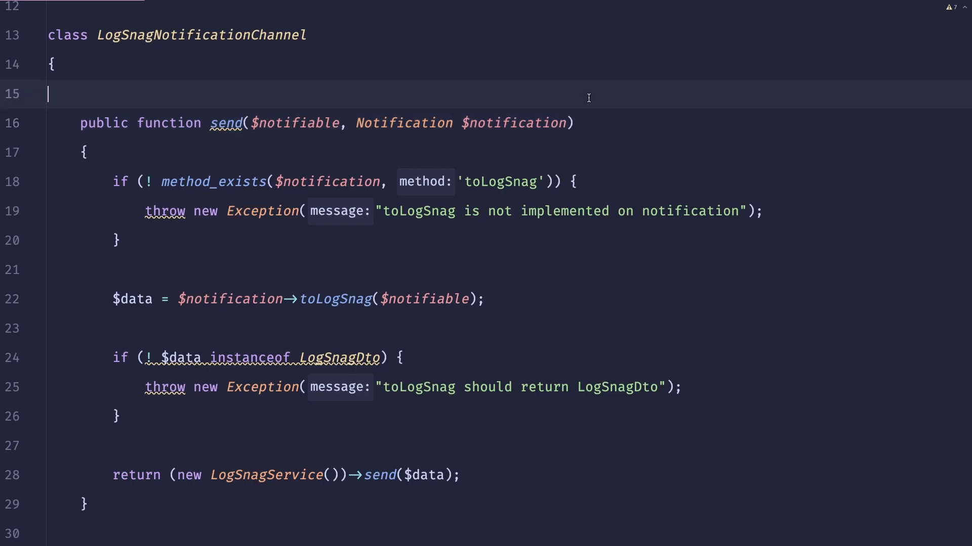
pyautogui.moveTo(482, 379)
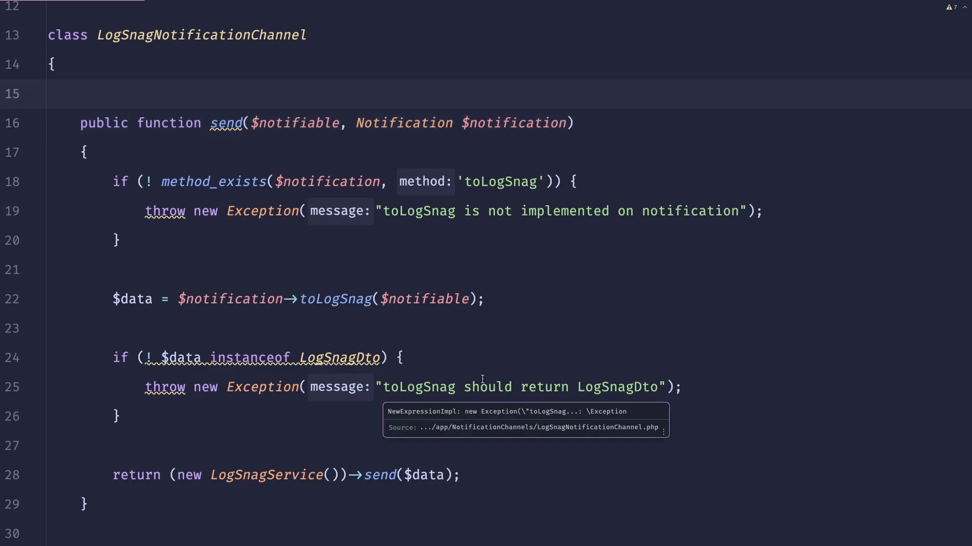
pyautogui.click(480, 182)
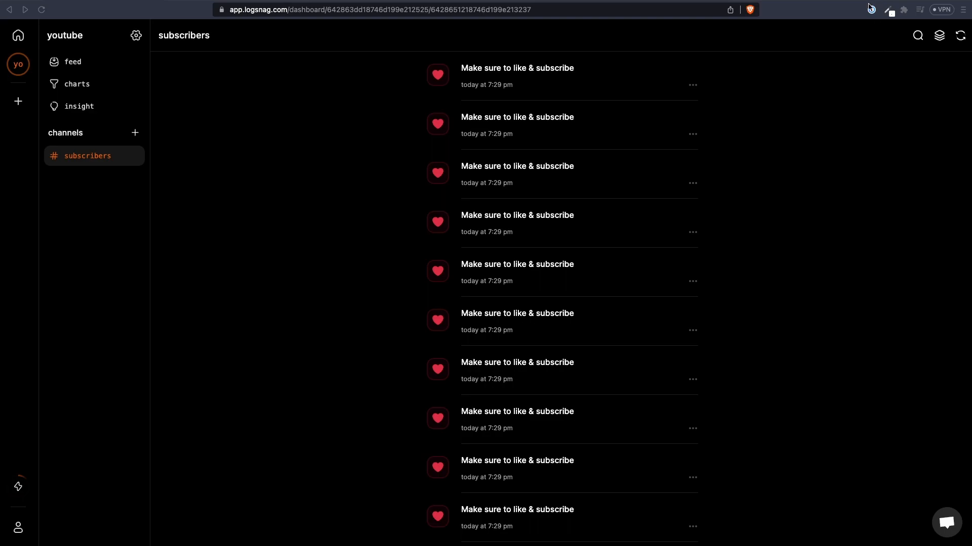
pyautogui.moveTo(788, 218)
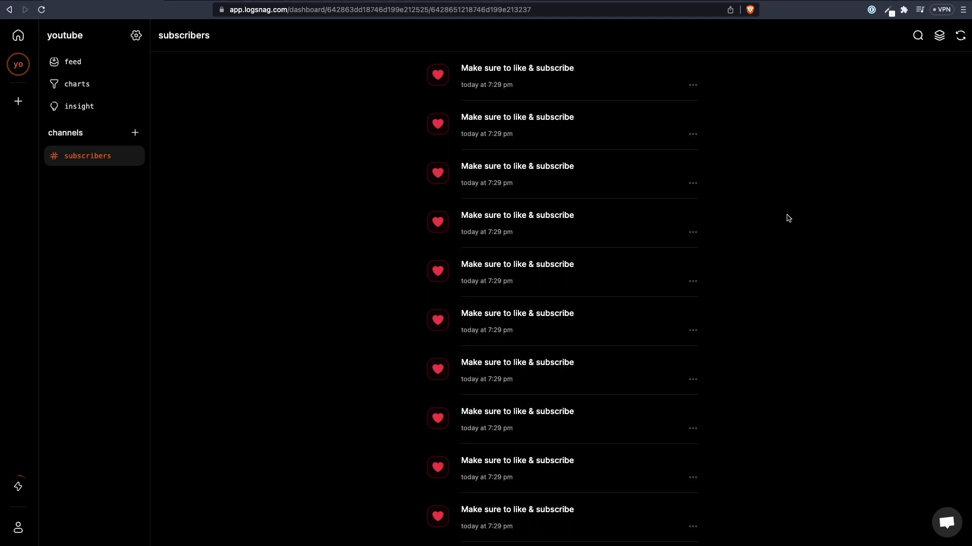